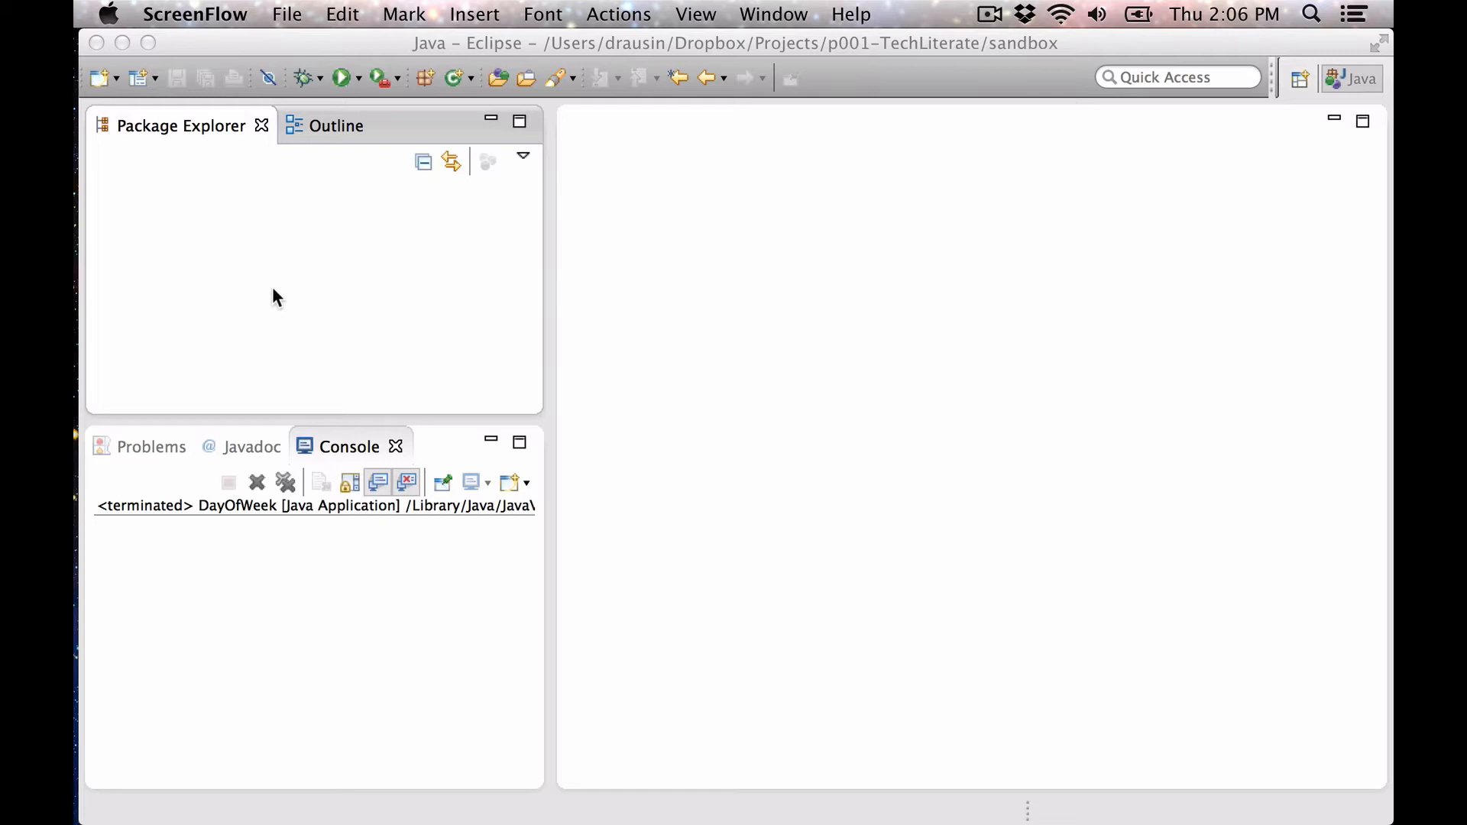
Step: Create a Java project named Powers using the project folder as root for sources and classes
right_click(275, 298)
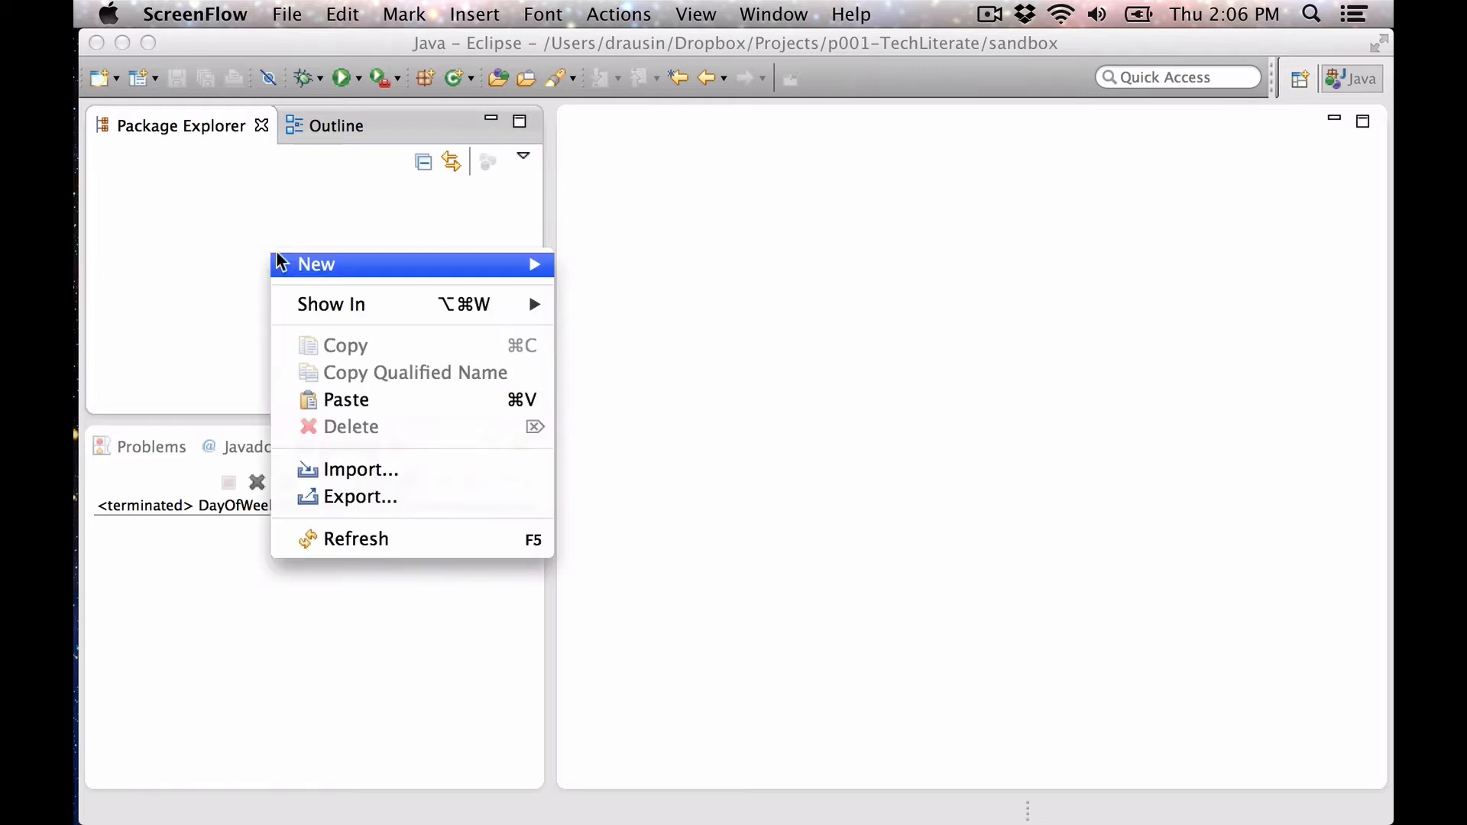
click(617, 272)
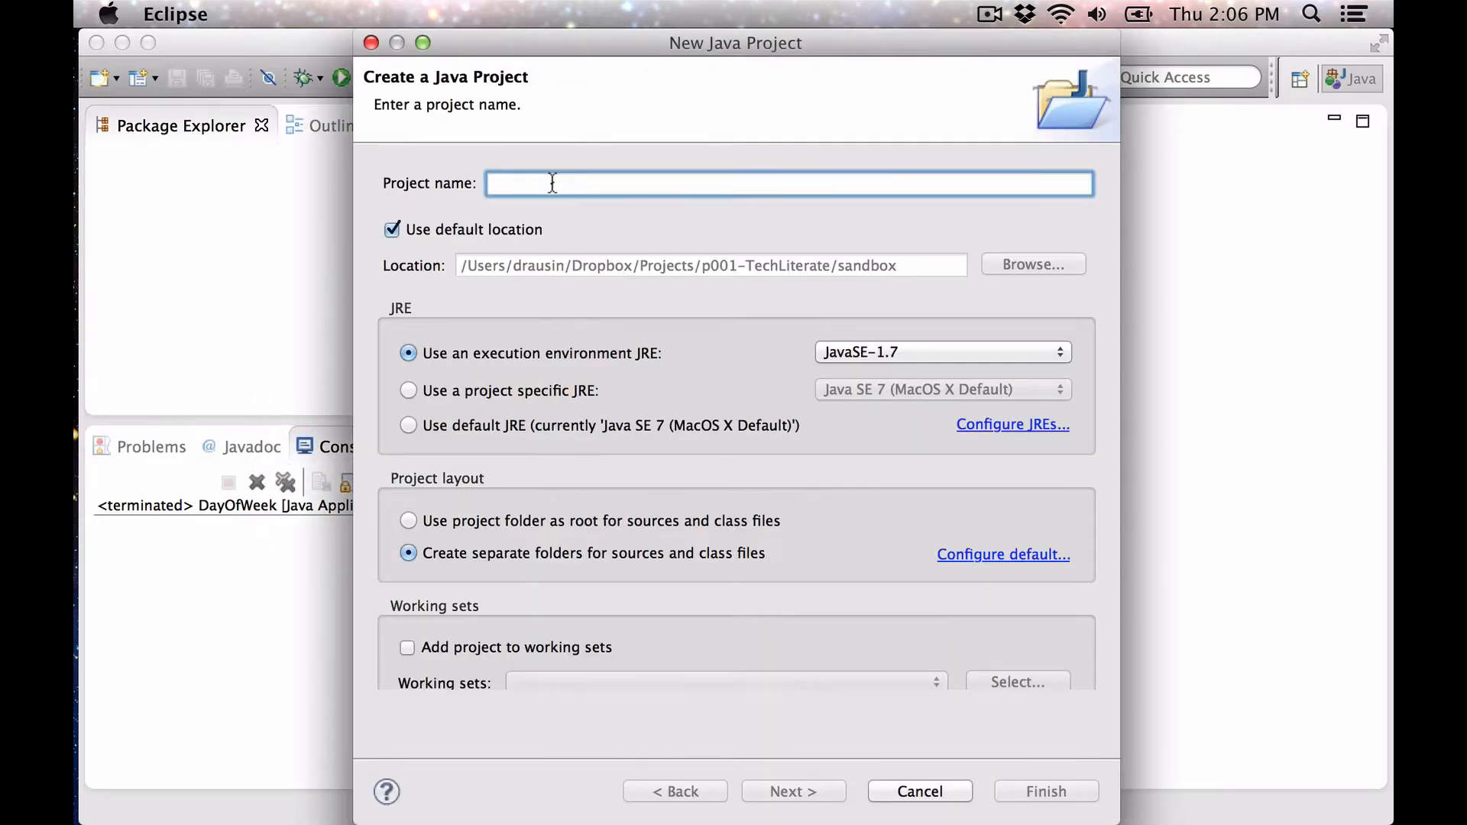
text(Powers)
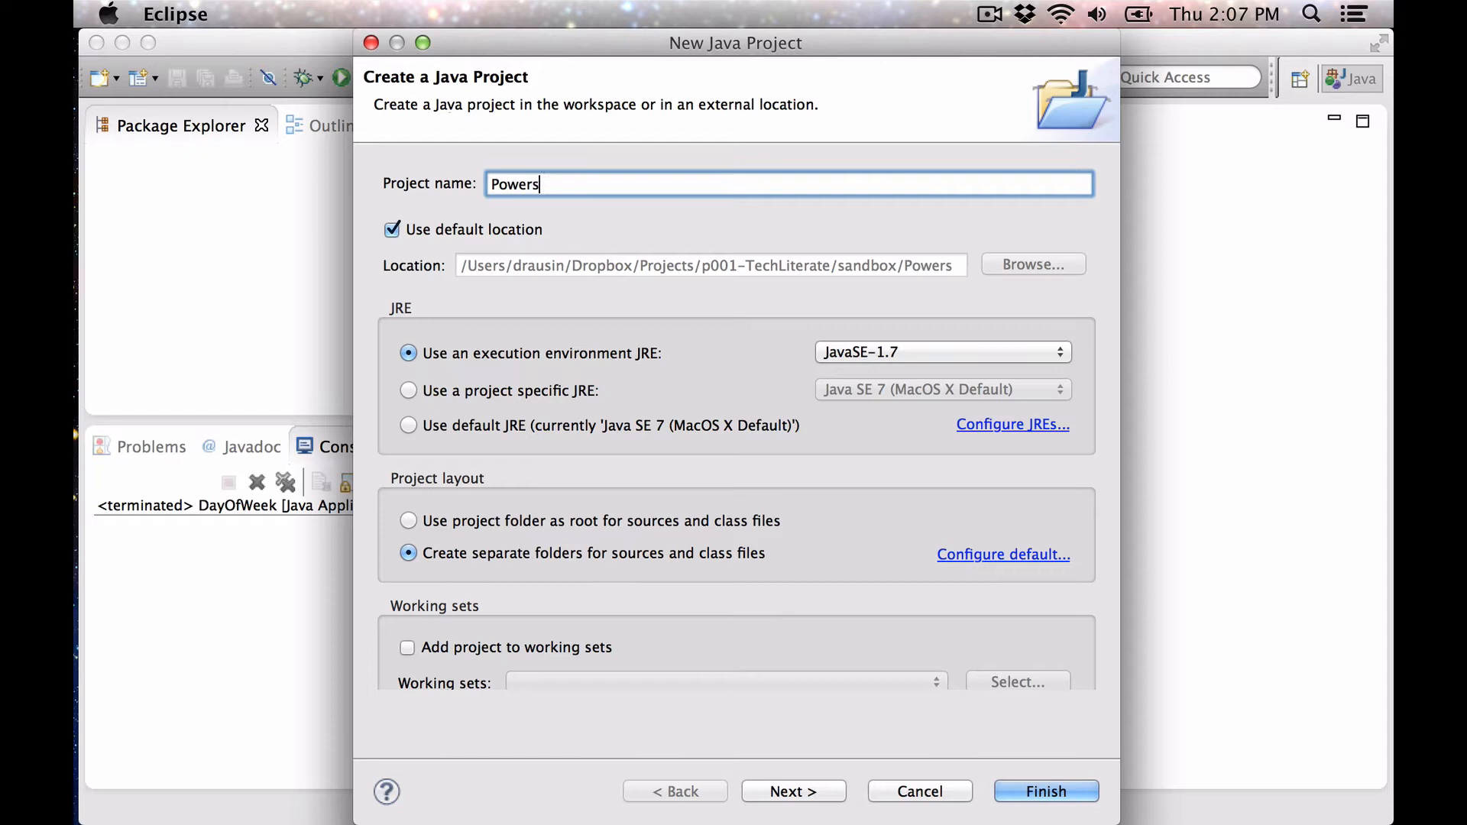
mouse_move(782, 239)
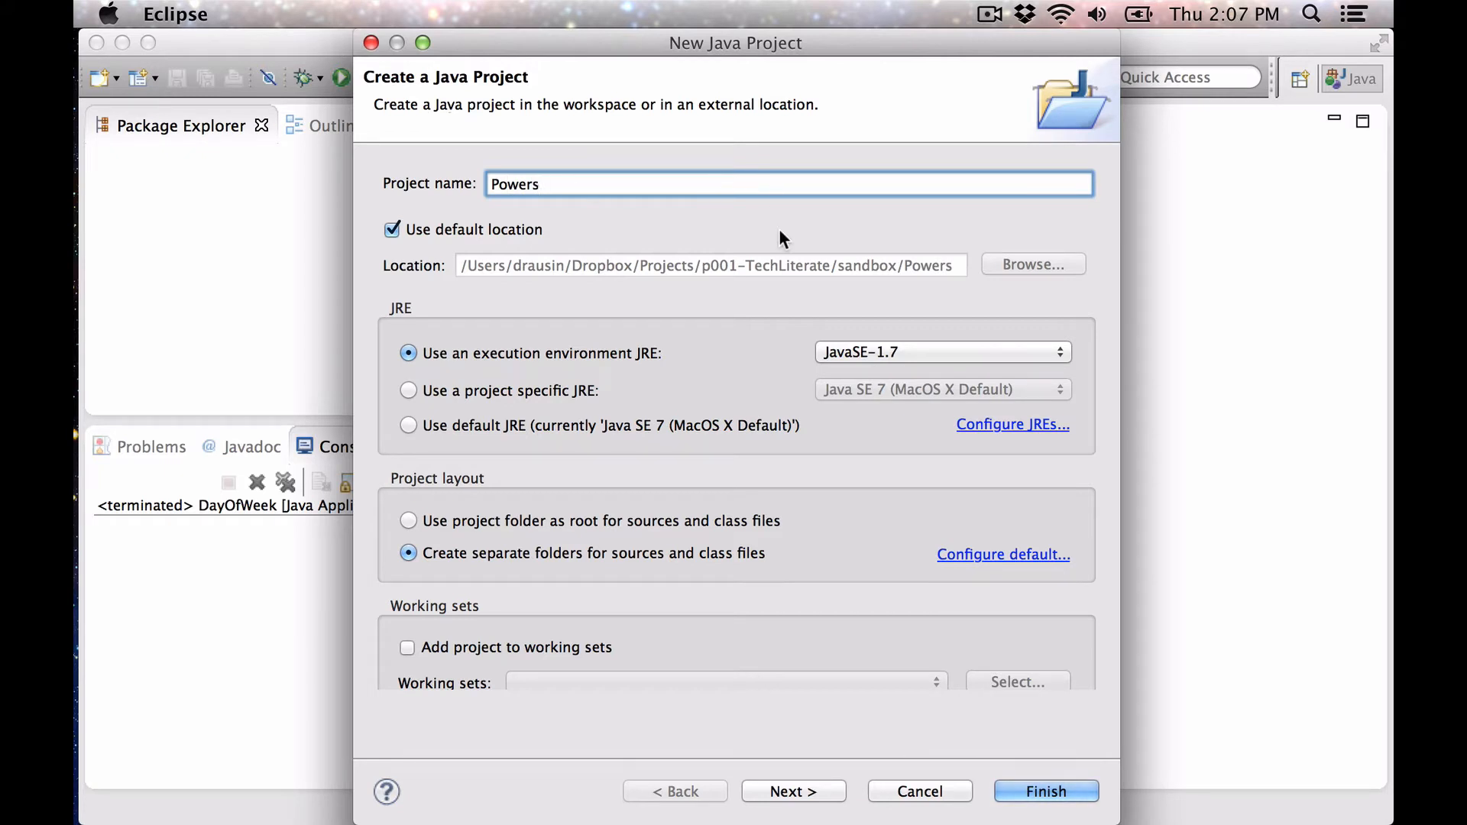
mouse_move(549, 517)
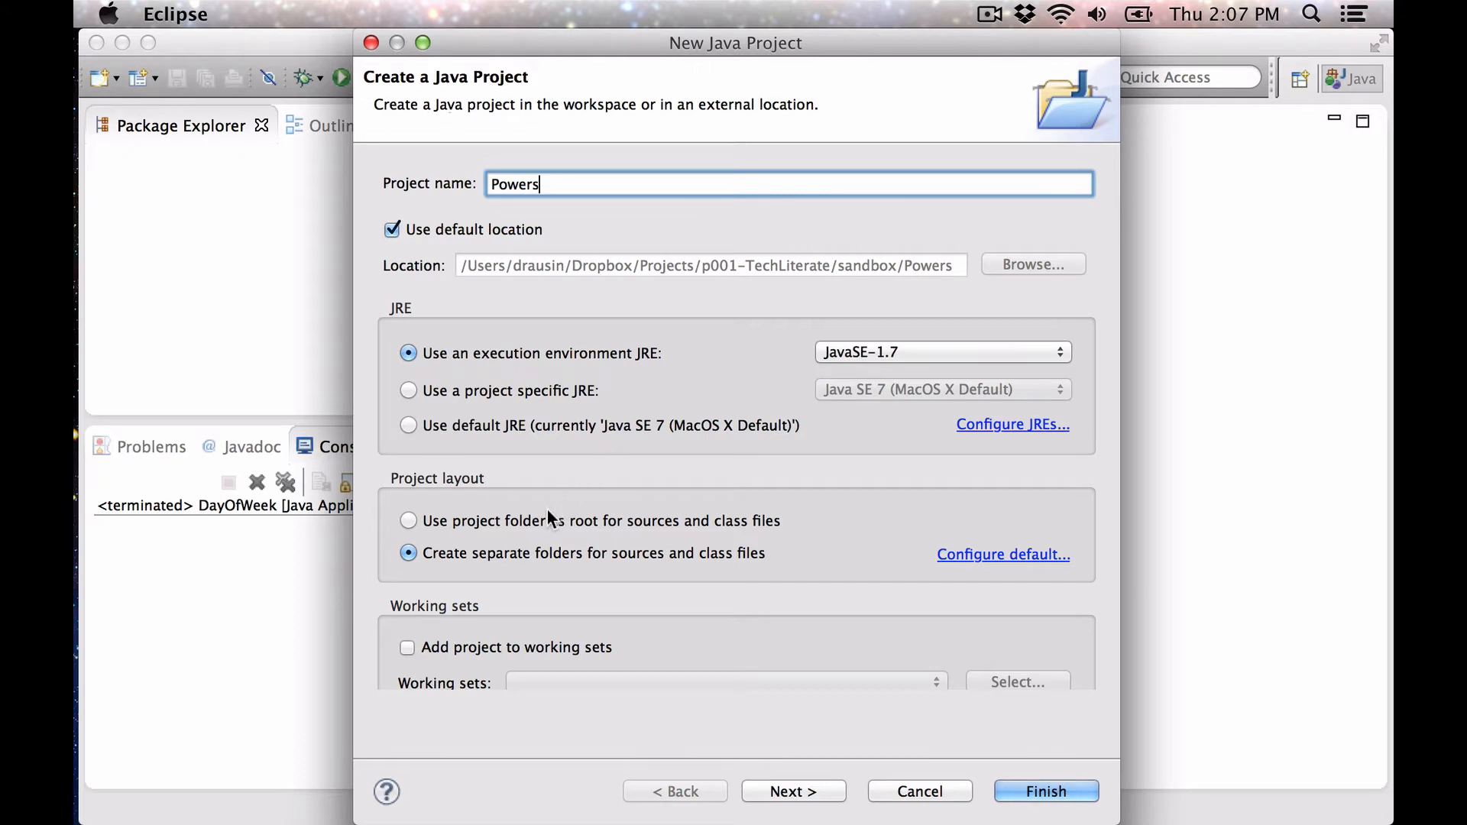
click(408, 521)
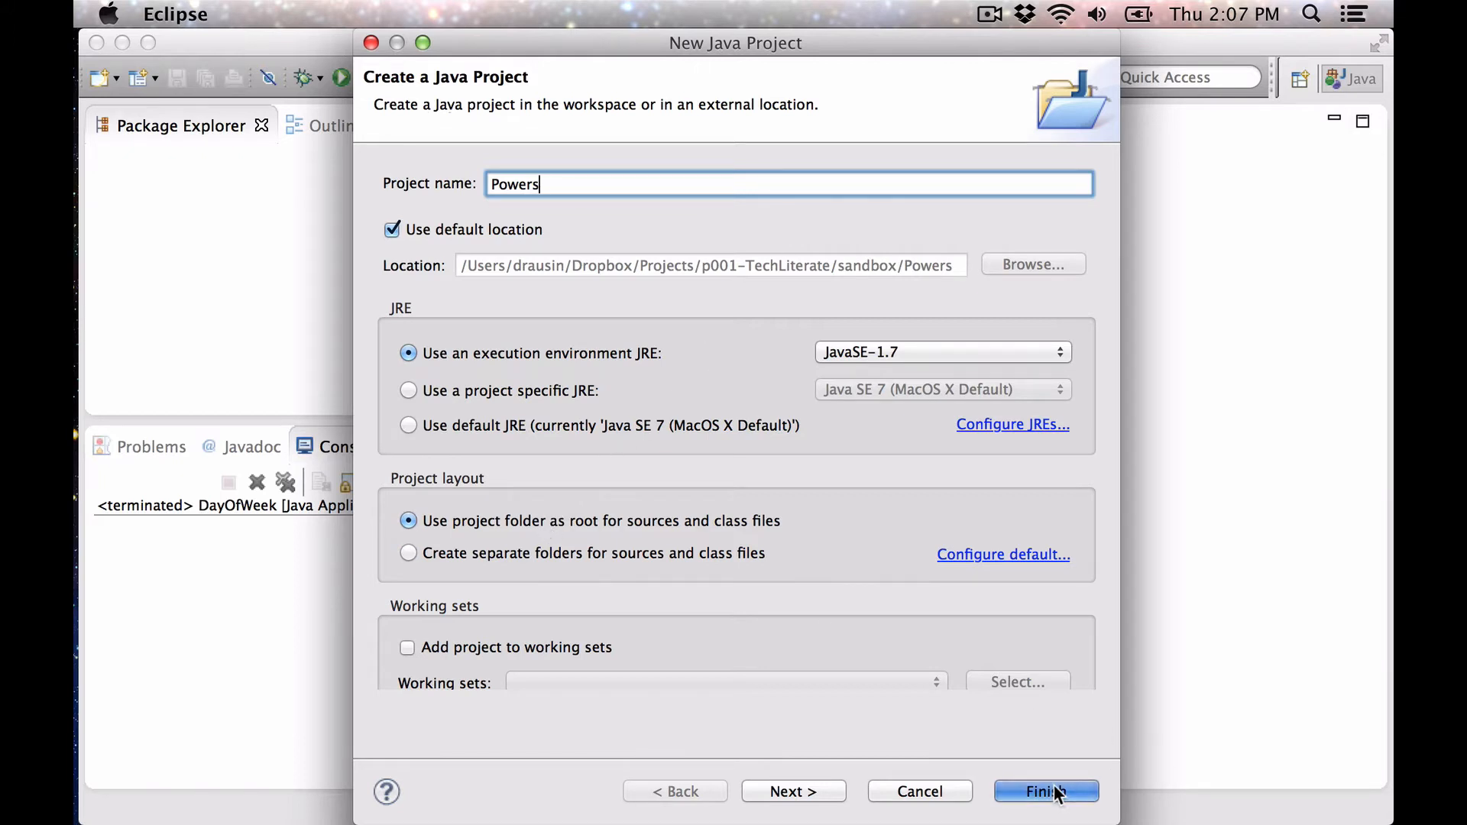
click(1045, 791)
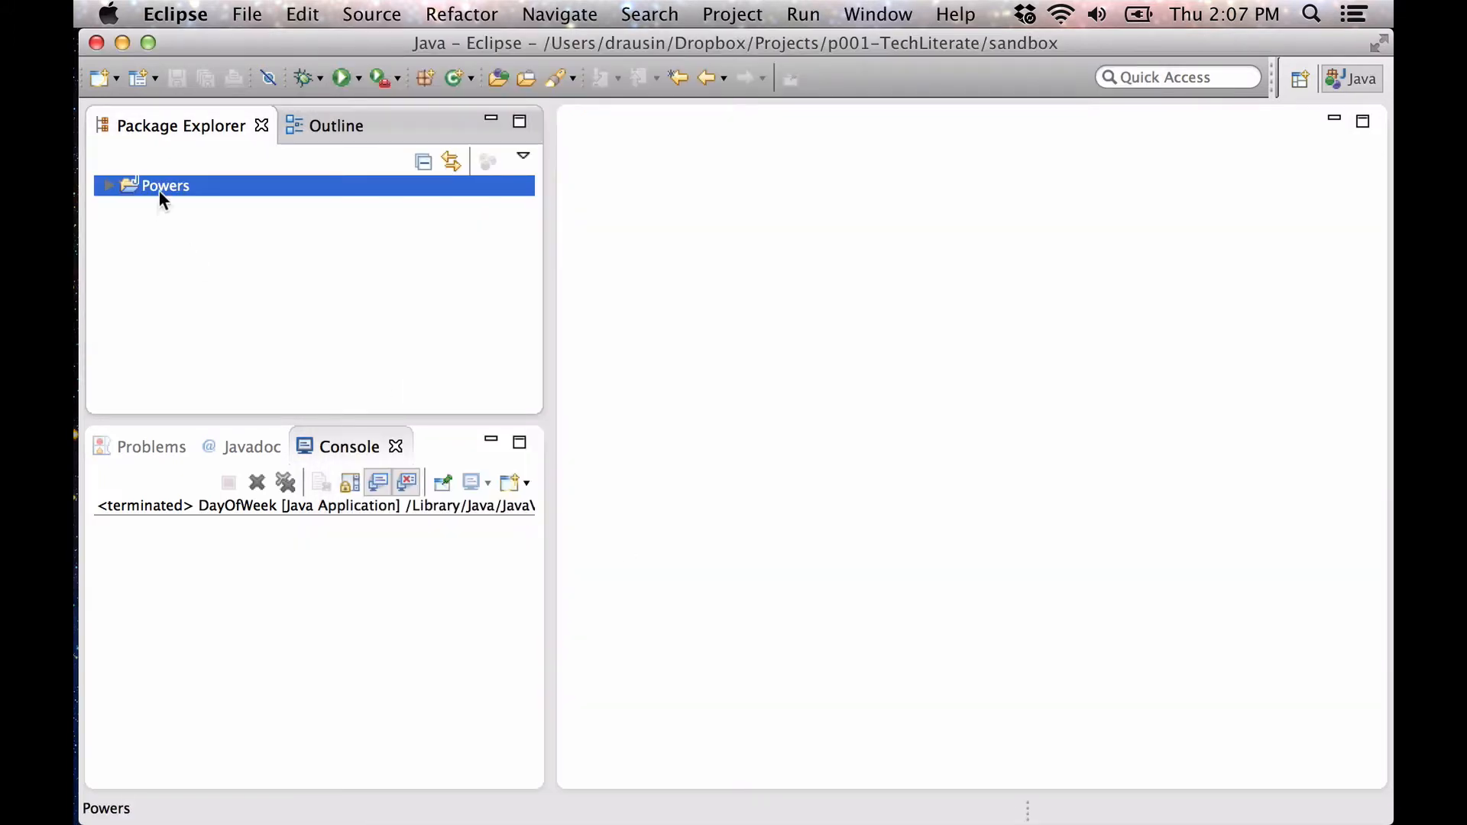
Step: Add a public Powers class with a main method stub to the Powers project
right_click(165, 185)
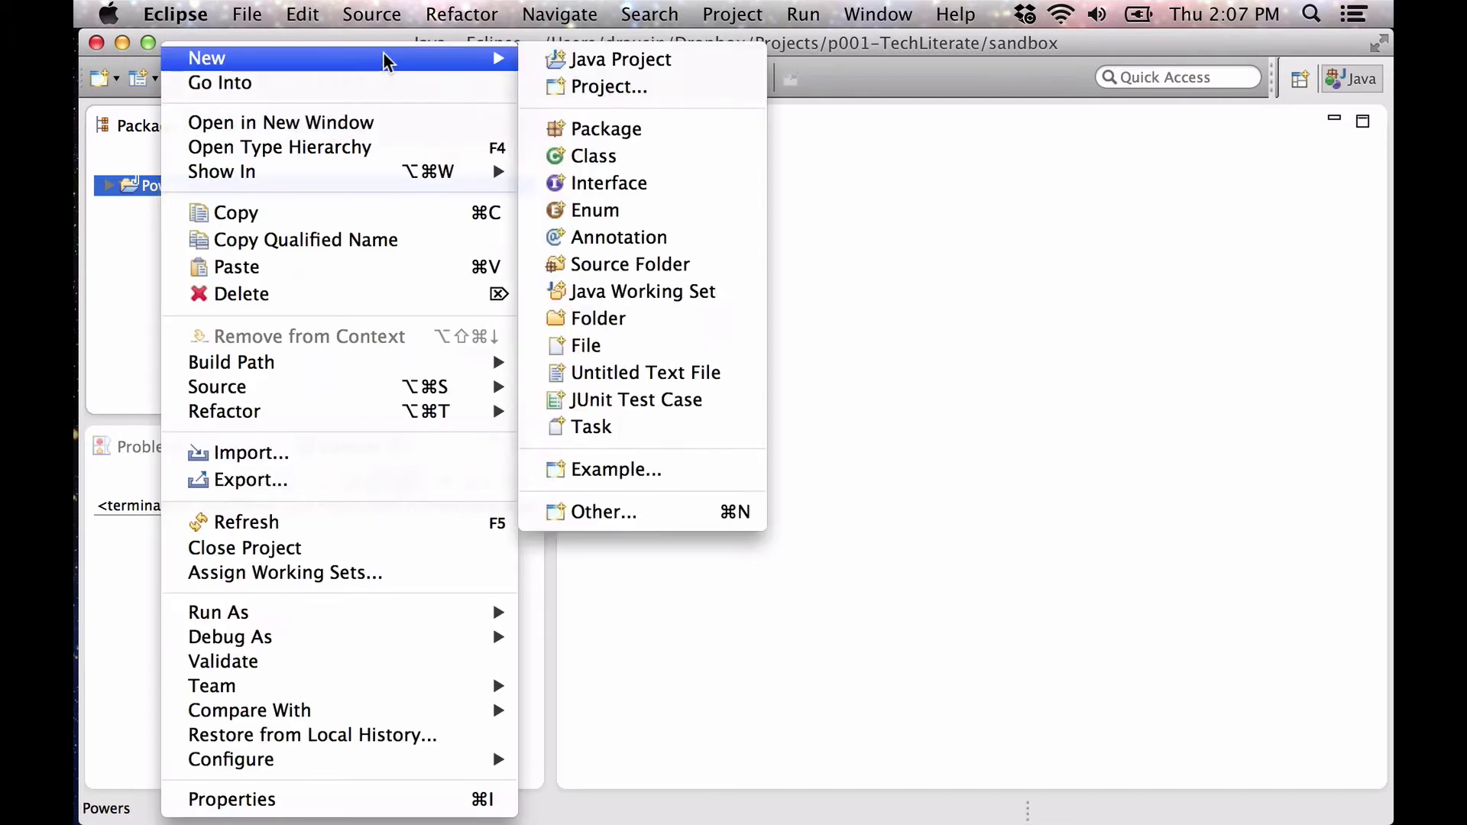
click(595, 155)
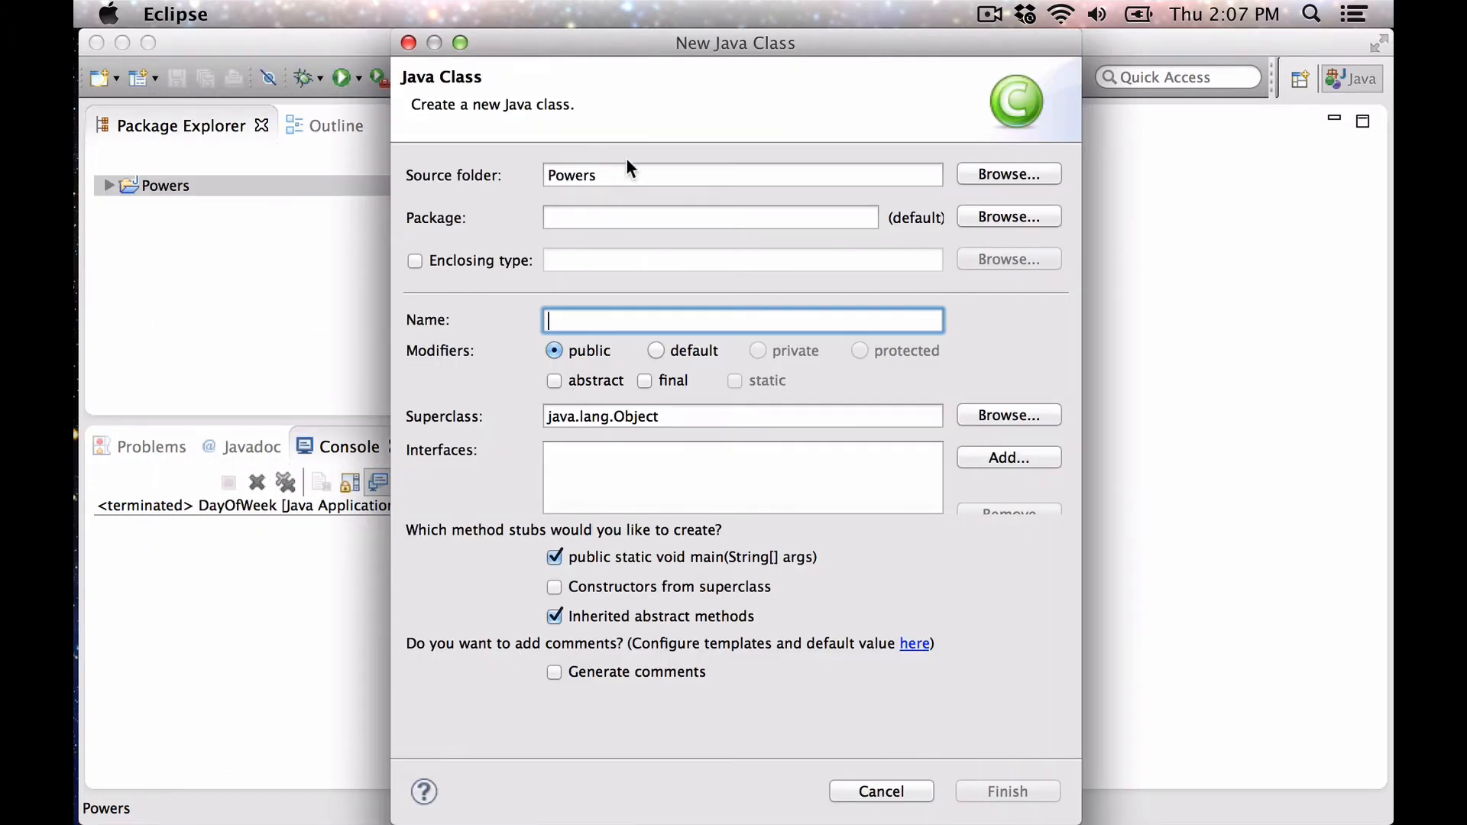
text(Powers)
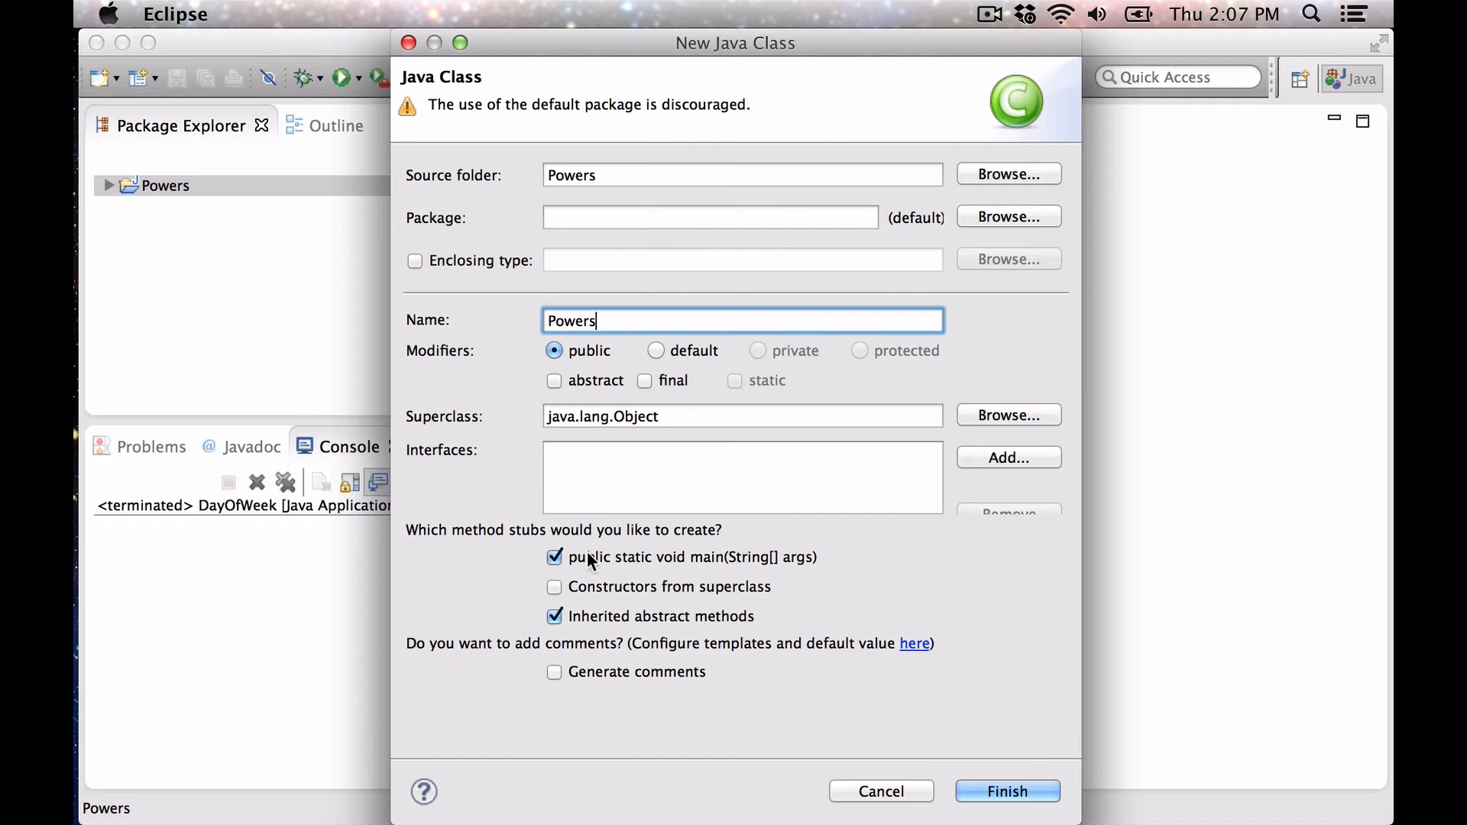
click(1007, 791)
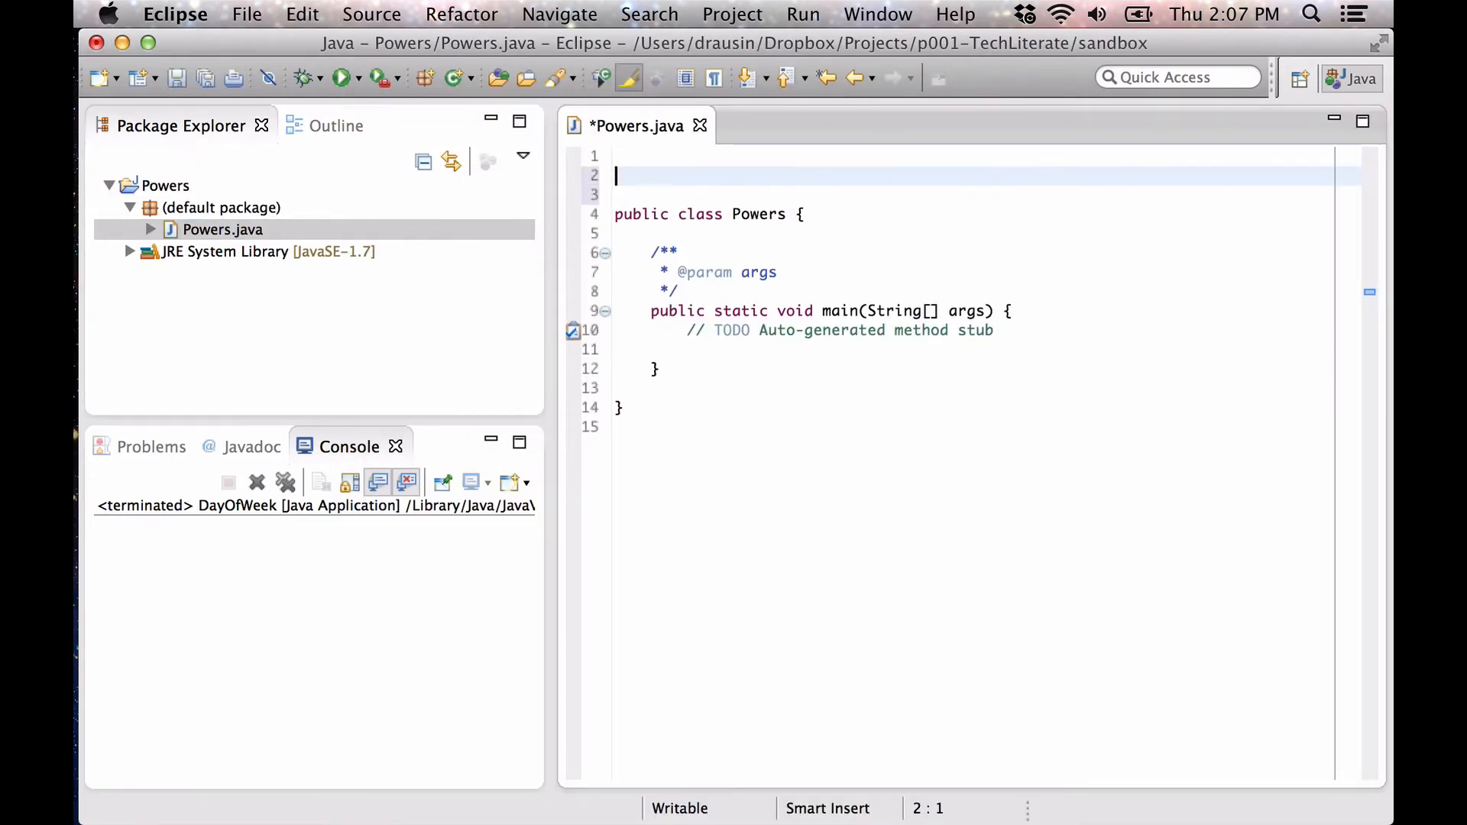
Step: Import java.util.Scanner and describe the class as printing the powers of a given number
text(import java.util.)
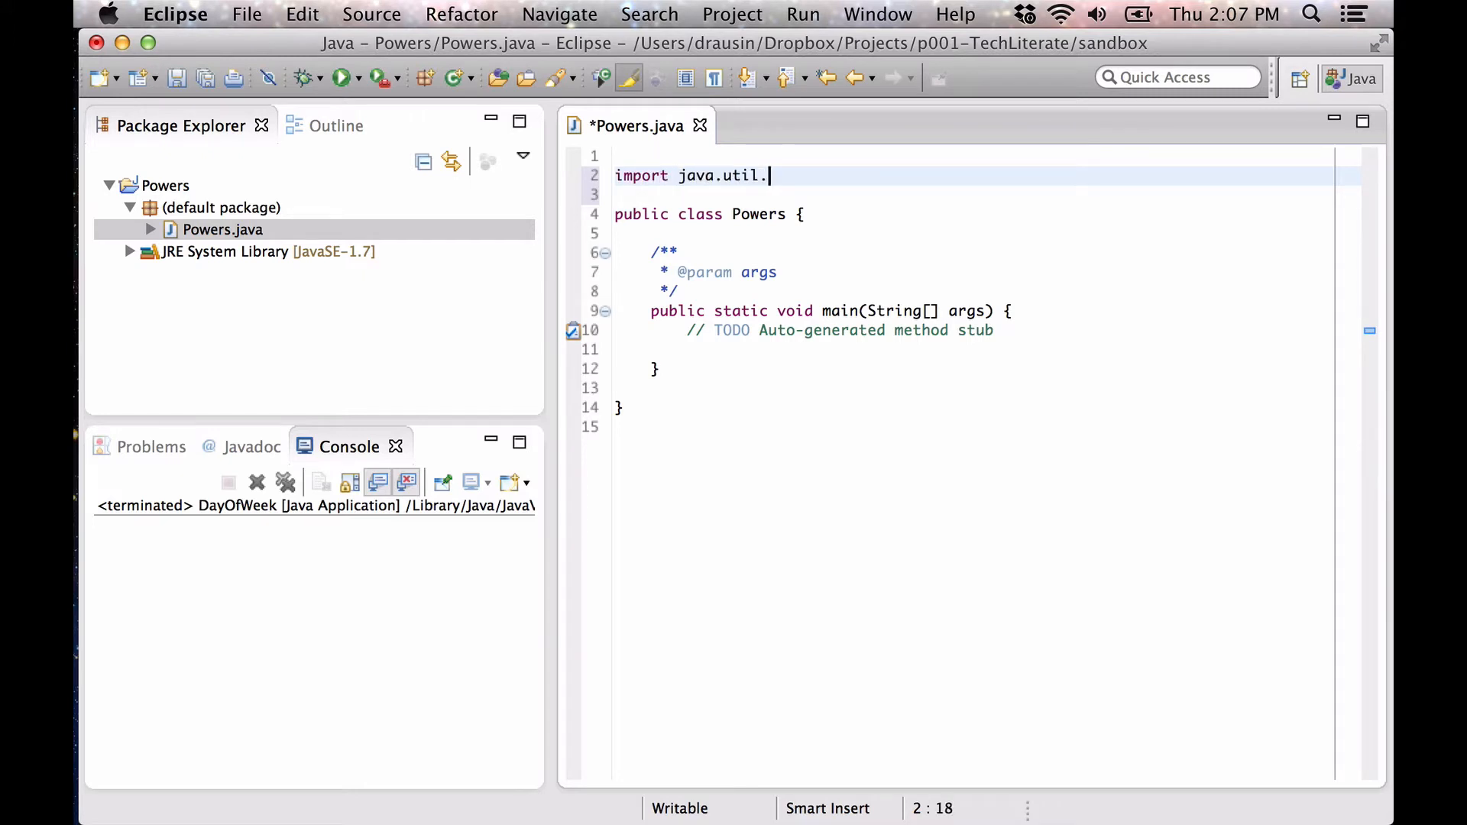
text(Scanner;)
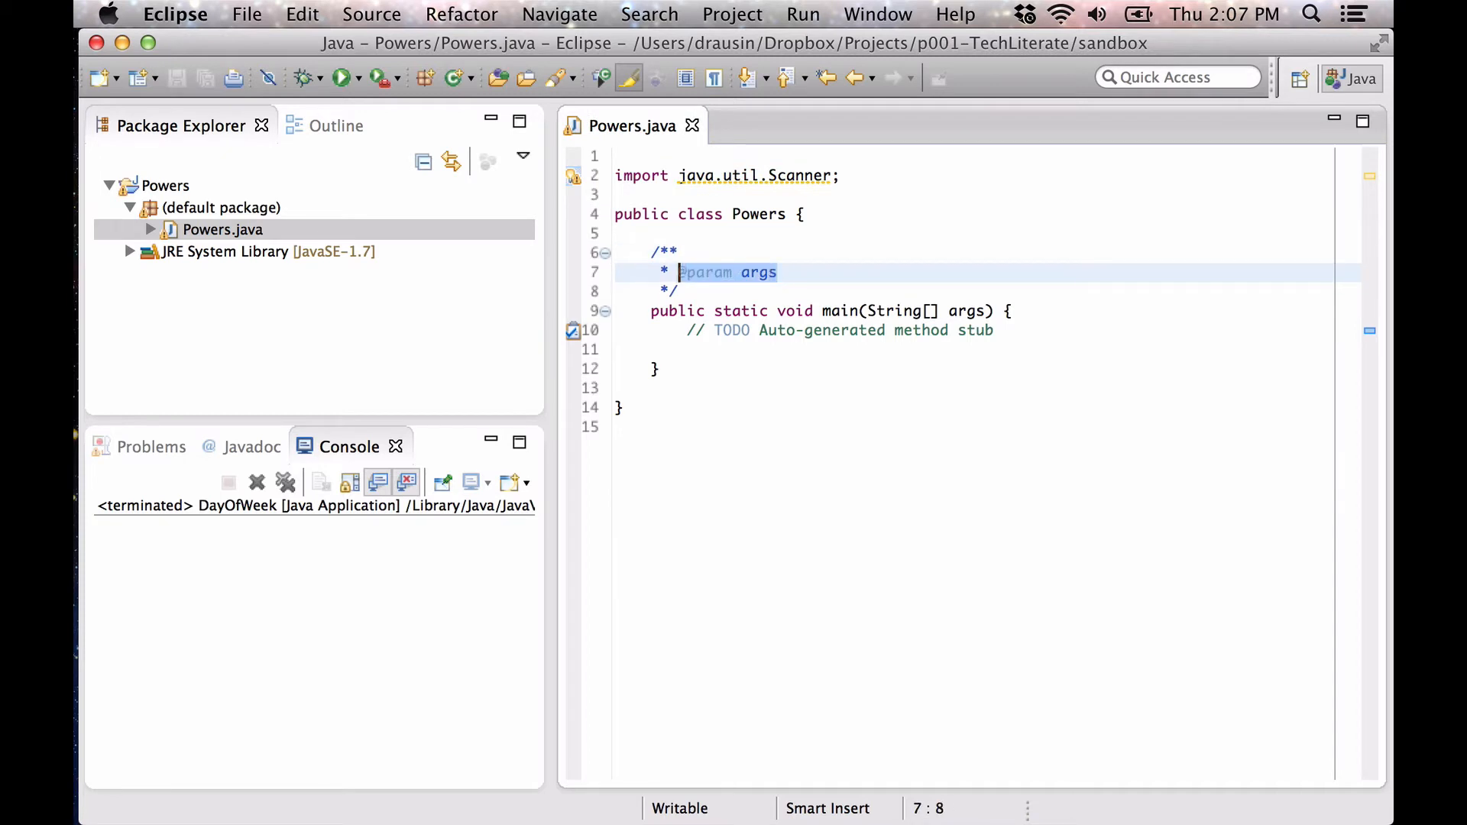
text(Print th)
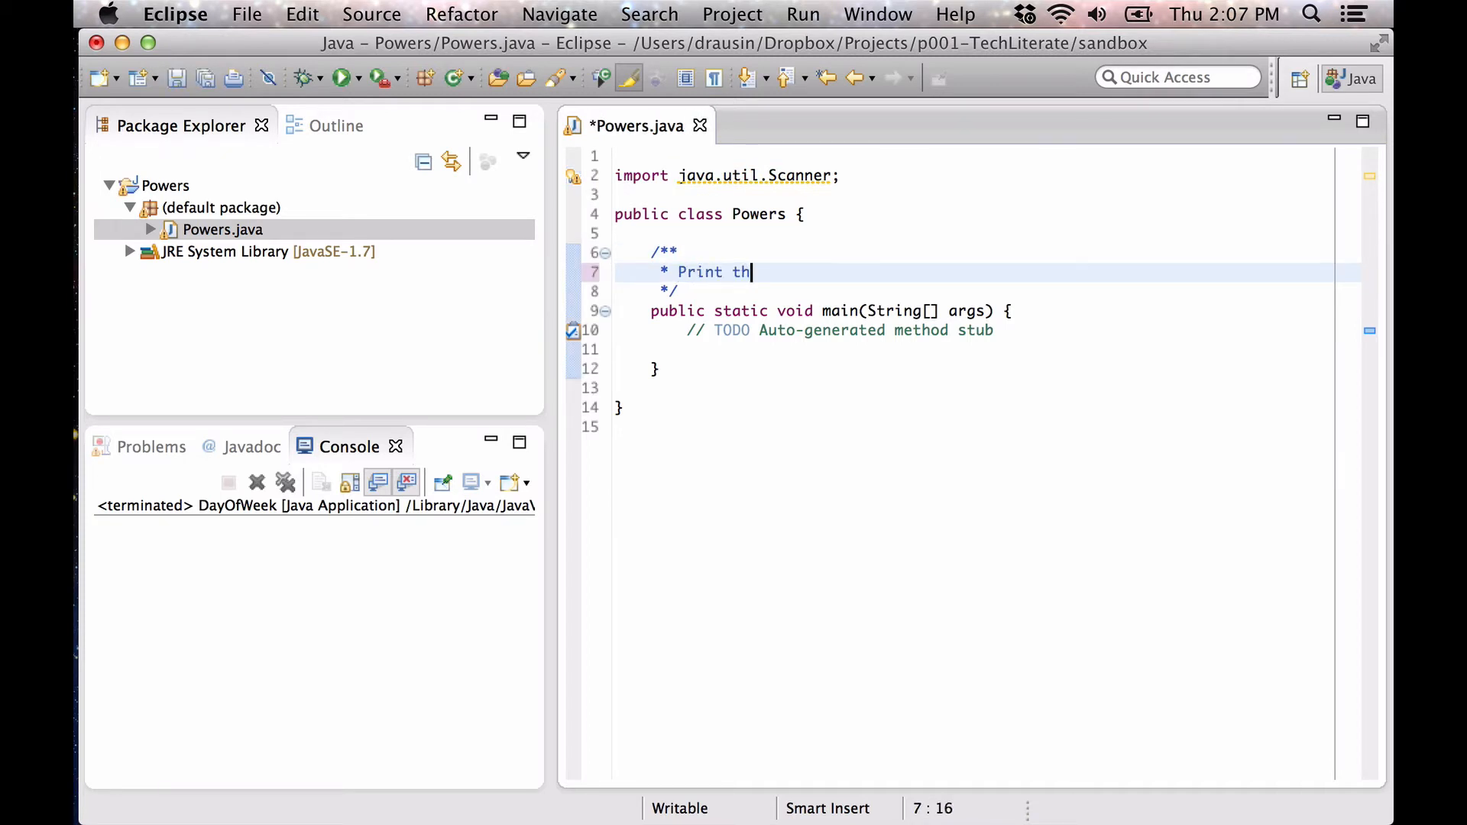
text(e pwoers of)
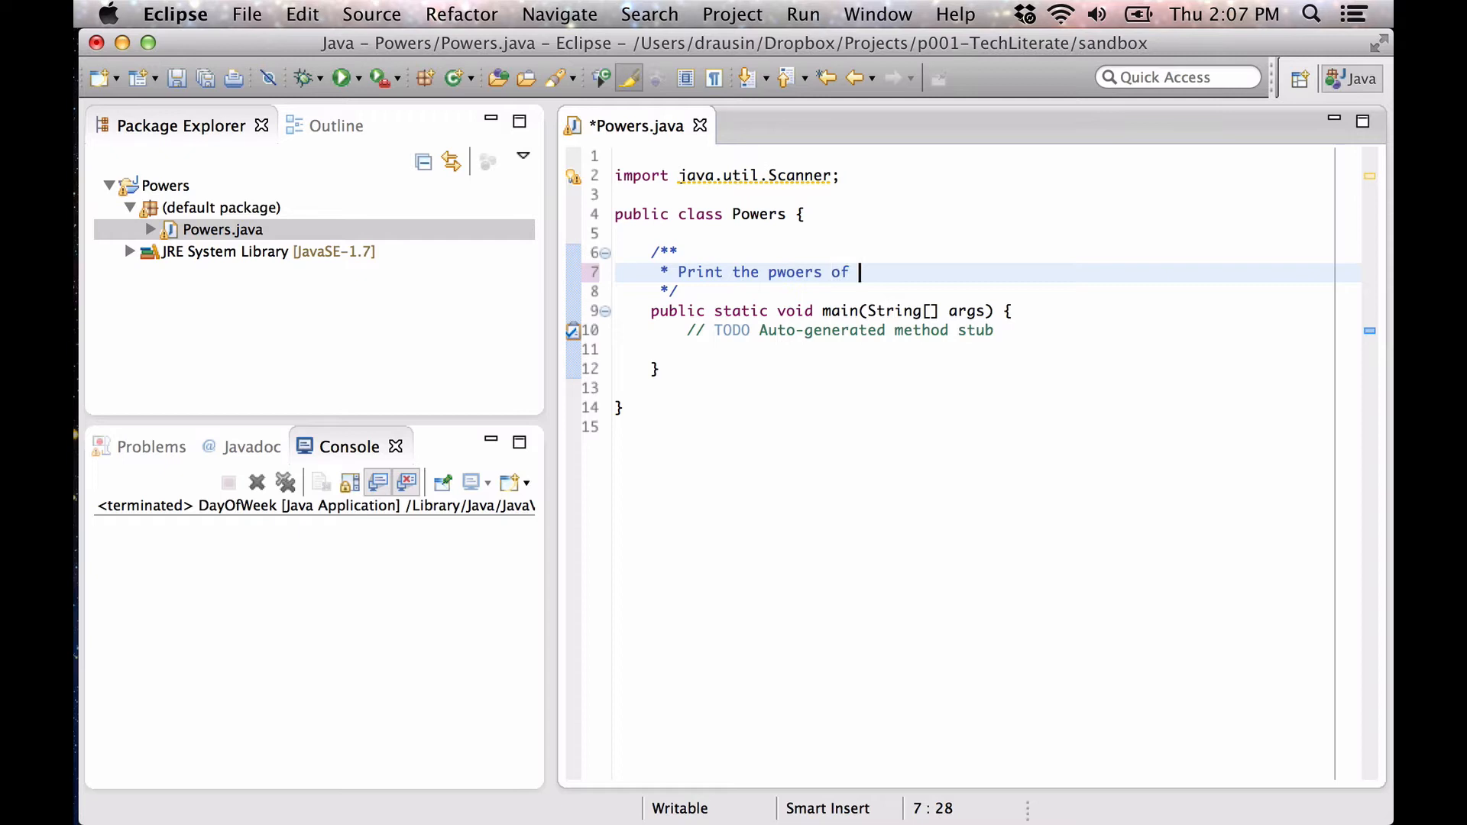
text(a given number)
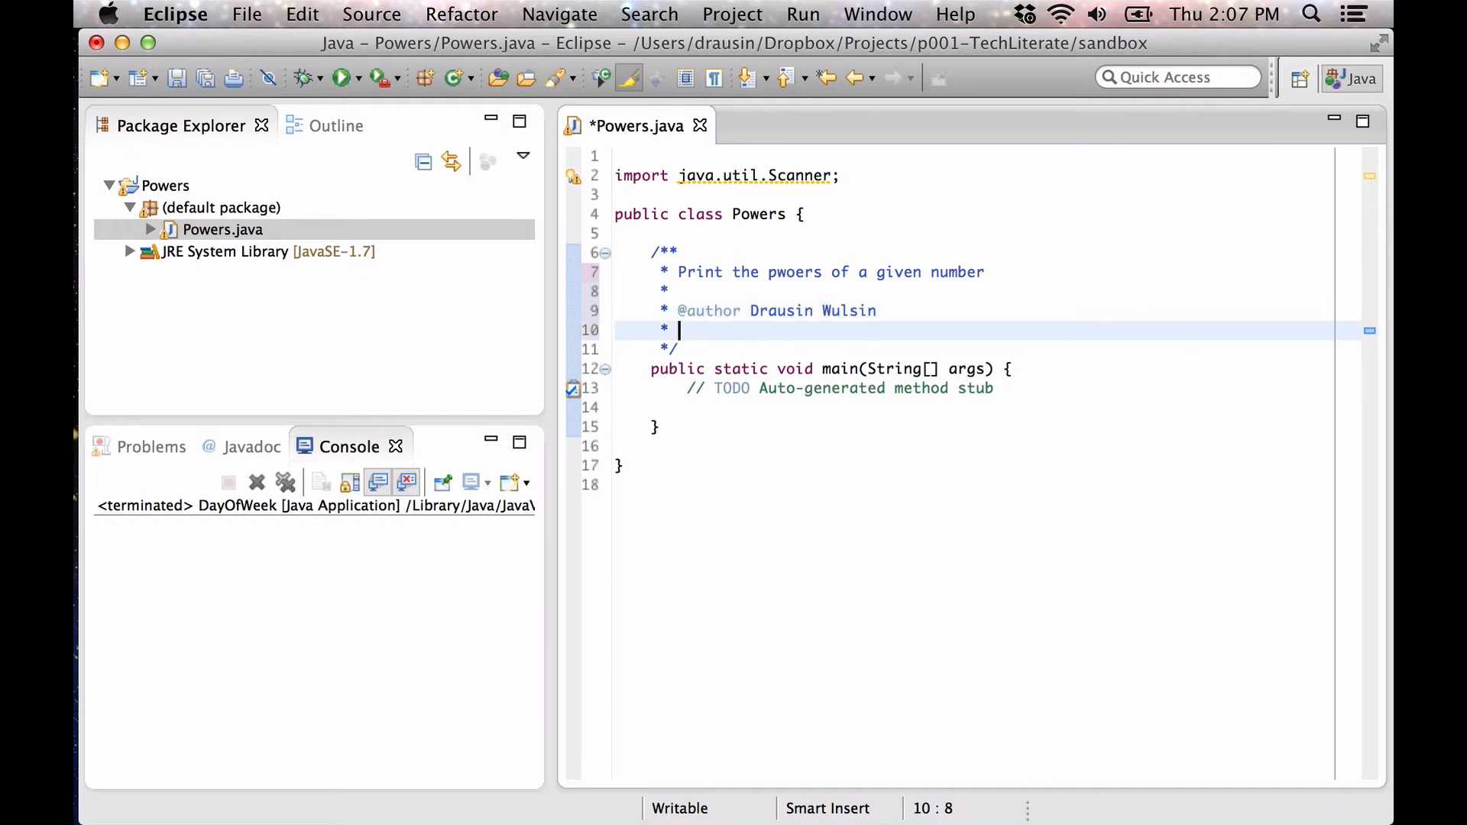
text(@since)
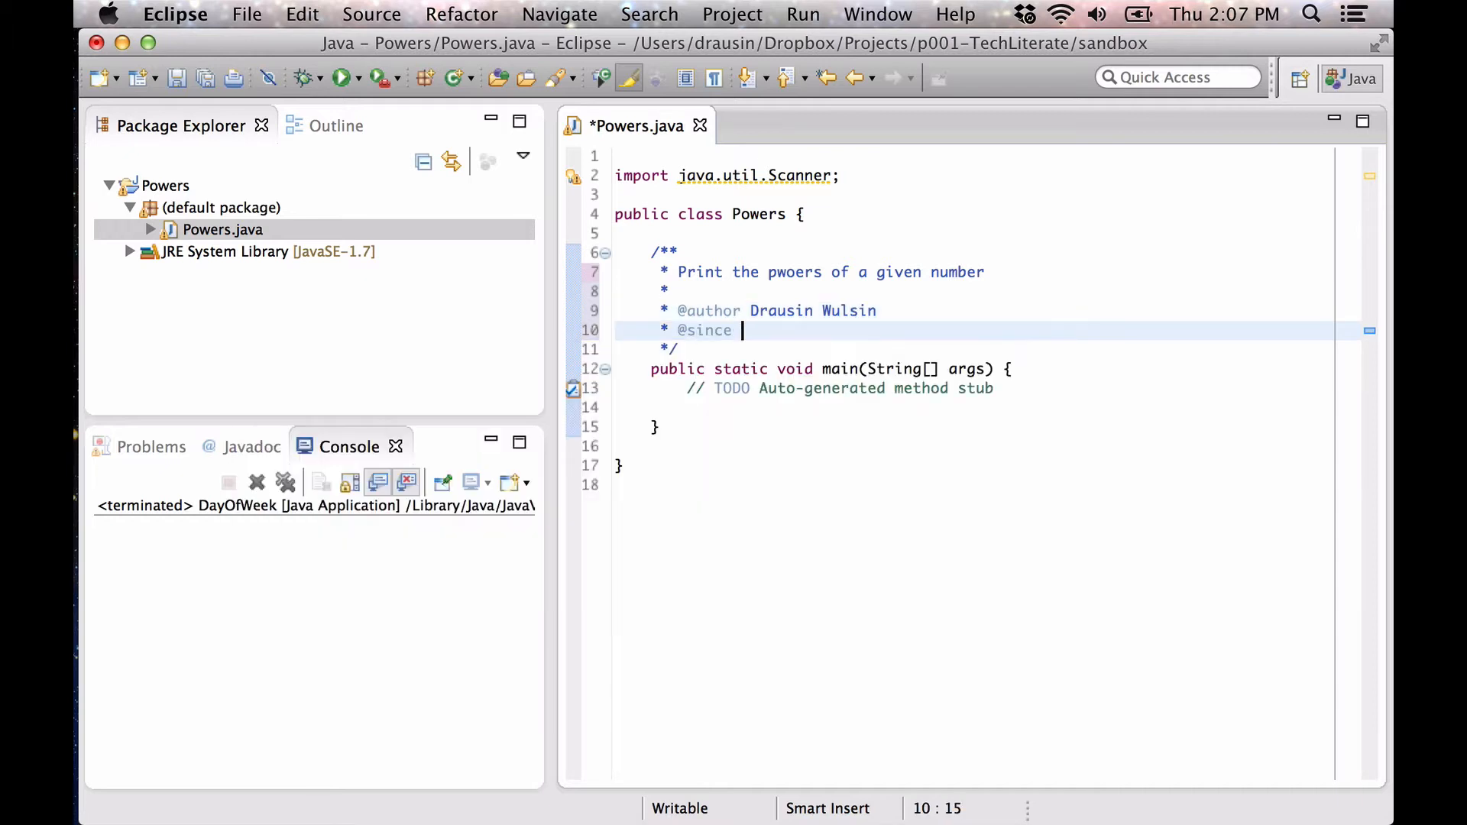
text(04/)
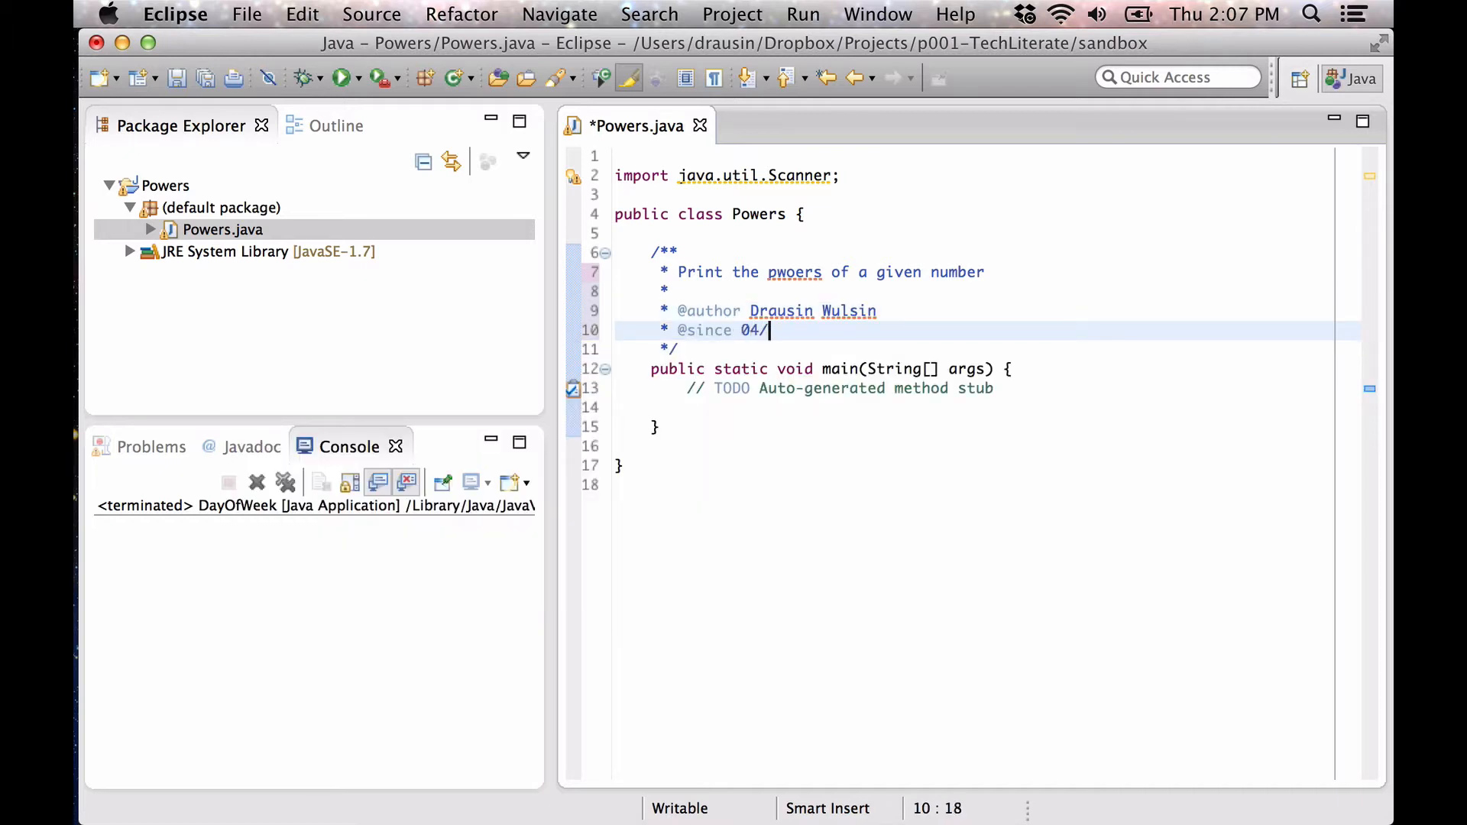
text(25/2013)
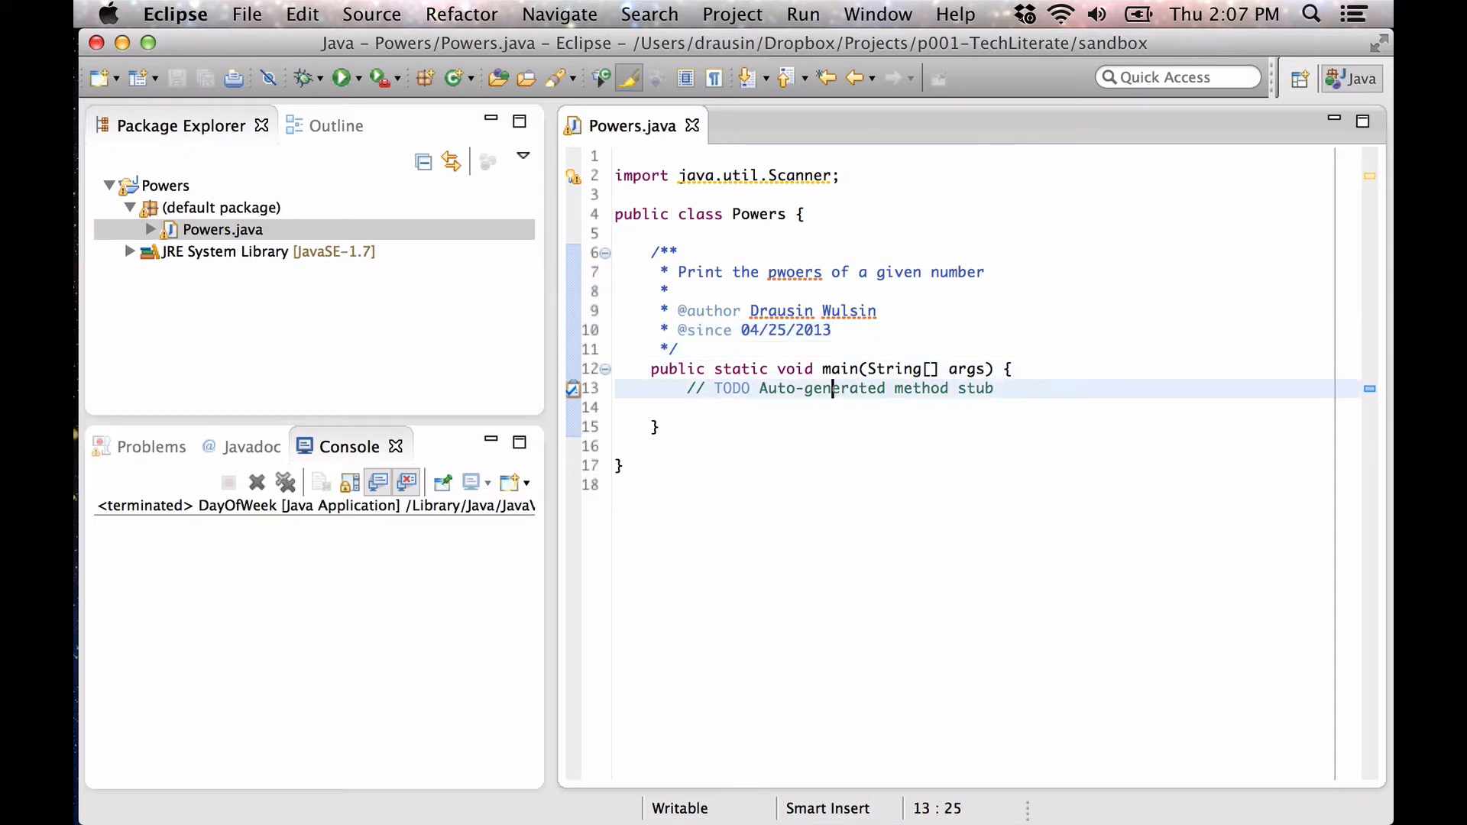
Step: Replace the TODO stub in main with an '// inits' comment
click(720, 388)
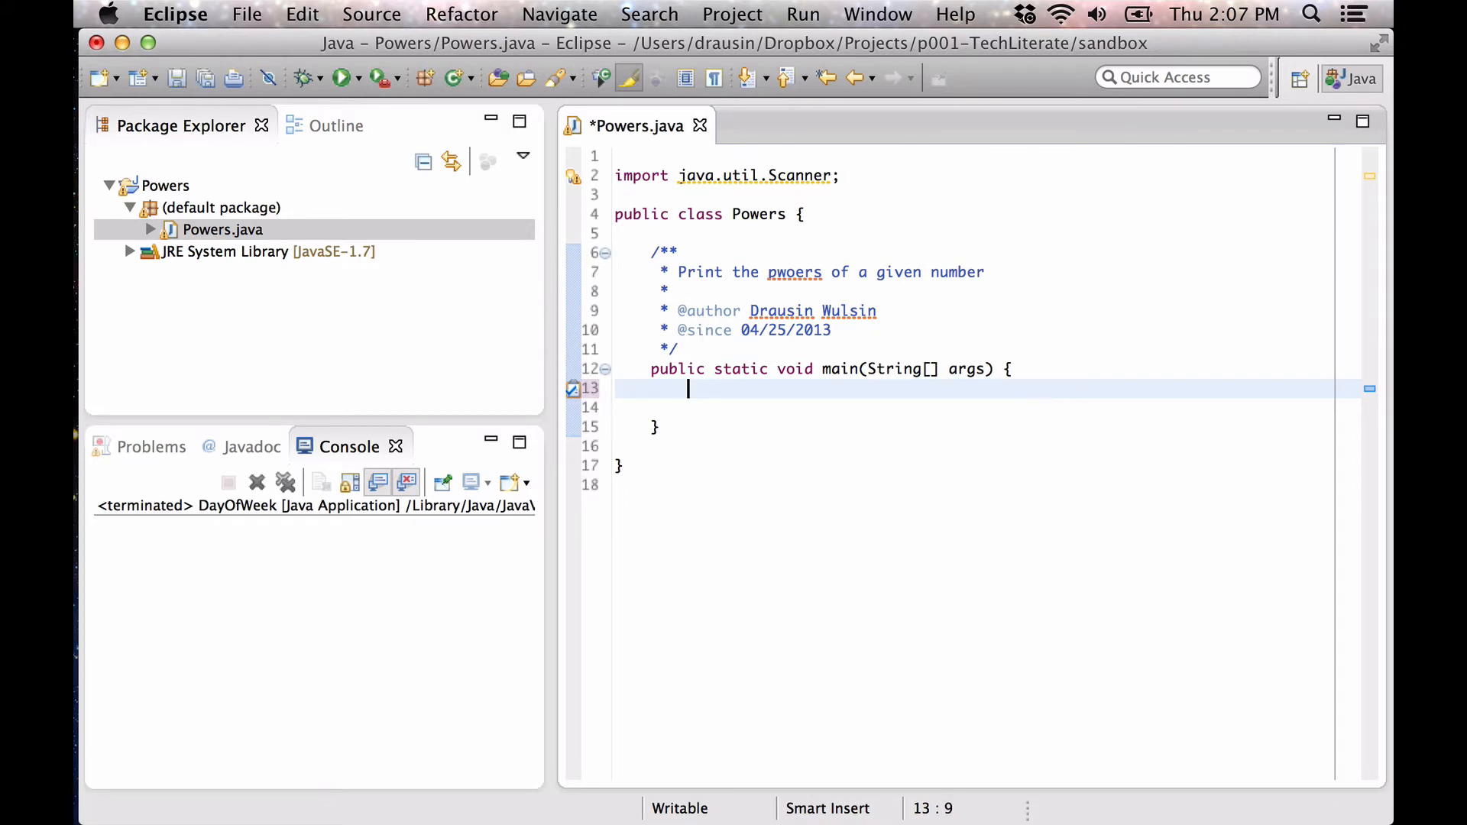
key(Return)
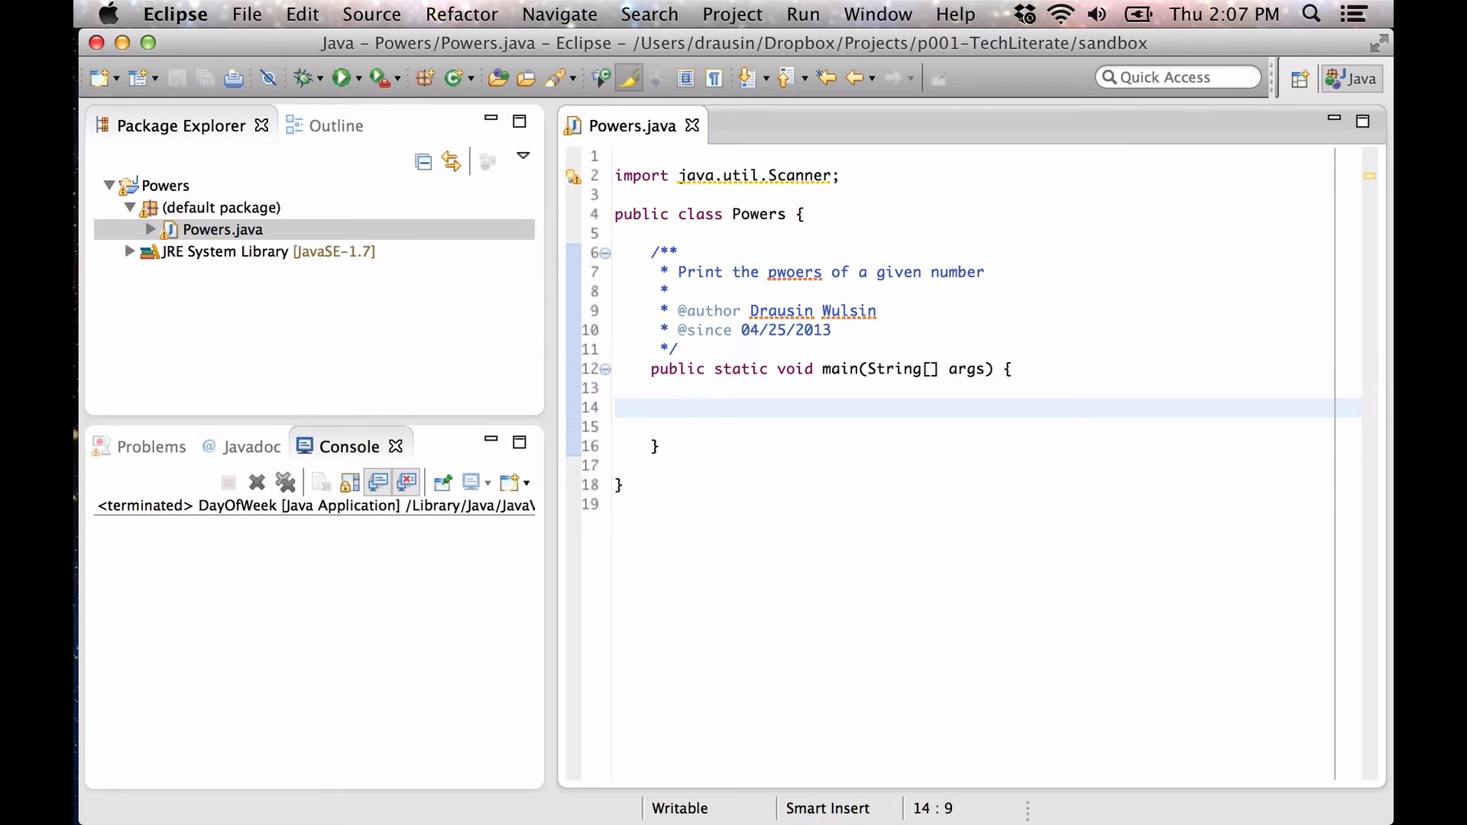
text(// ints)
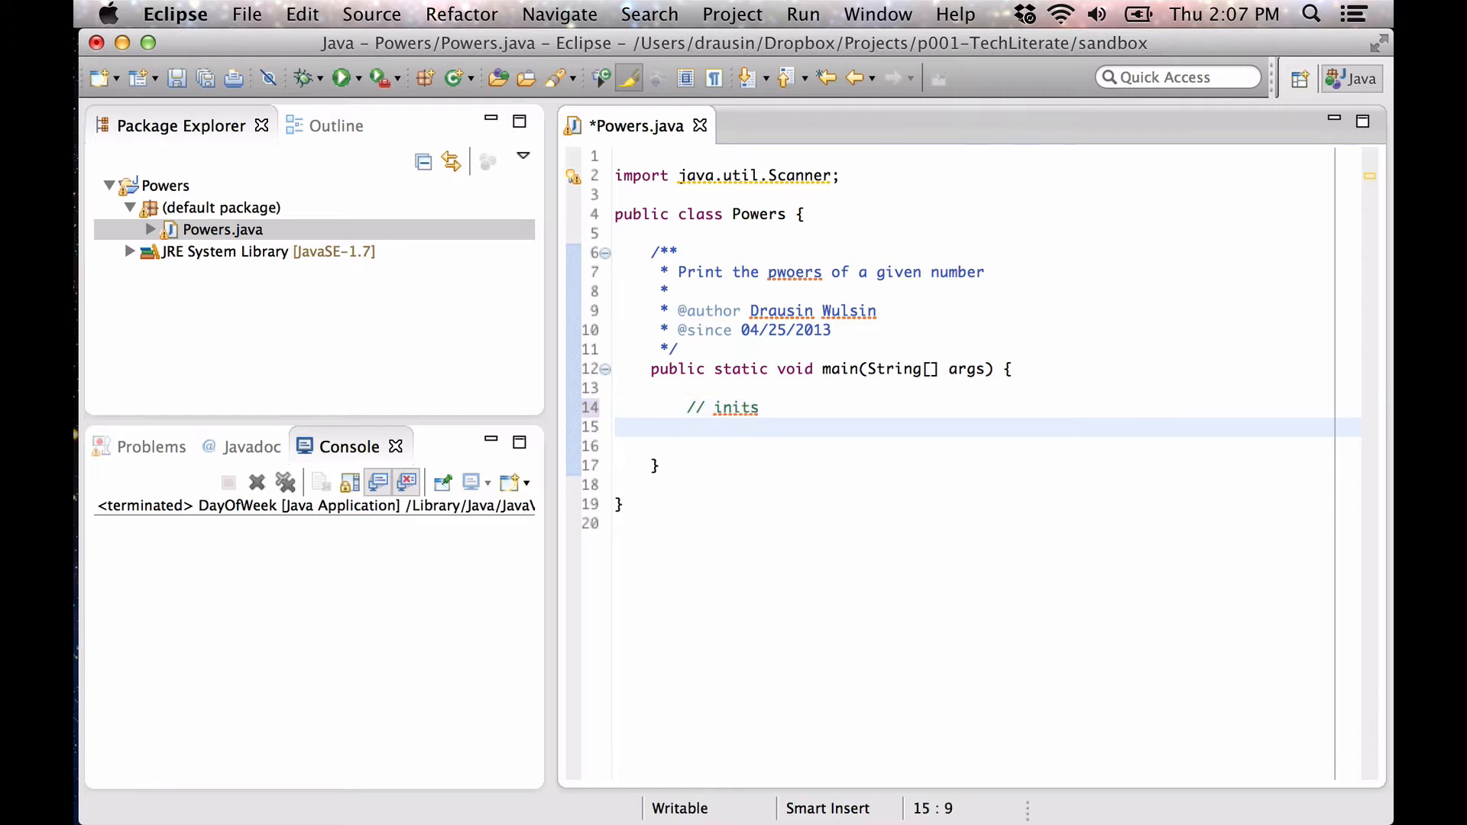
Step: Declare a Scanner on System.in plus int base and int numPower
text(Scanner sc =)
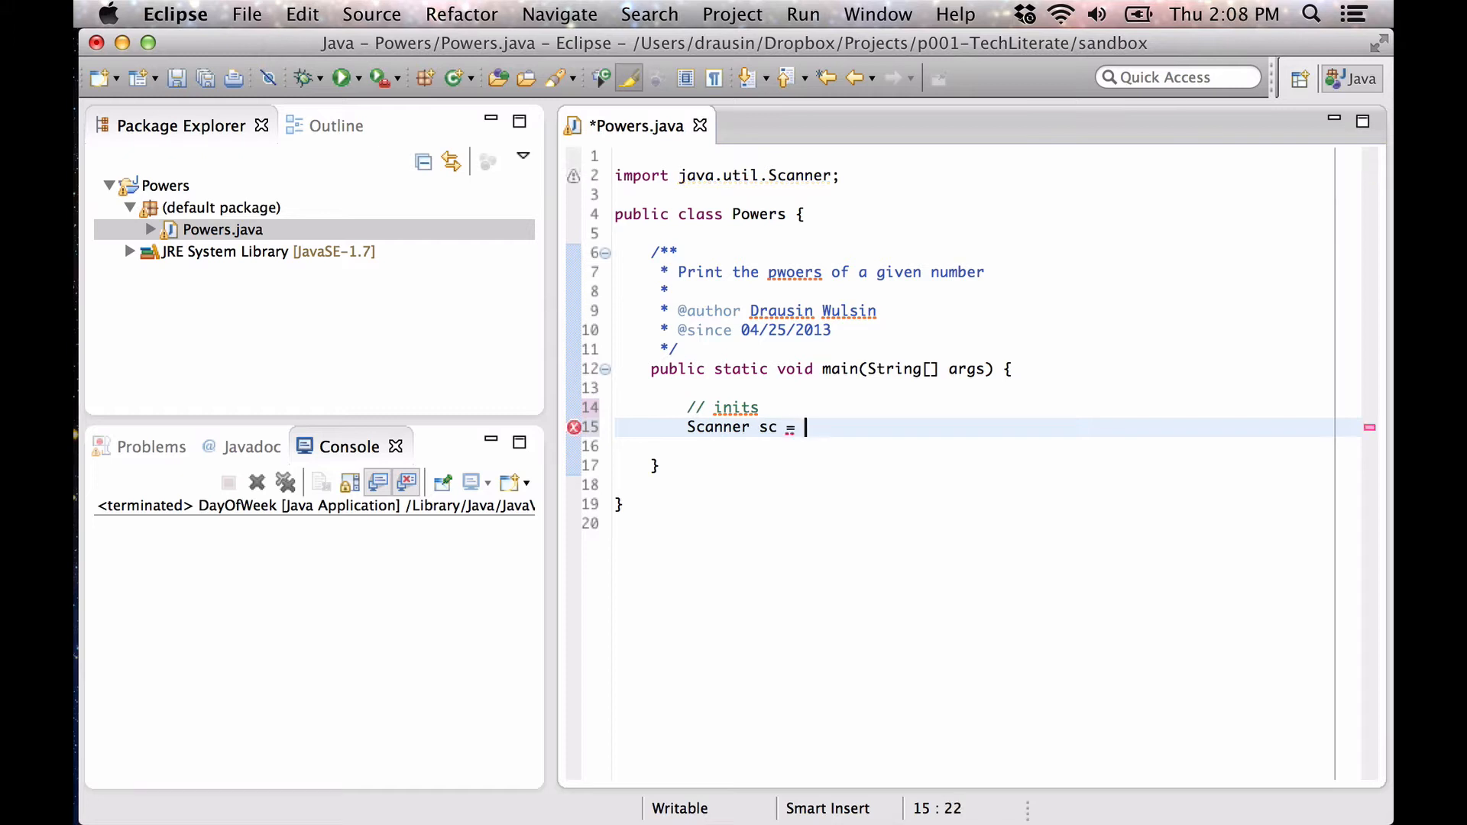
text(new Scanner(S)
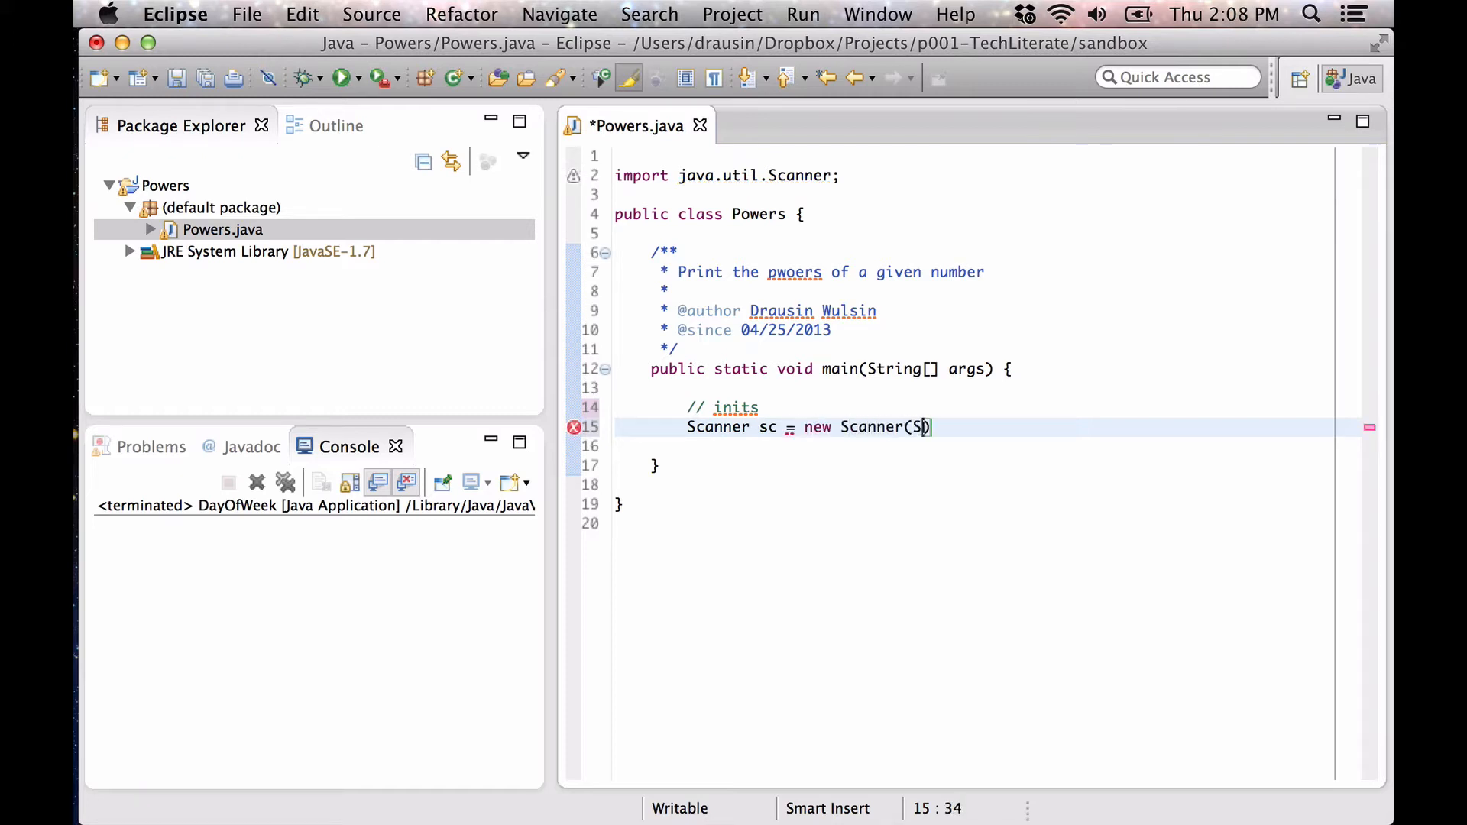
text(ystem.in)
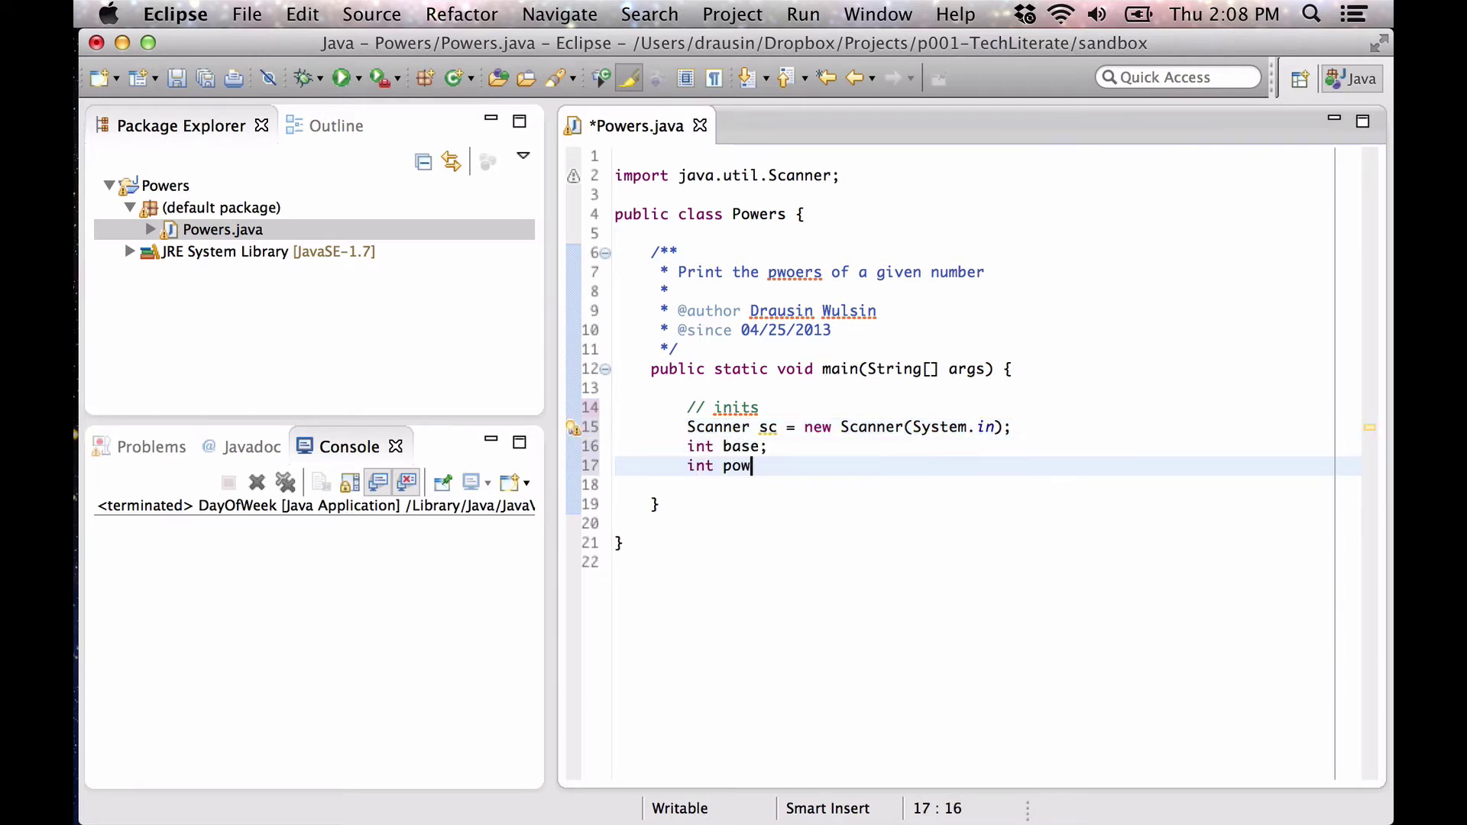
text(n)
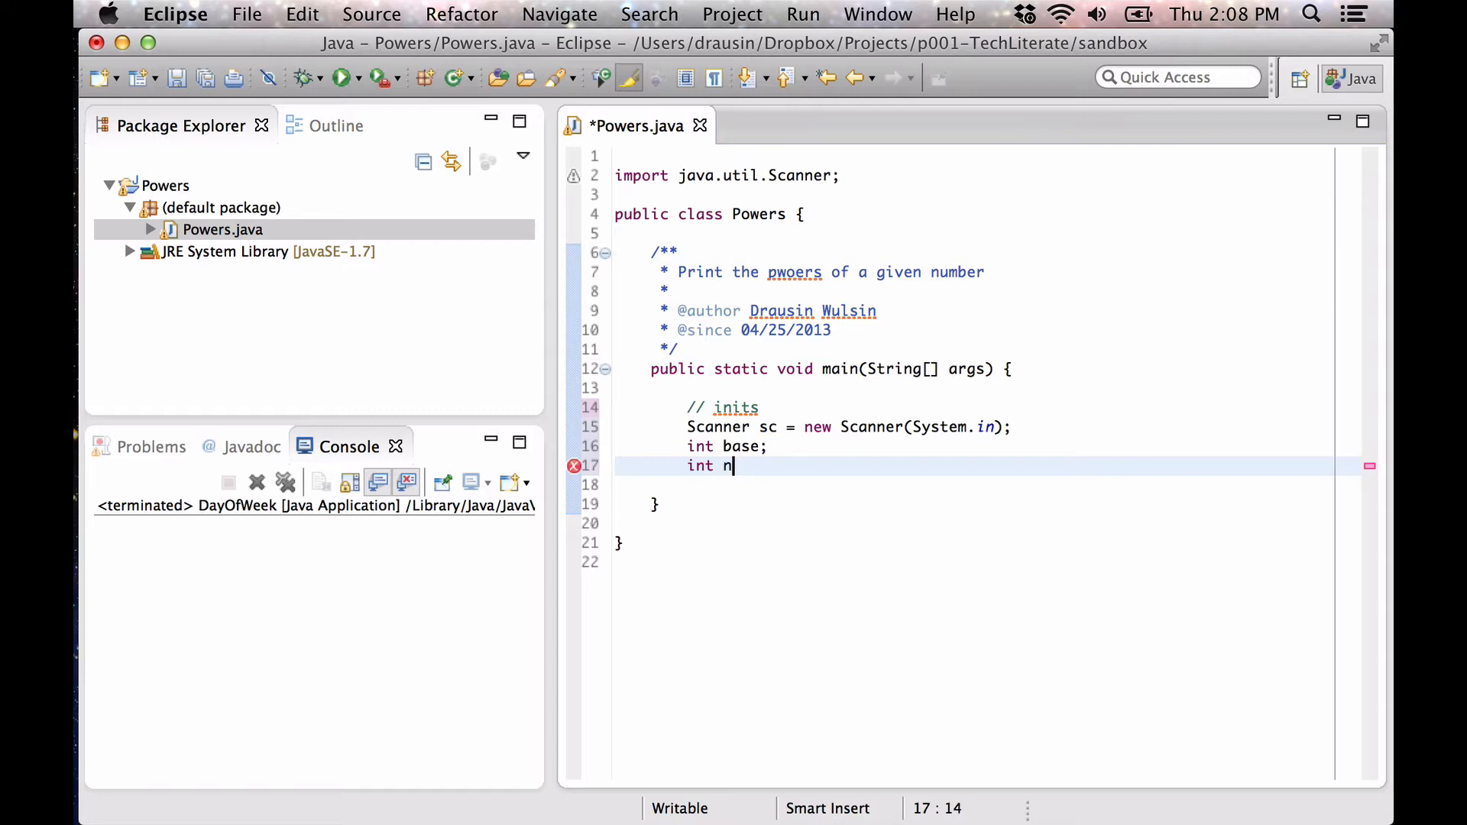
text(umPower)
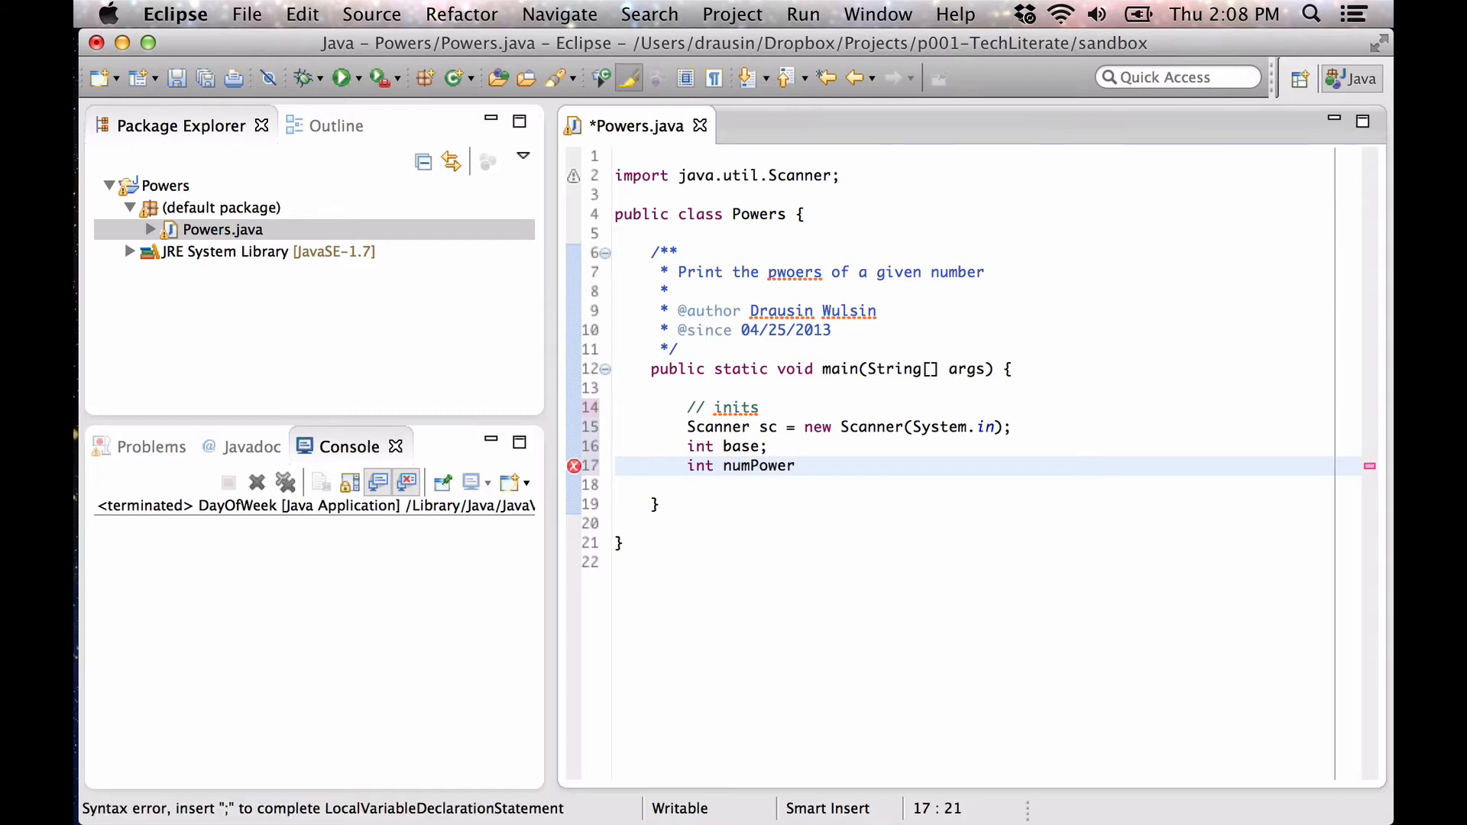
text(;)
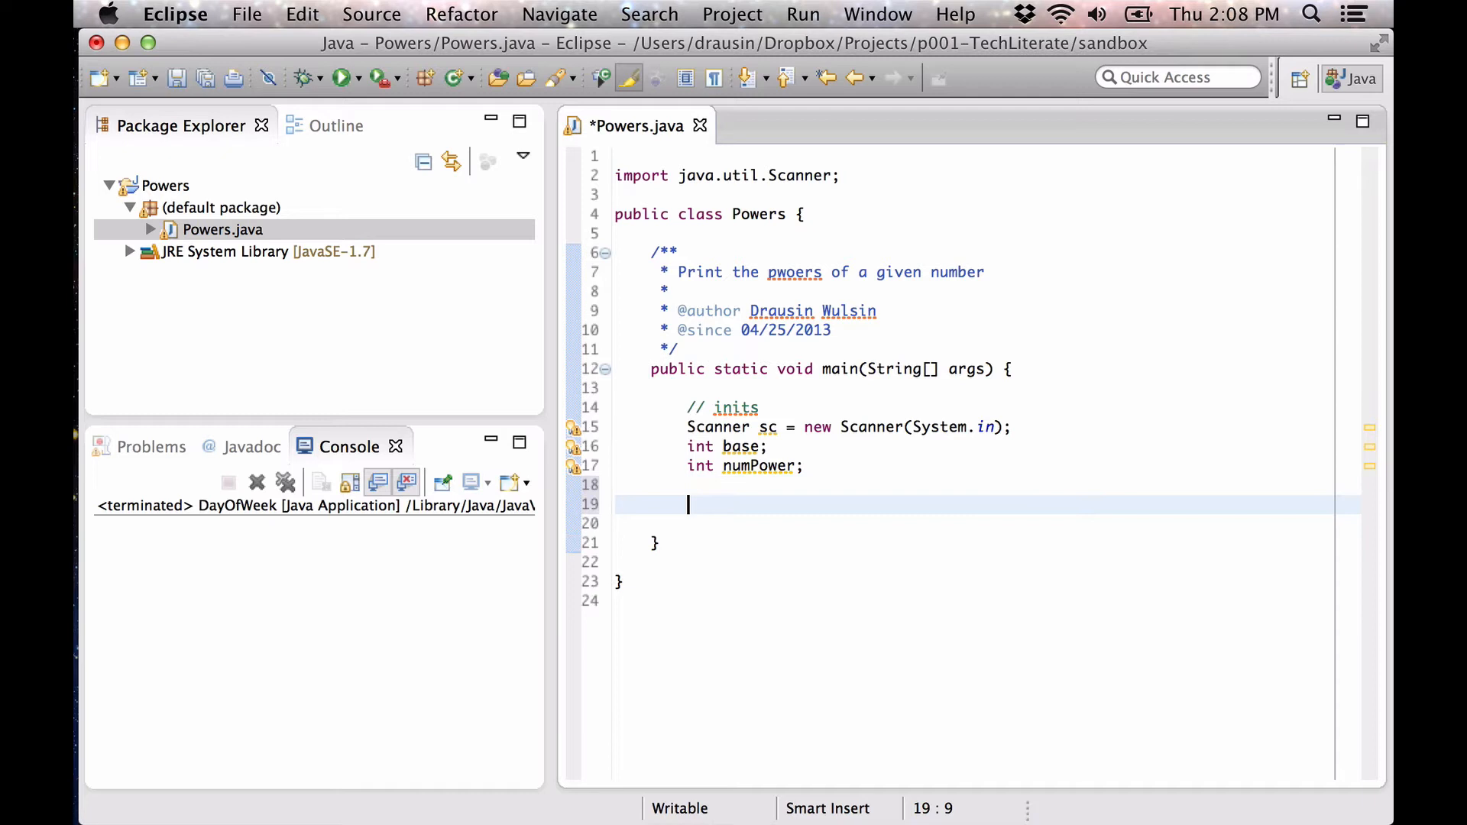
Step: Add a 'get the base and number of powers' comment and an 'Enter' prompt for the base
text(// get the base)
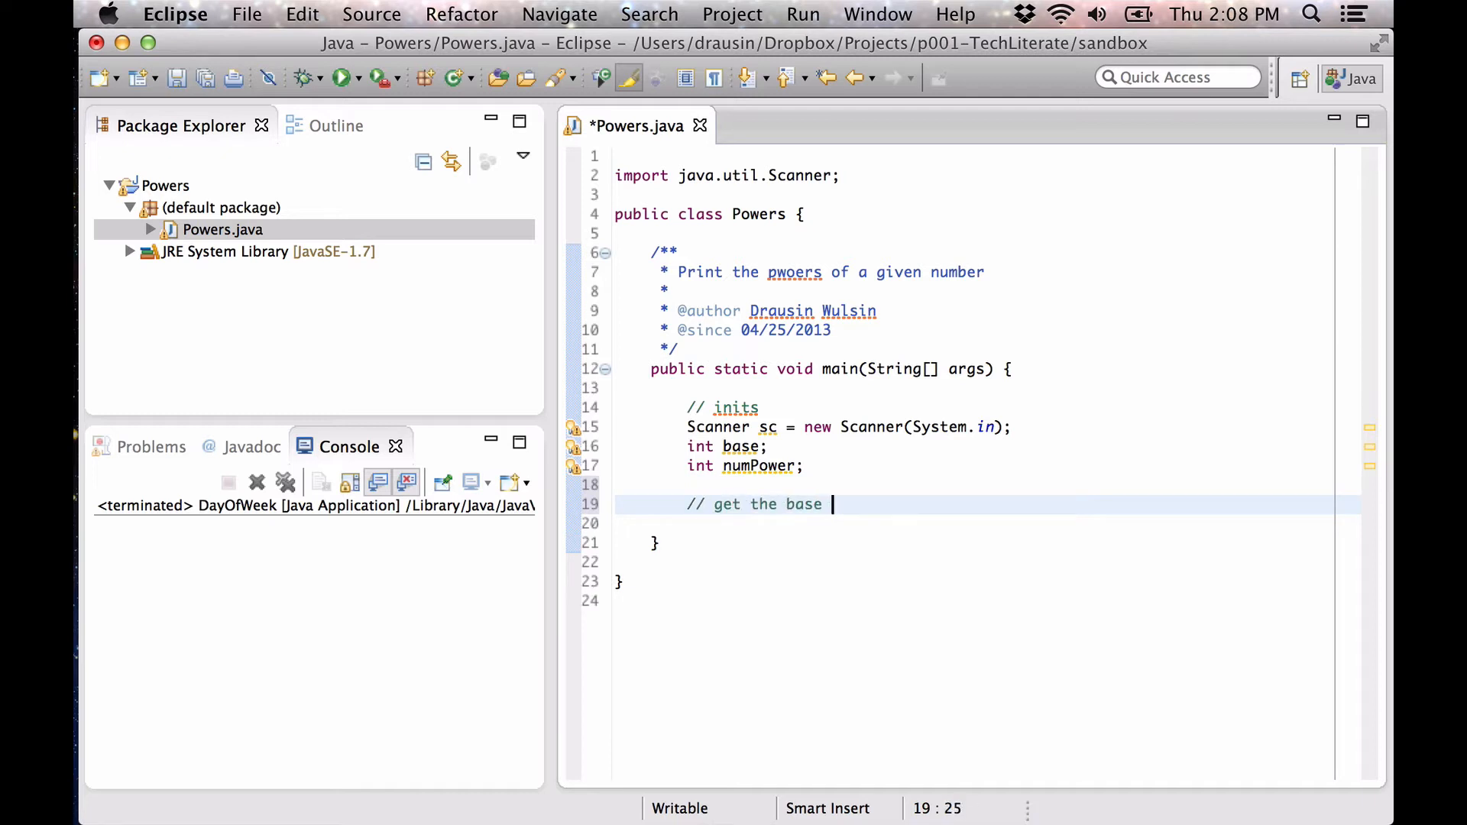
text(and number of p)
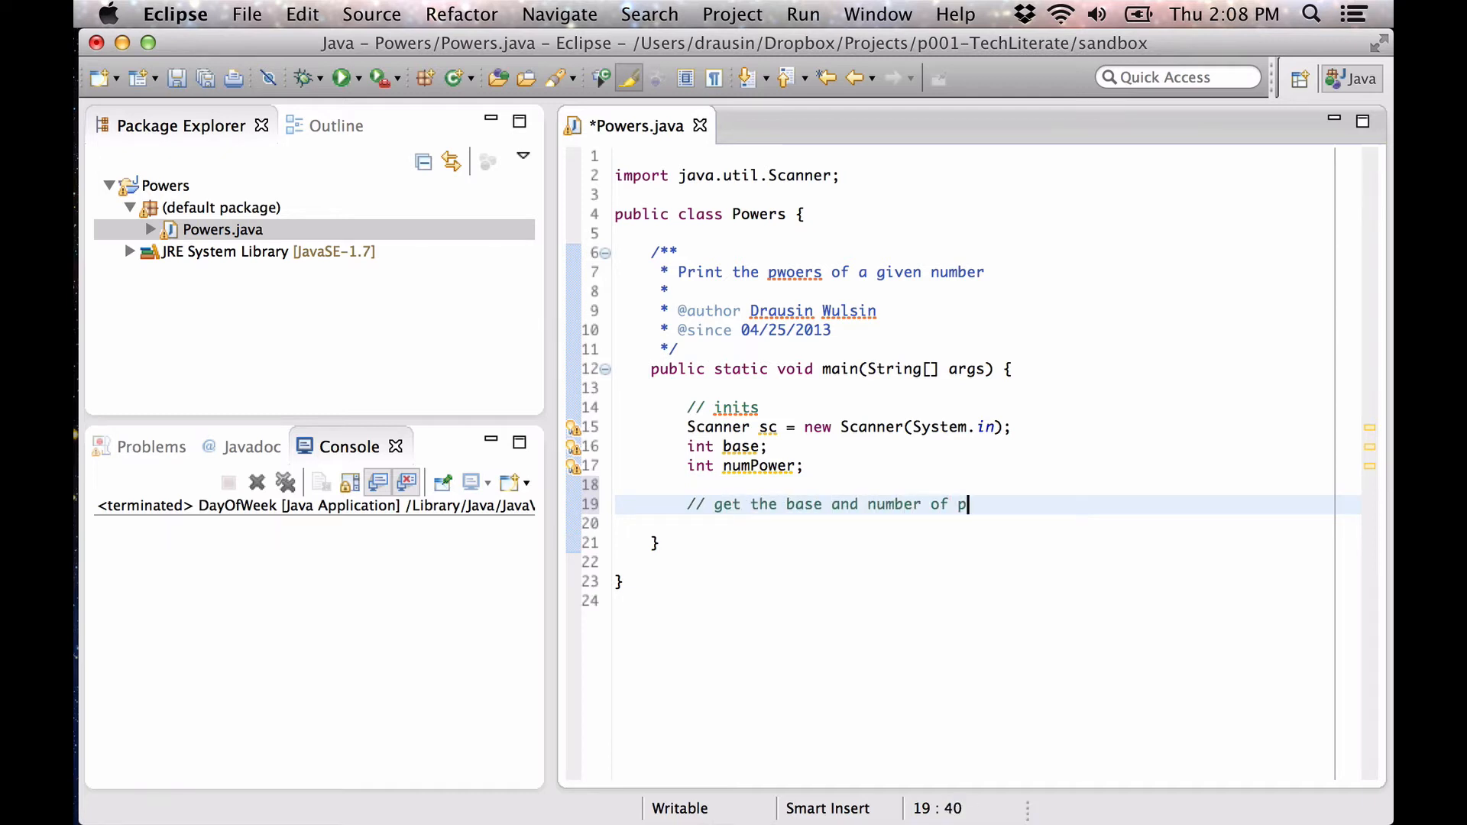
text(owers)
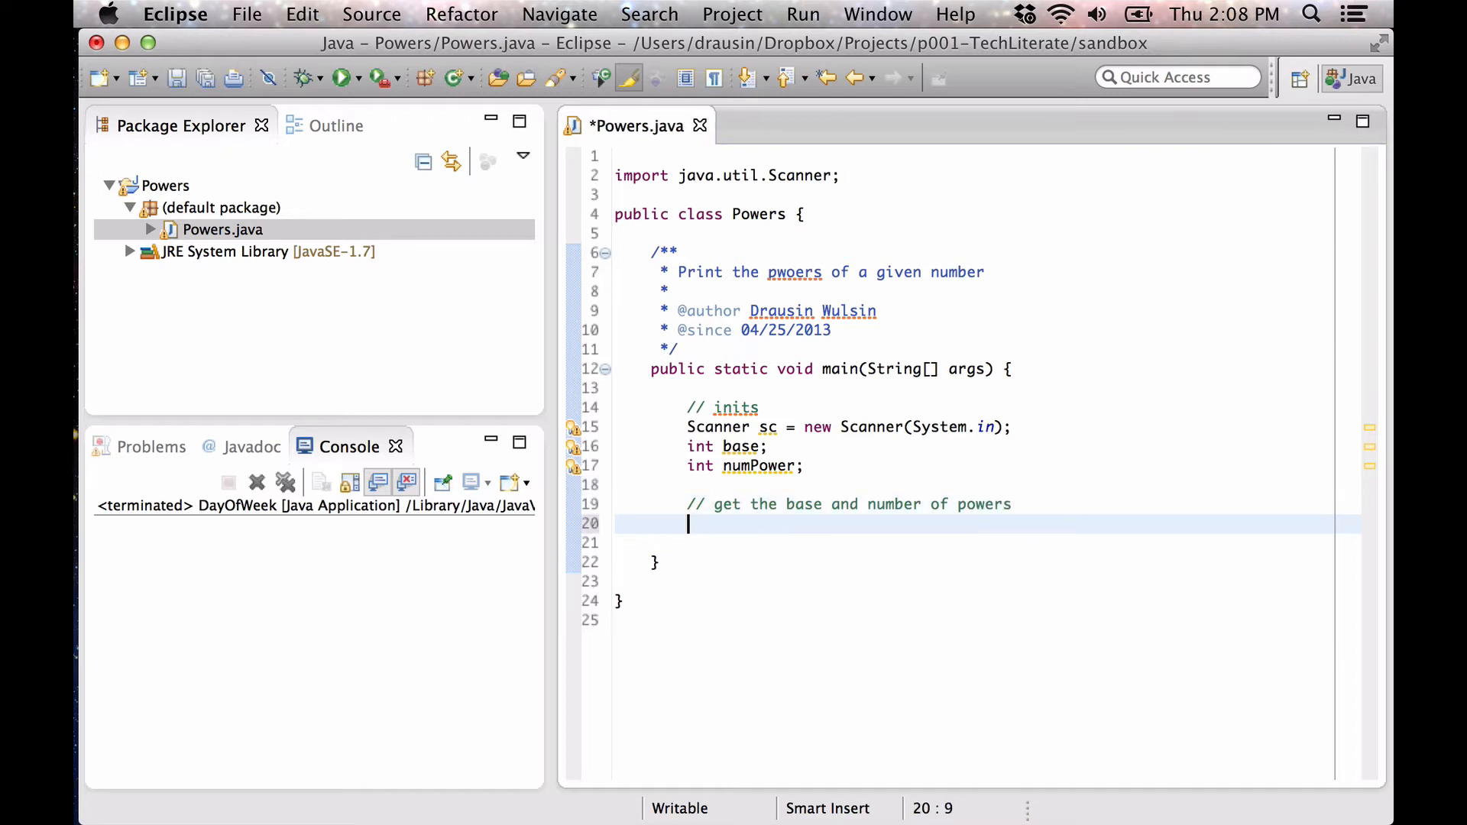
text(System.out.)
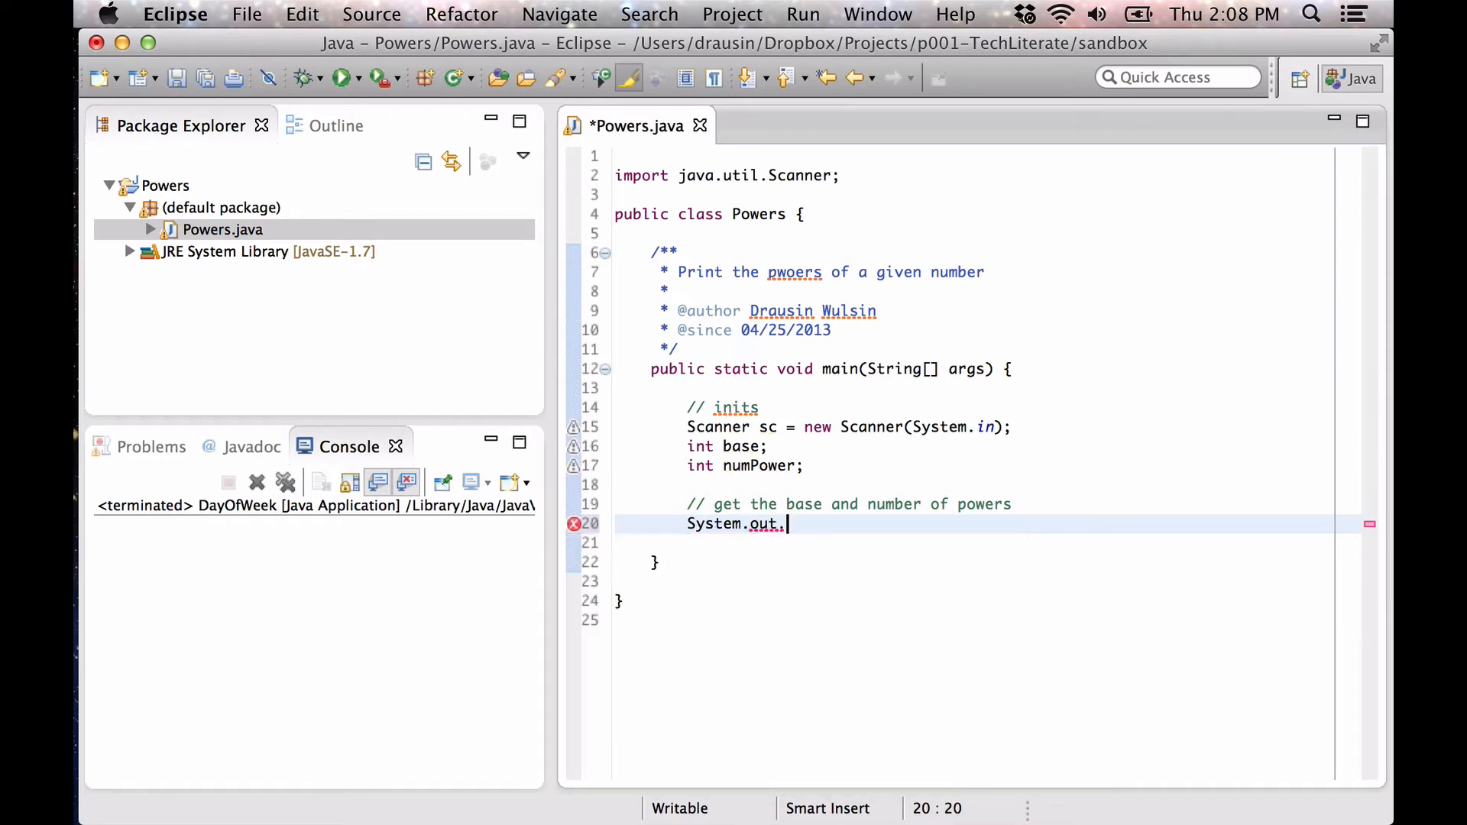
text(print())
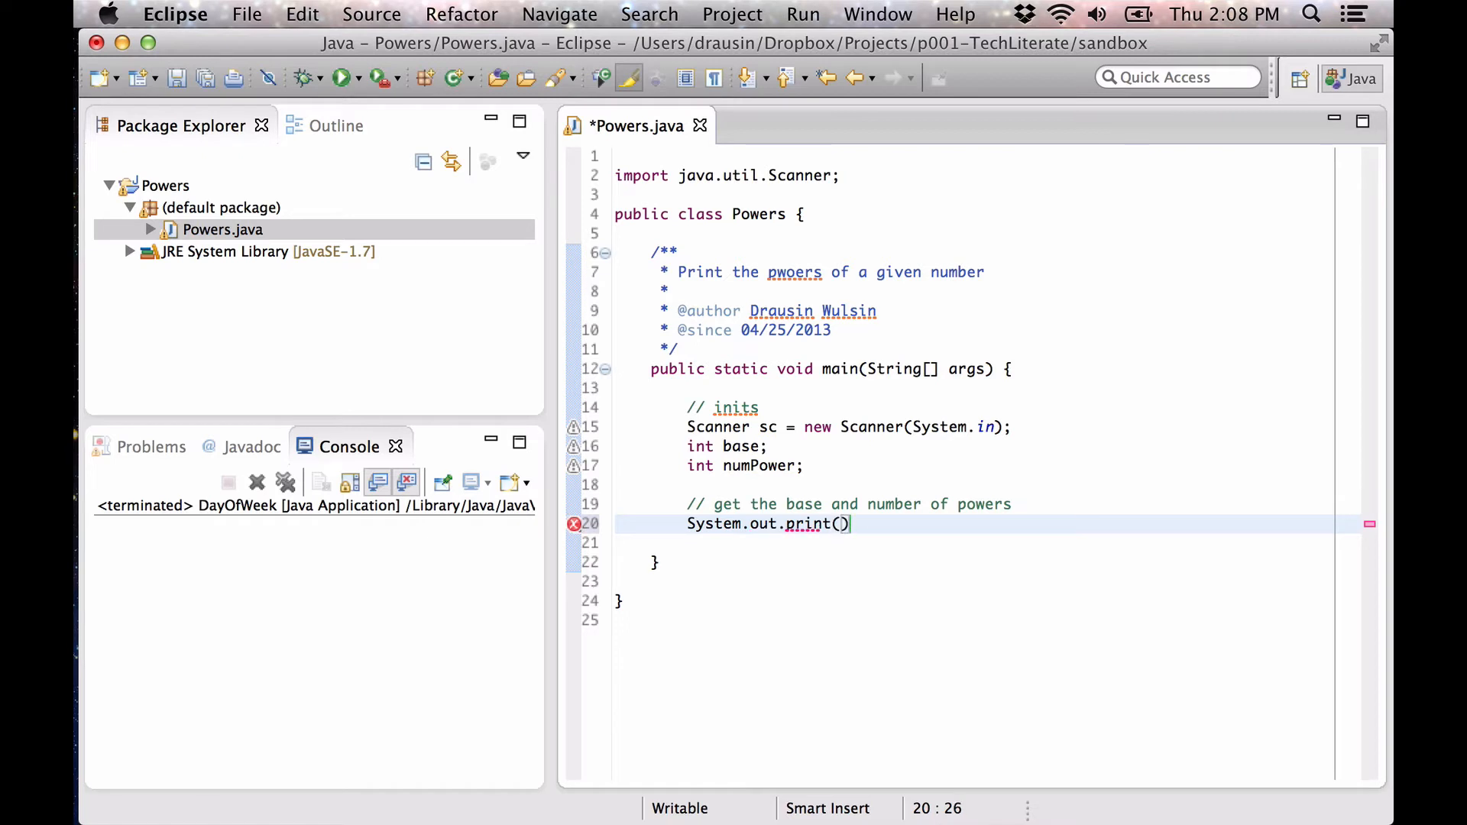
text("Enter")
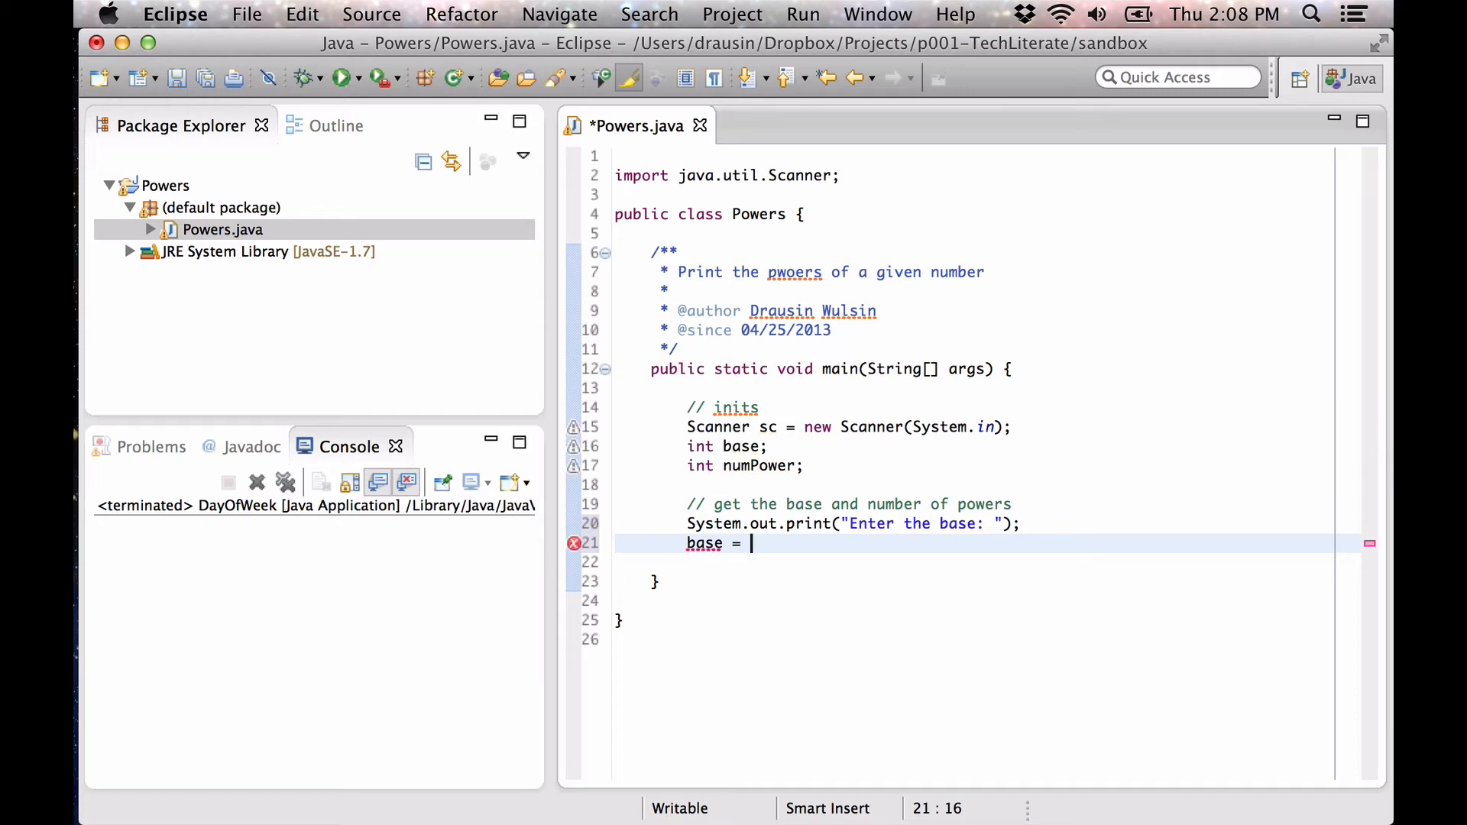
mouse_move(749, 543)
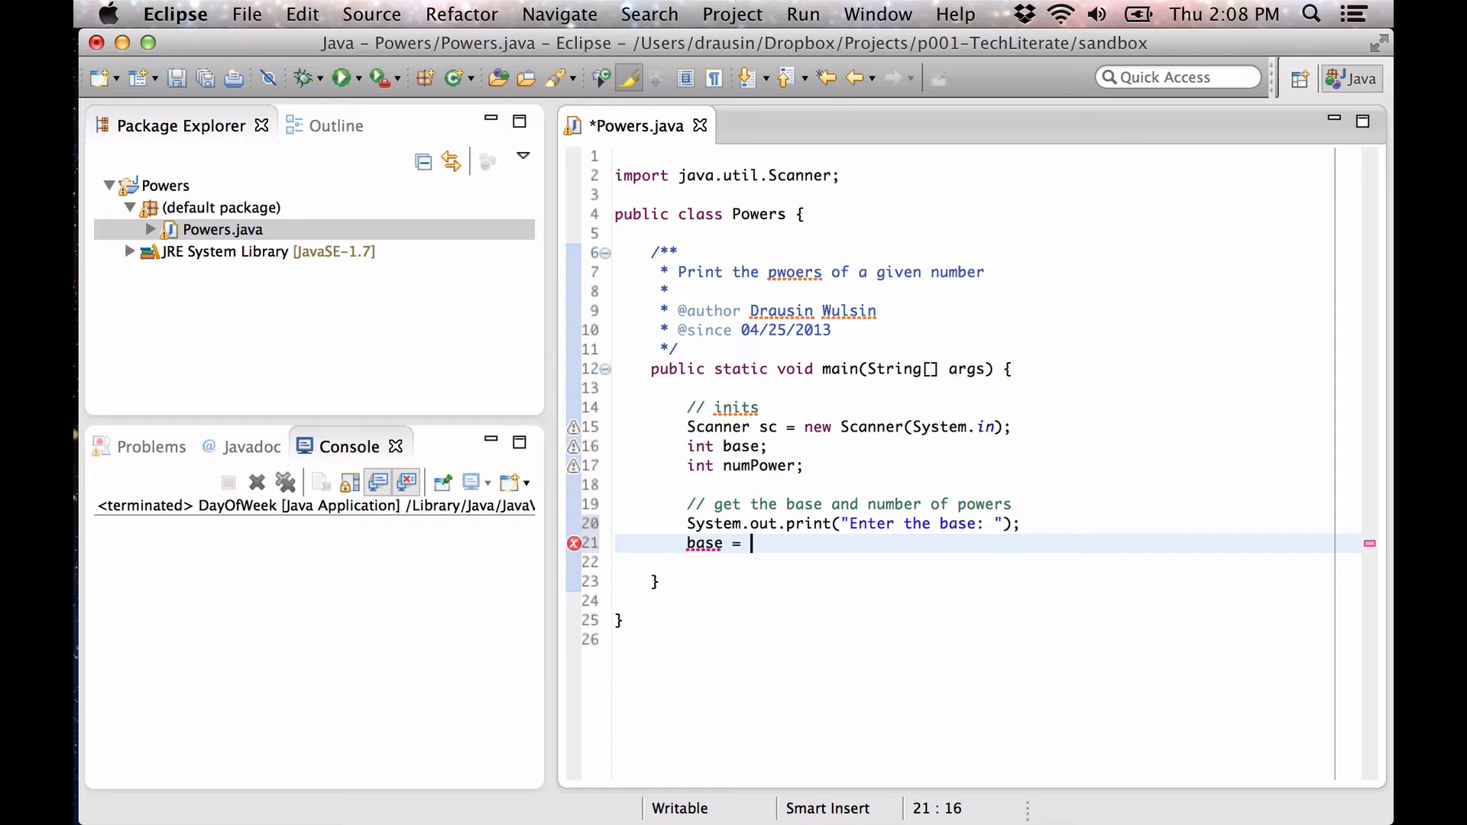
mouse_move(688, 437)
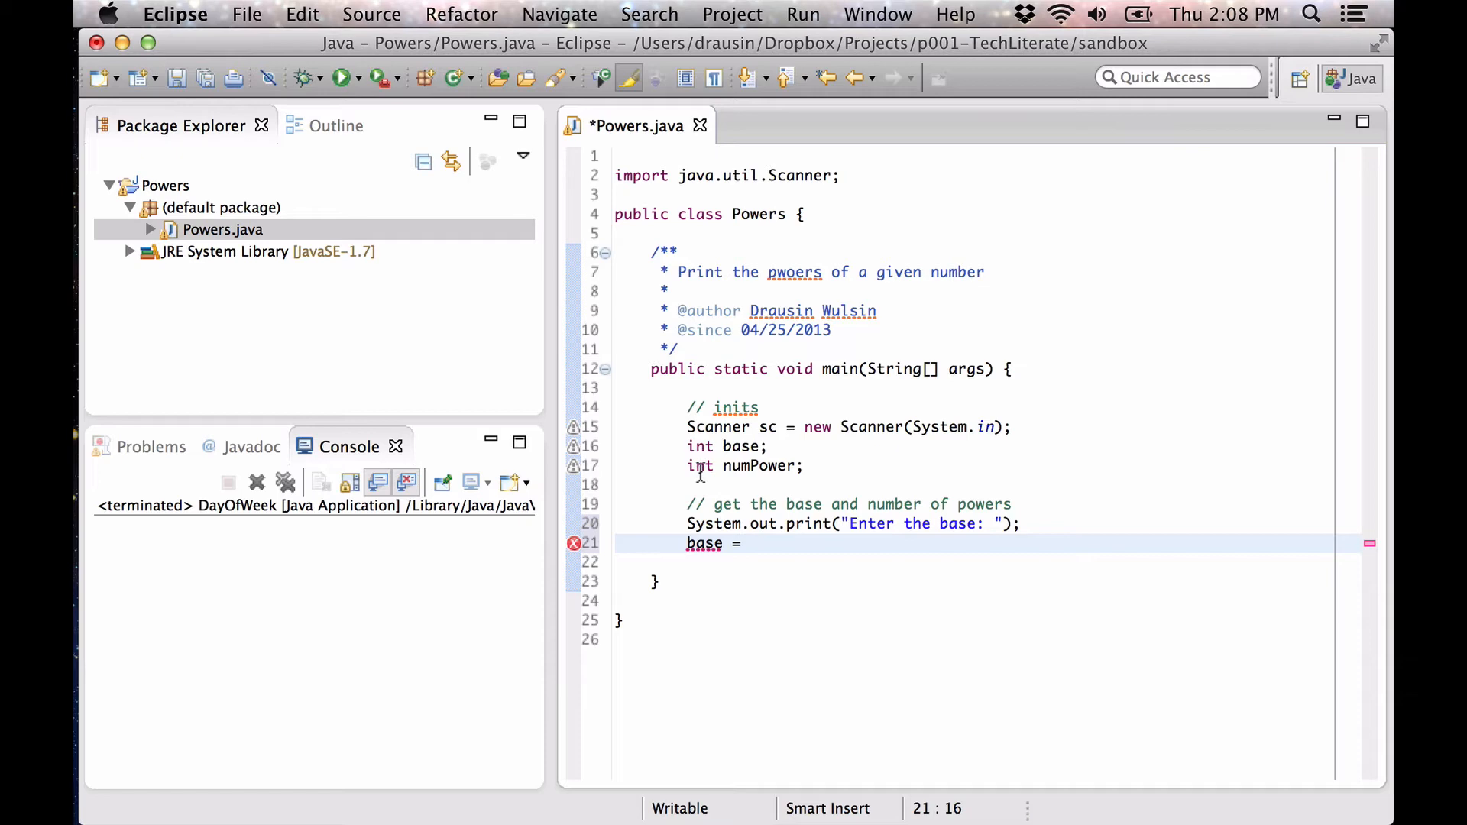
Step: Read the base via sc, then prompt for and read numPowers as an integer
text(sc)
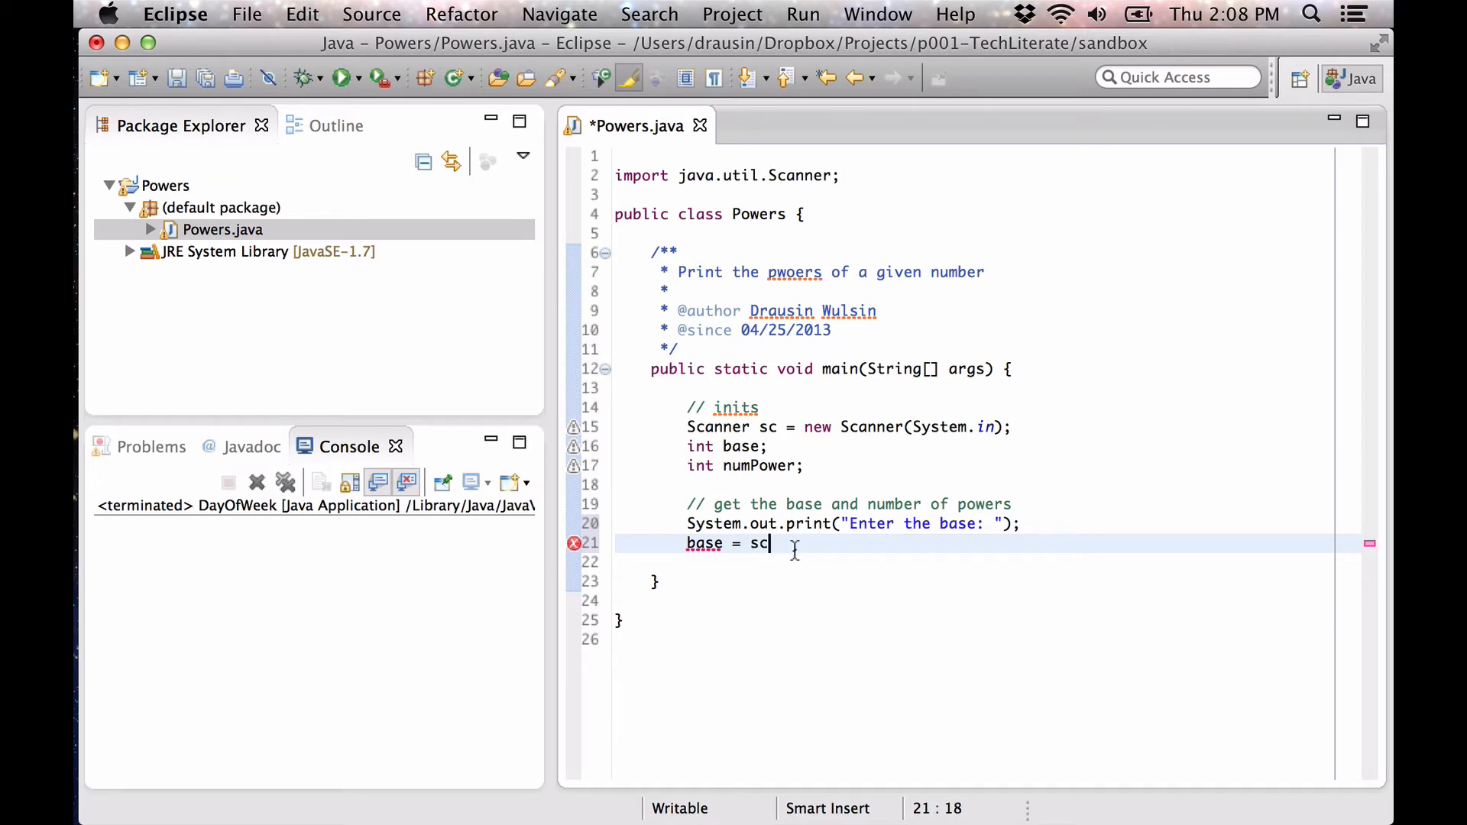
text(.next();)
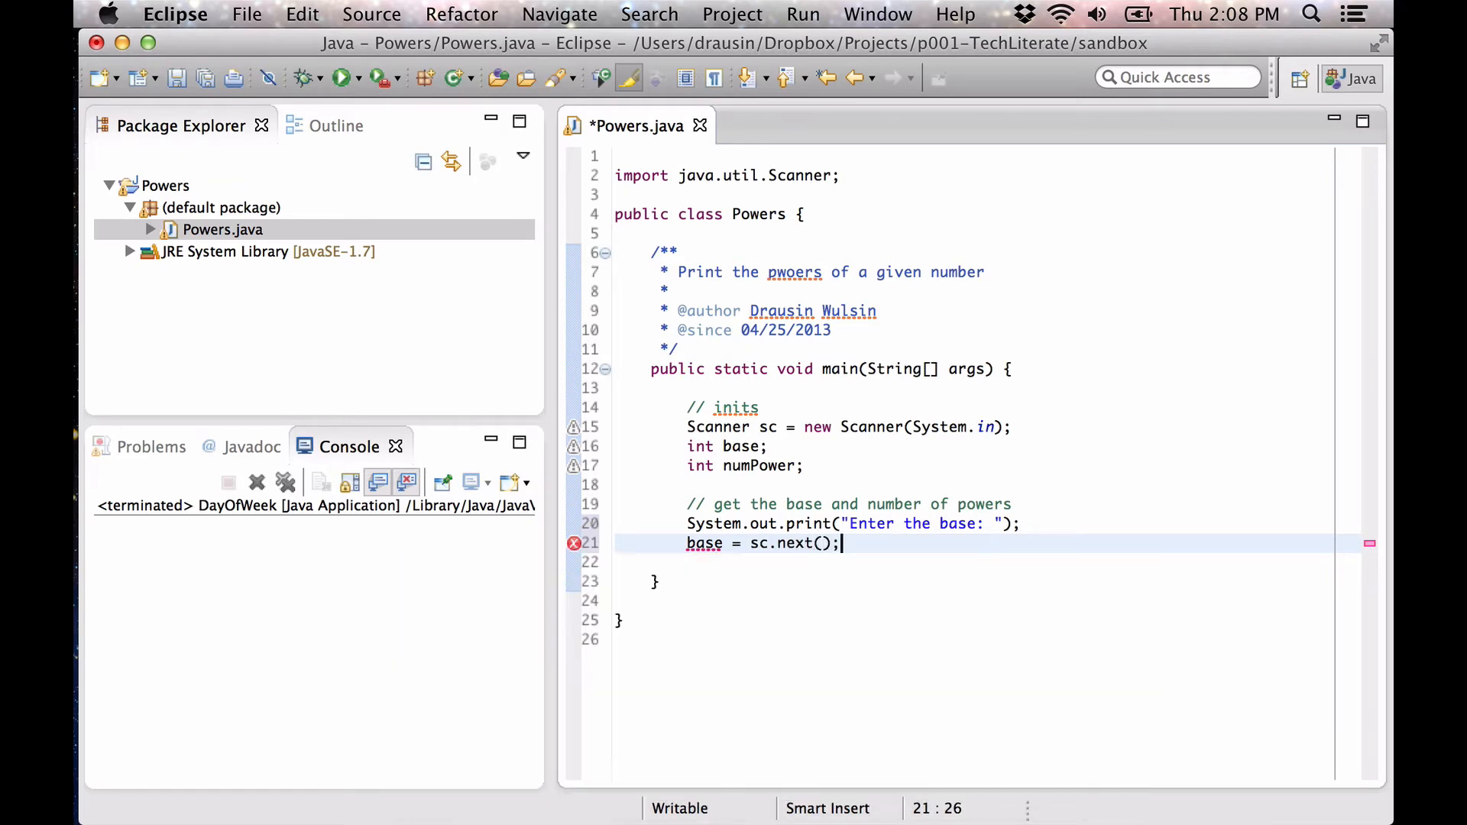
text(System.out.print("Enter the number of powers:)
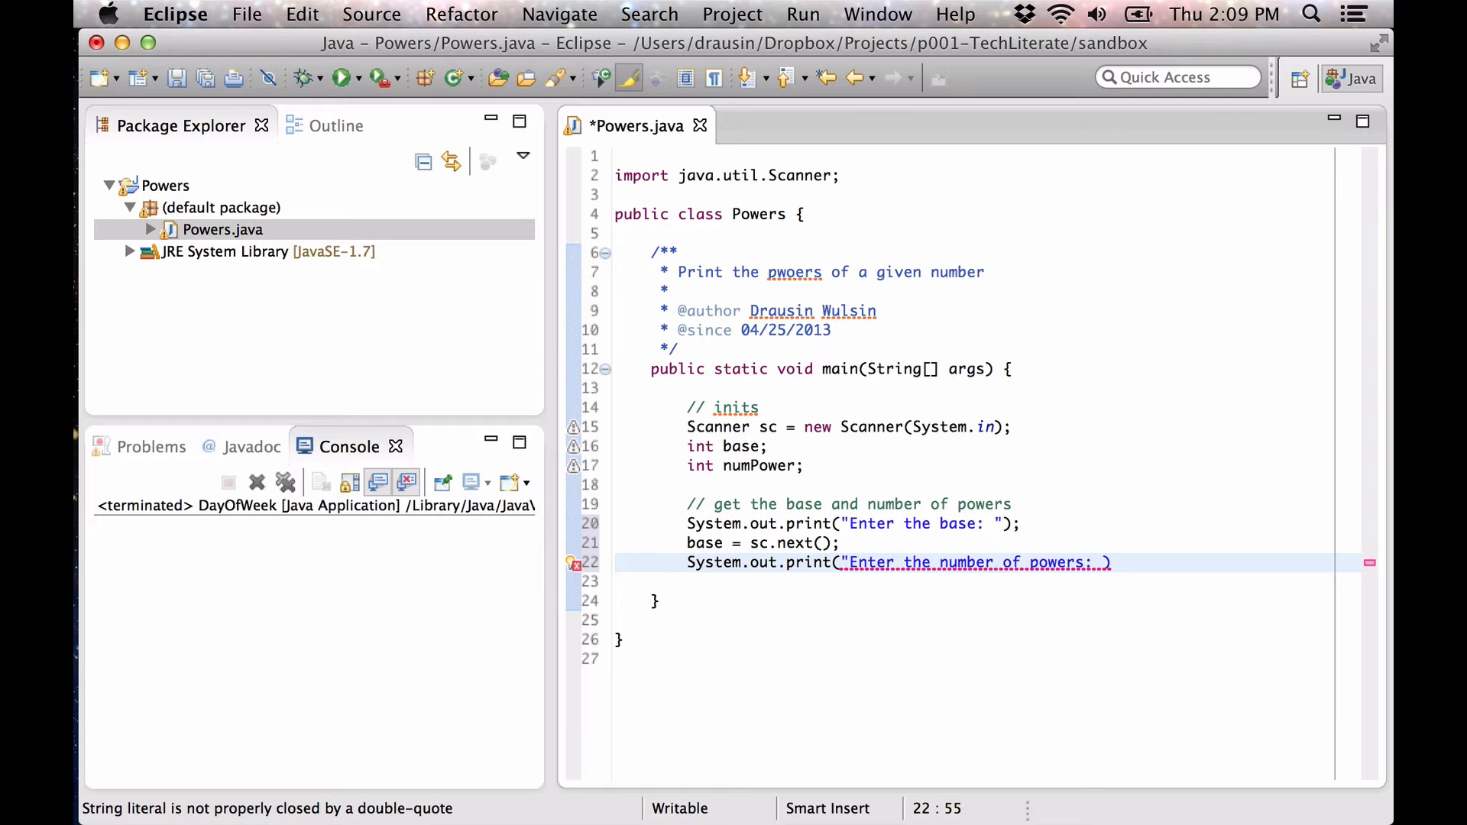
key(Return)
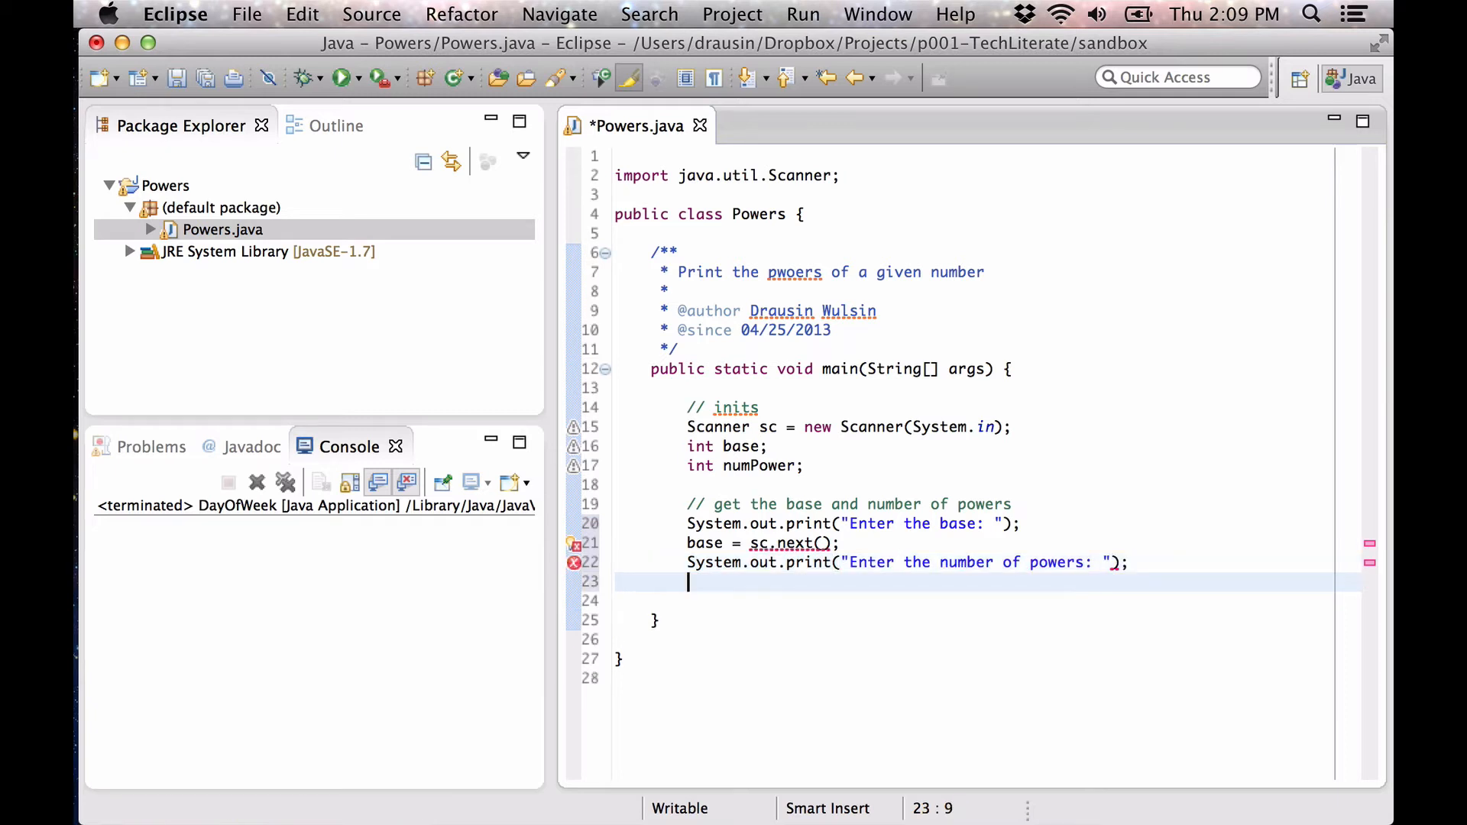
text(numPowers = sc.nextInt();)
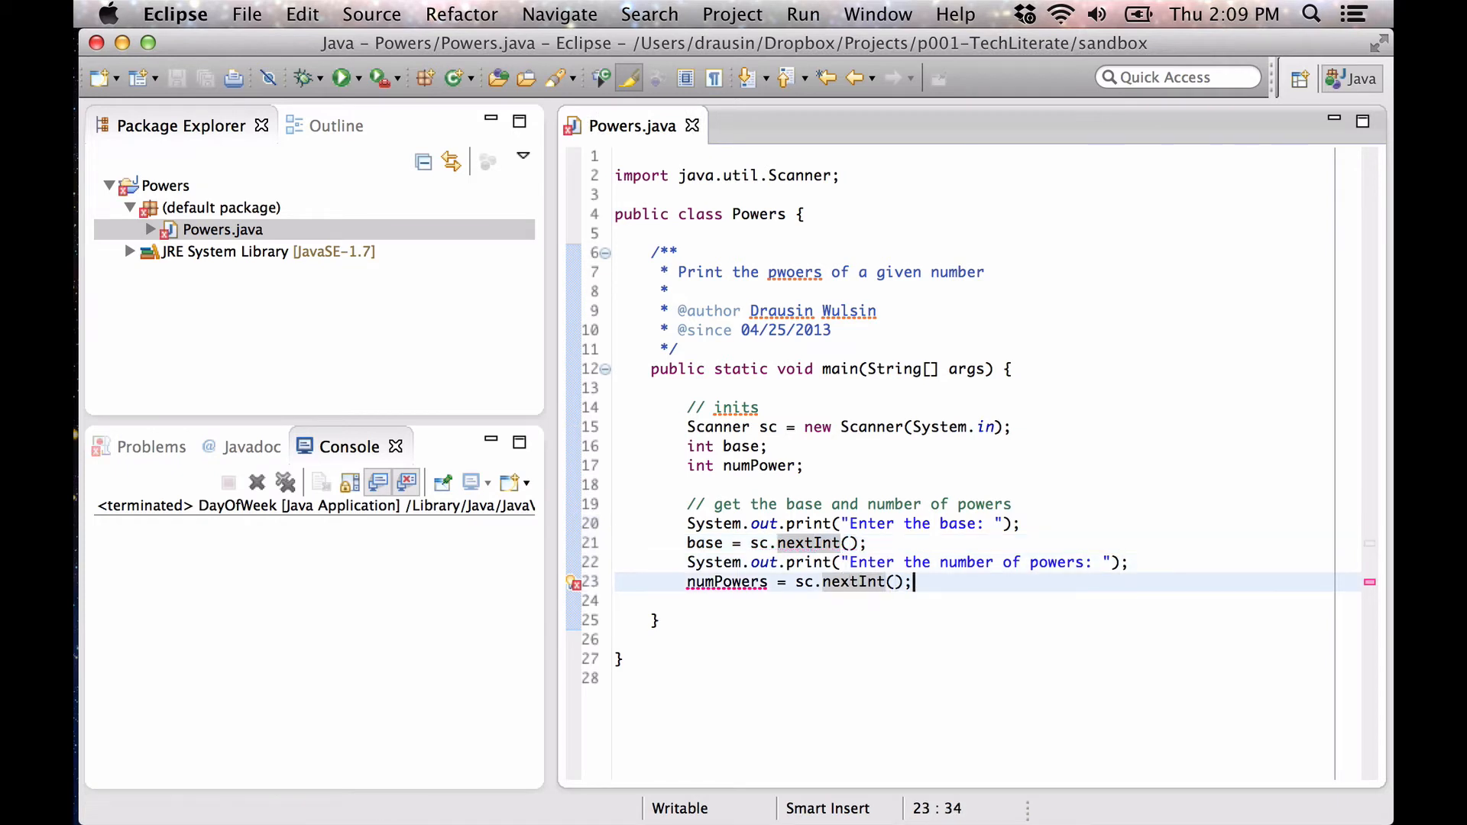
click(704, 581)
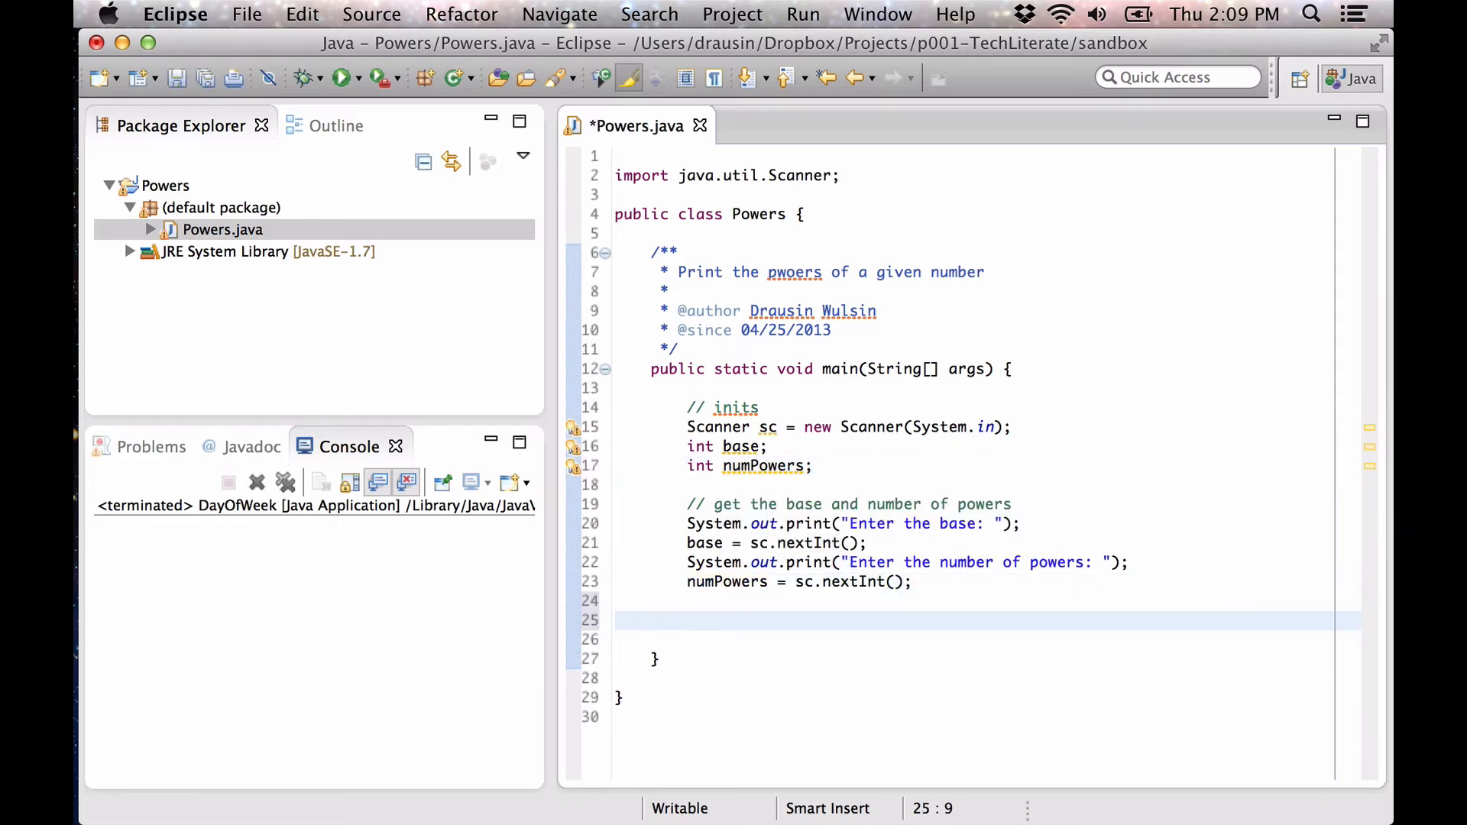
Step: Close the scanner with sc.close() after reading both inputs and save
text(sc.cl)
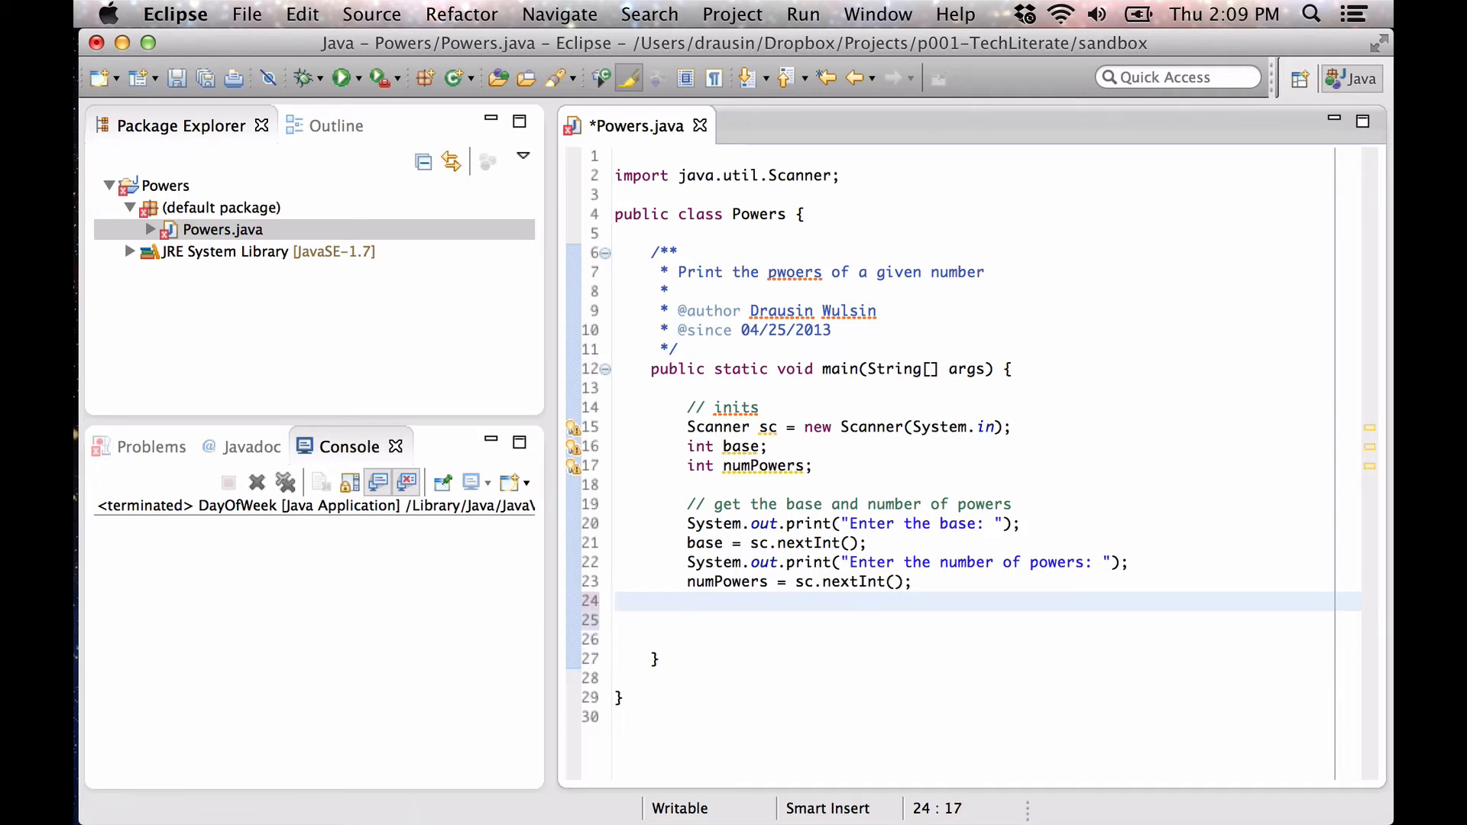
text(sc.close();)
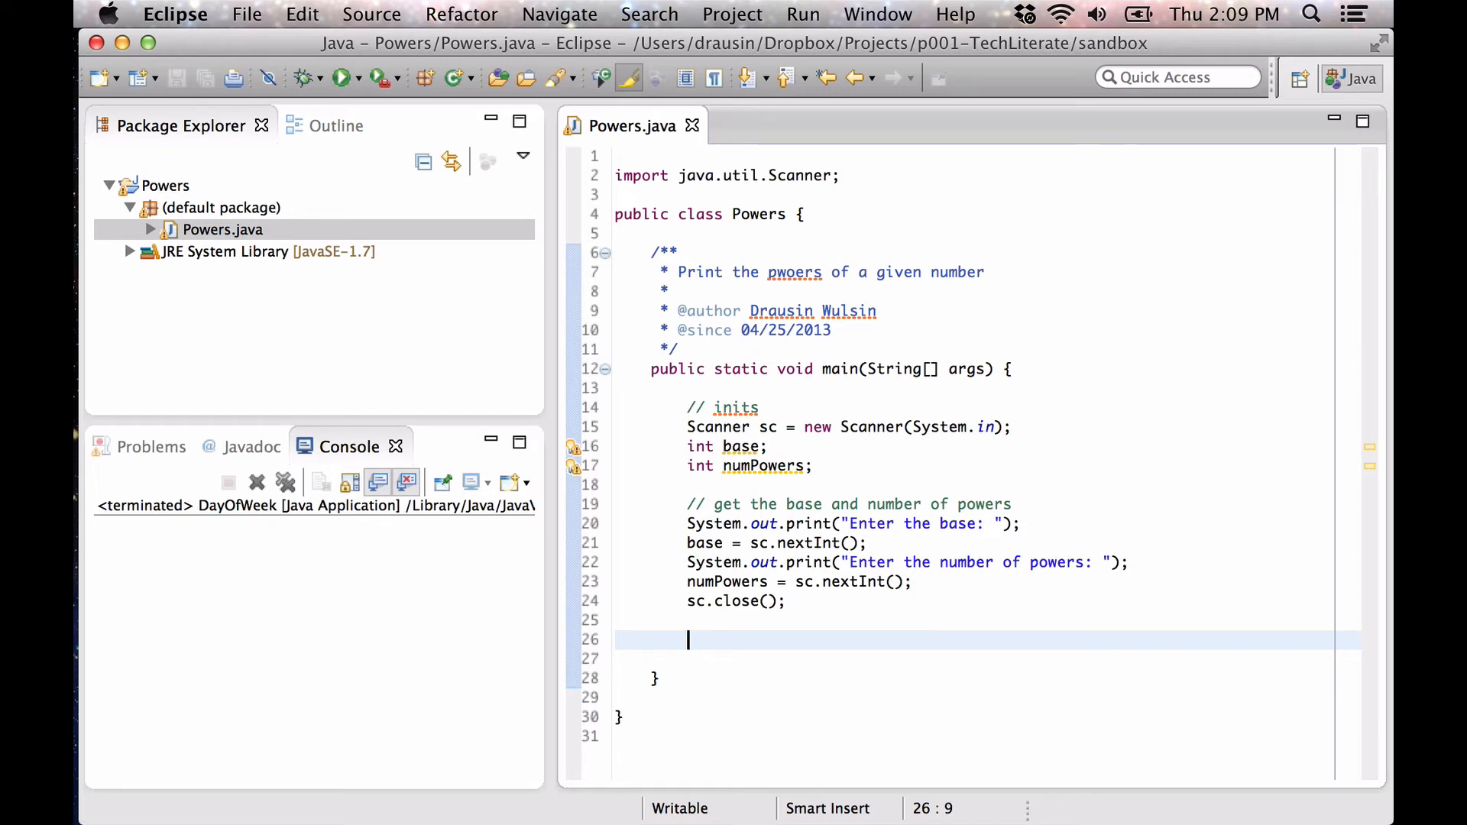
Step: Add a '// print our powers' comment with double val; and fix the 'pwoers' typo in the Javadoc
text(// print)
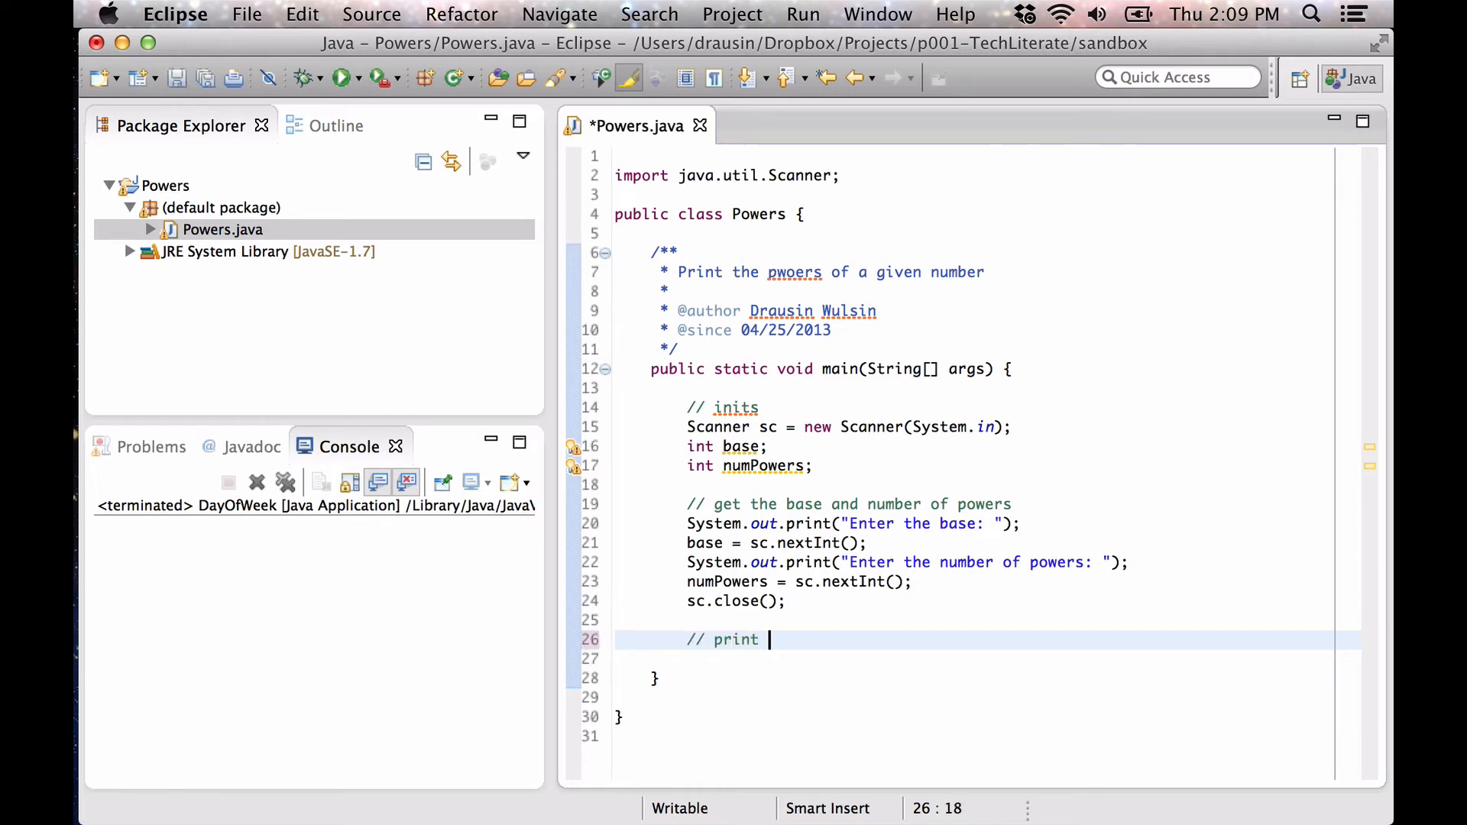
text(our powers)
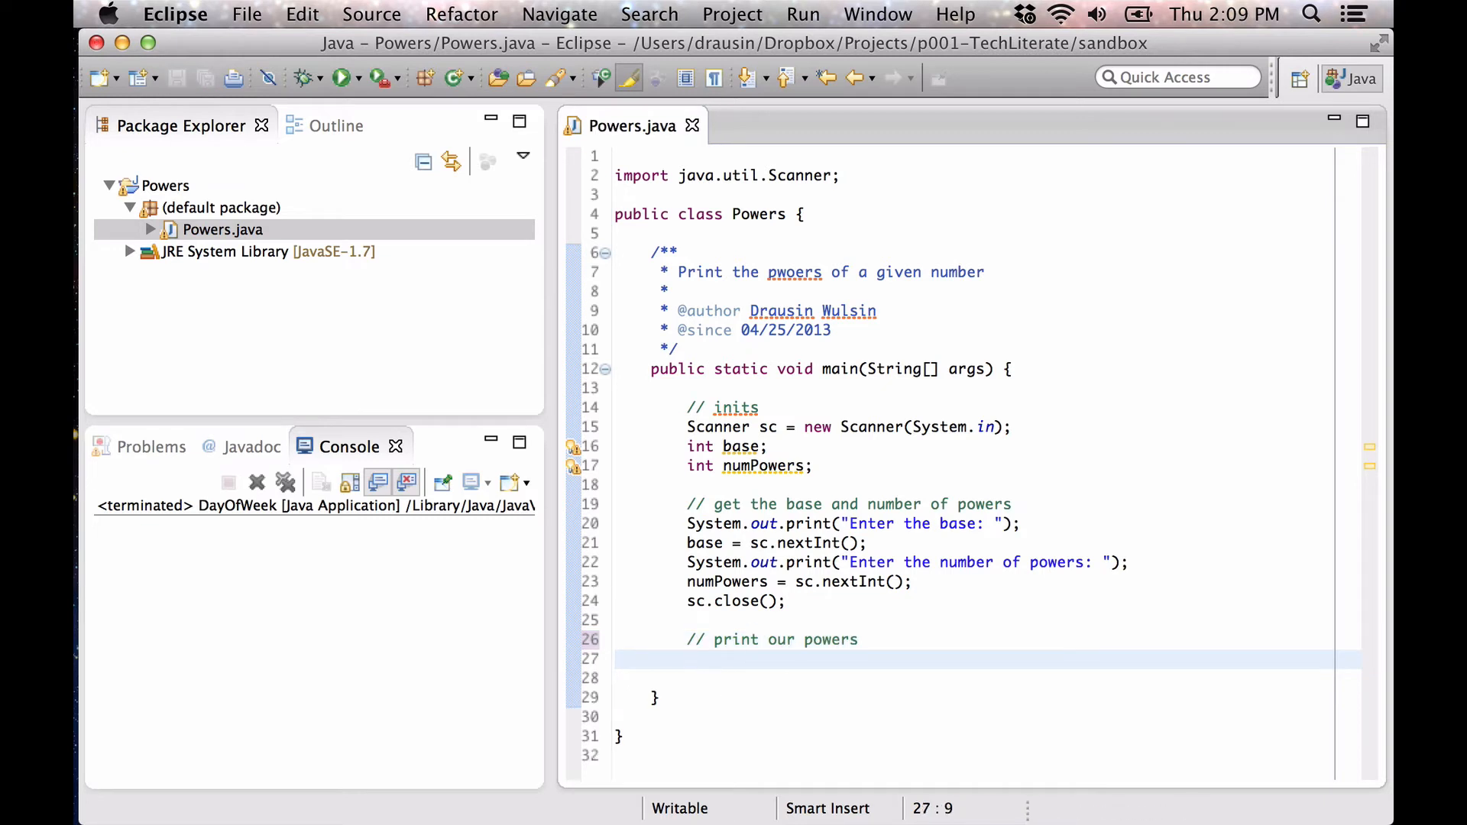
text(double)
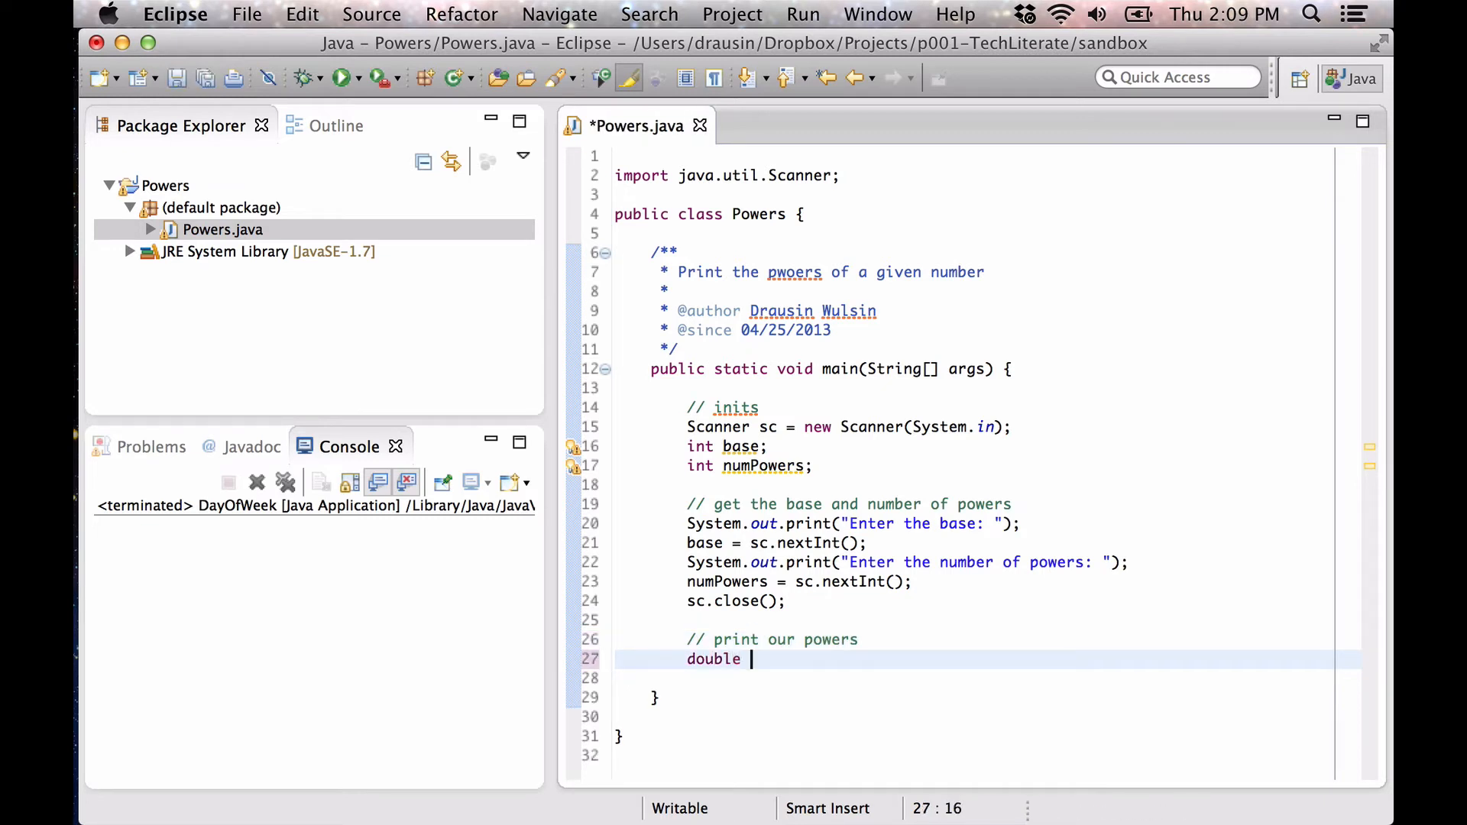
text(val;)
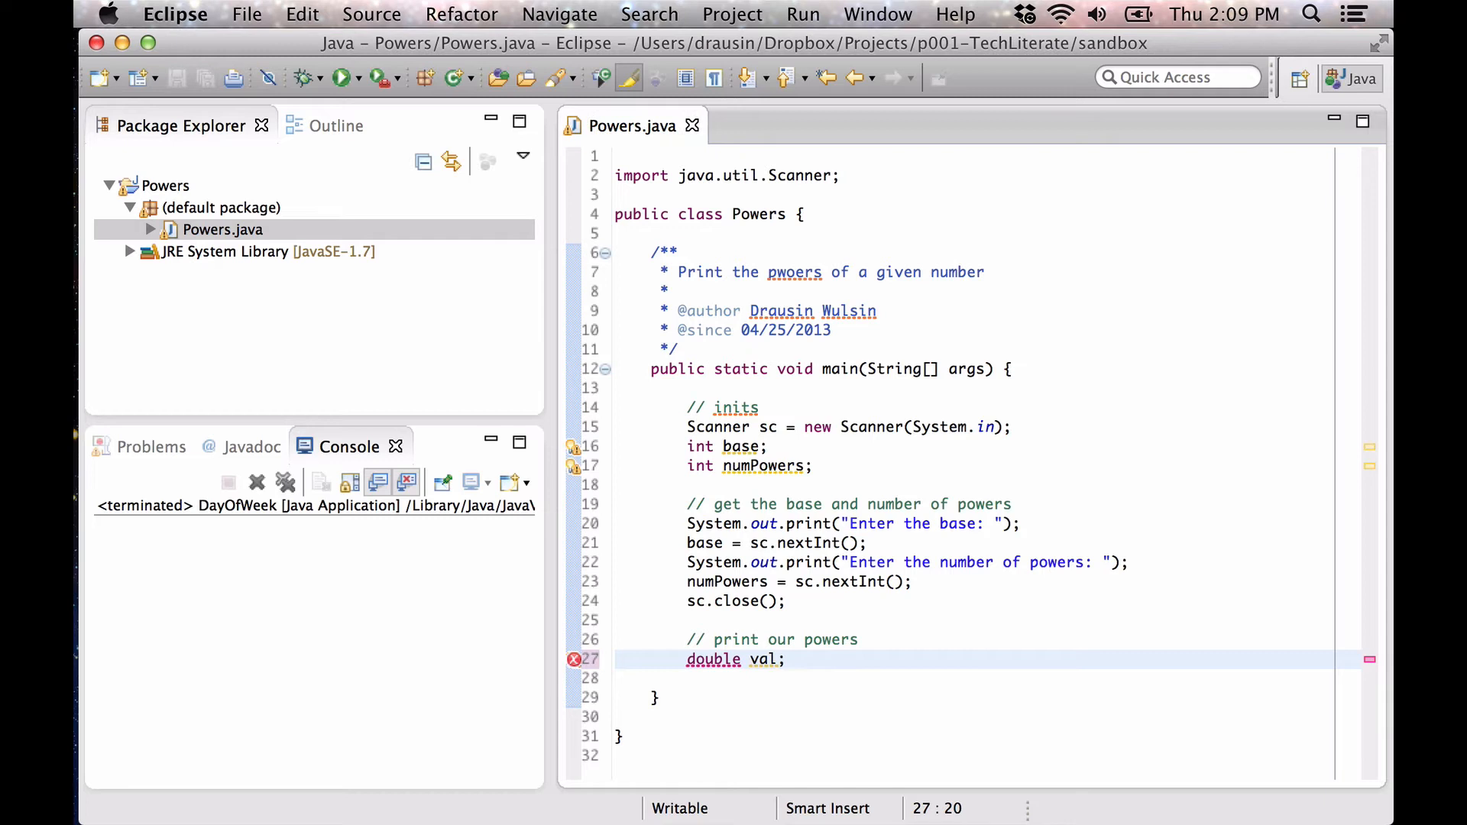
key(Return)
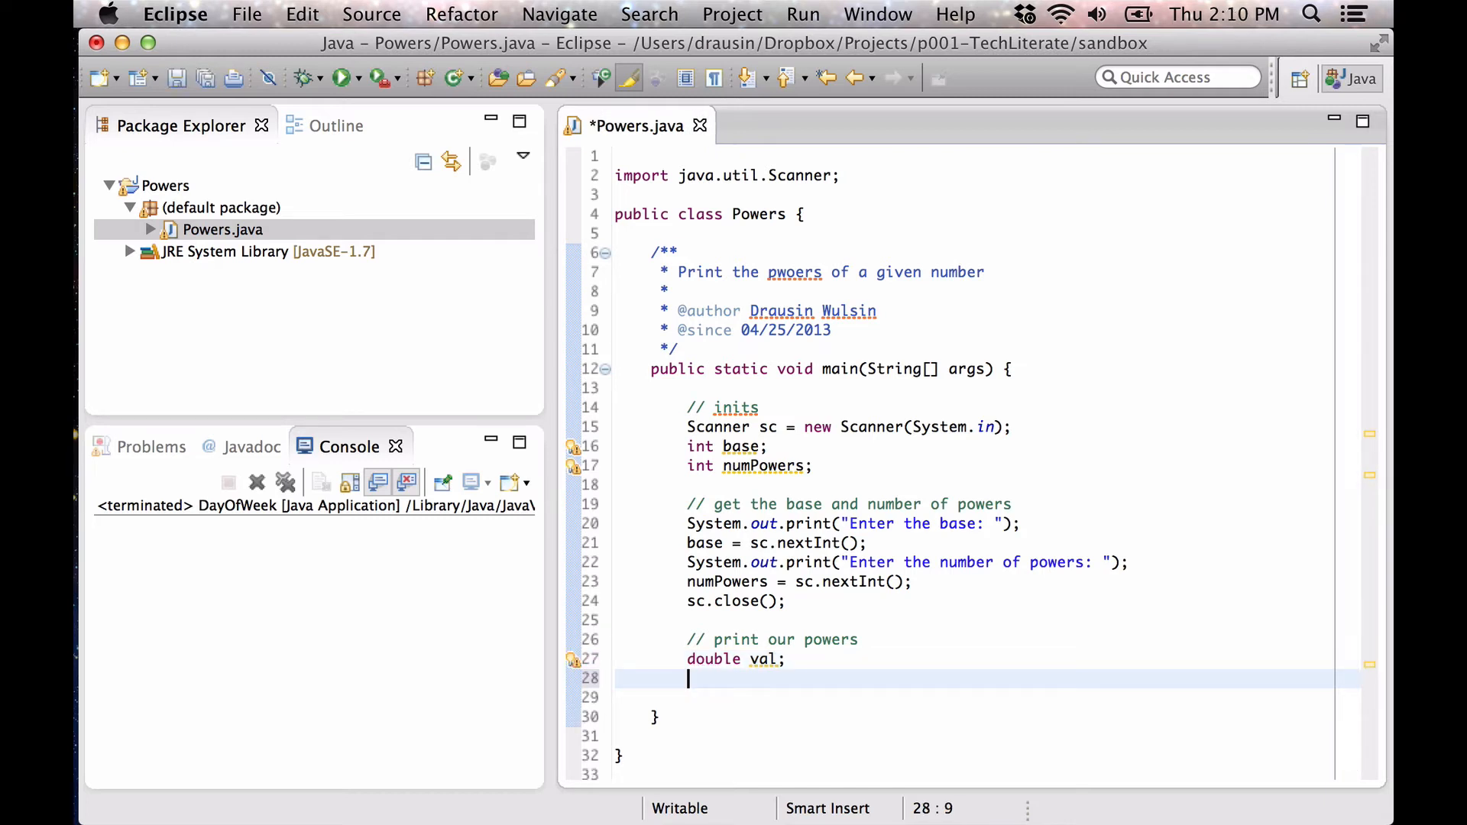
mouse_move(575, 93)
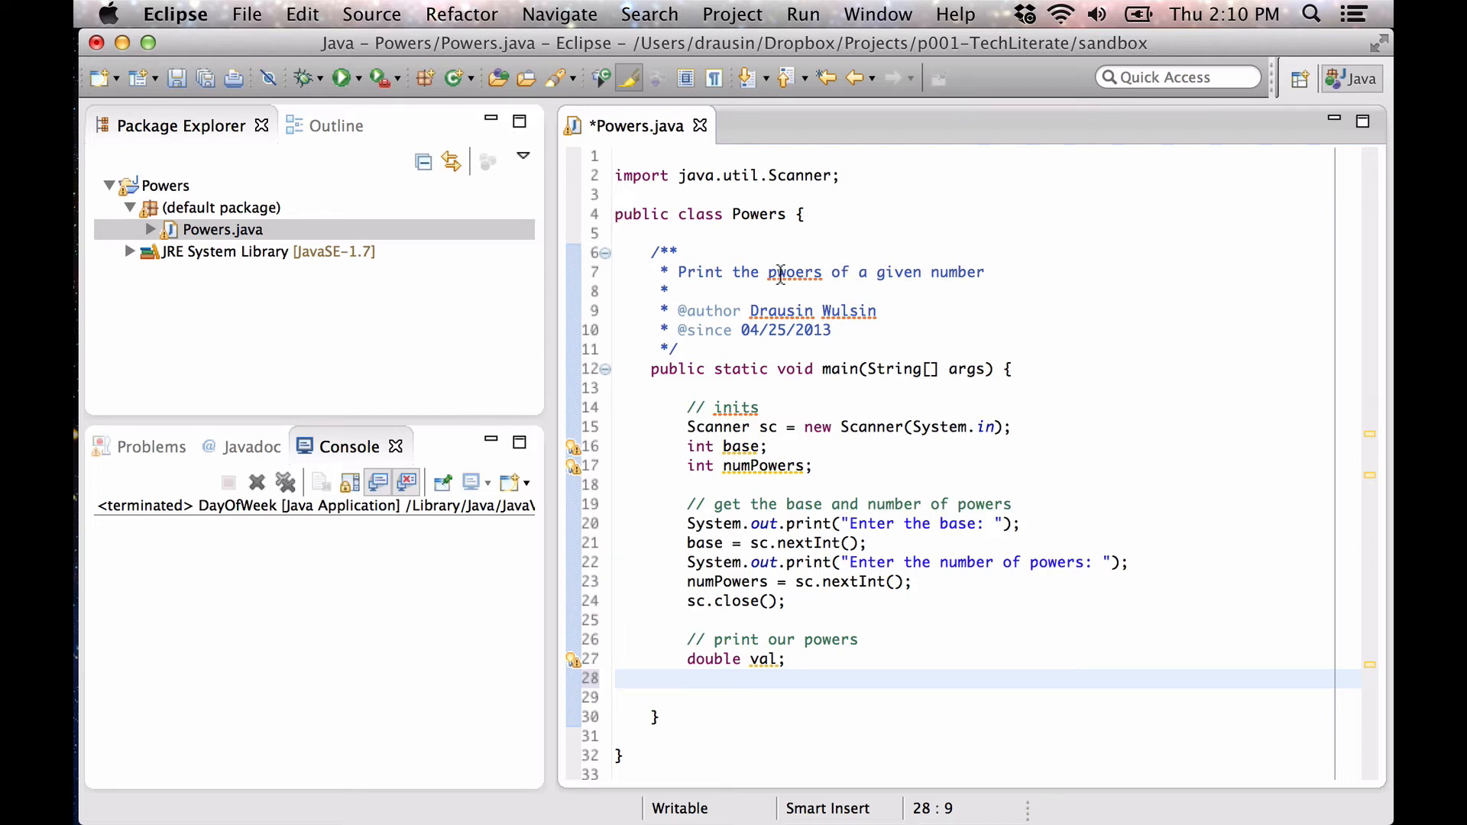
click(795, 272)
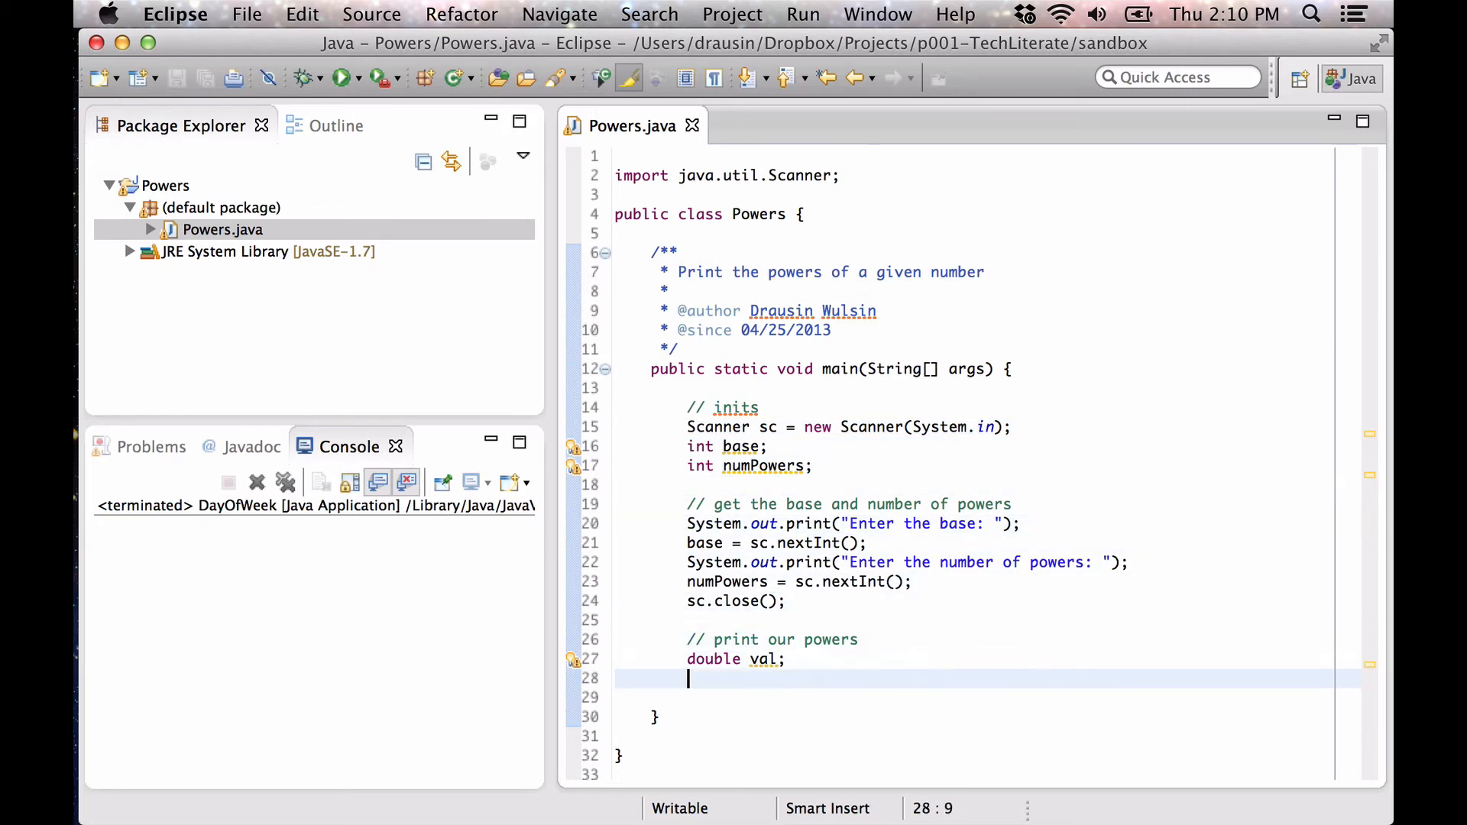
Step: Start a for loop with int c = 0 and give it an empty brace body
text(for)
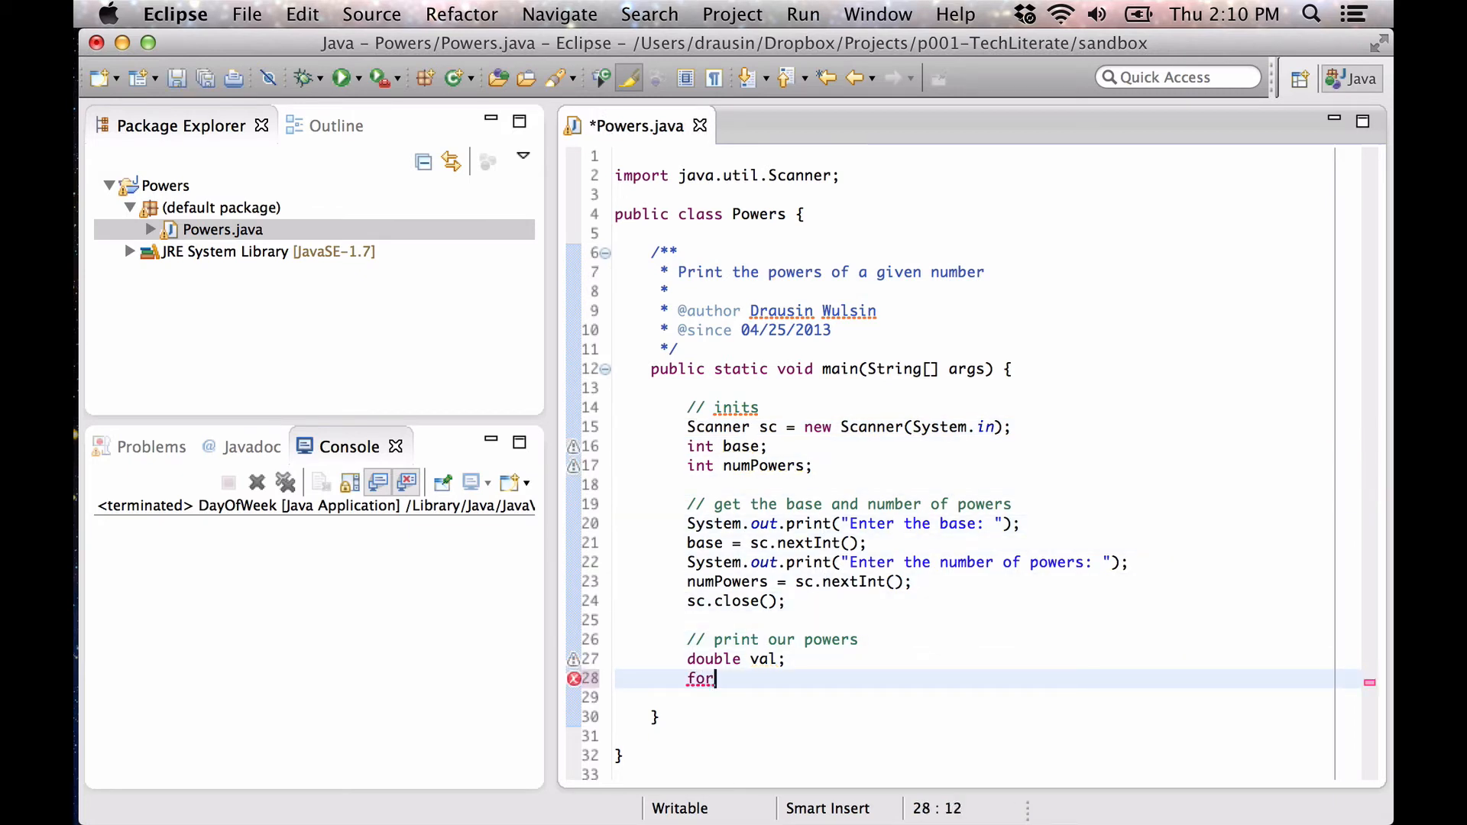
text(())
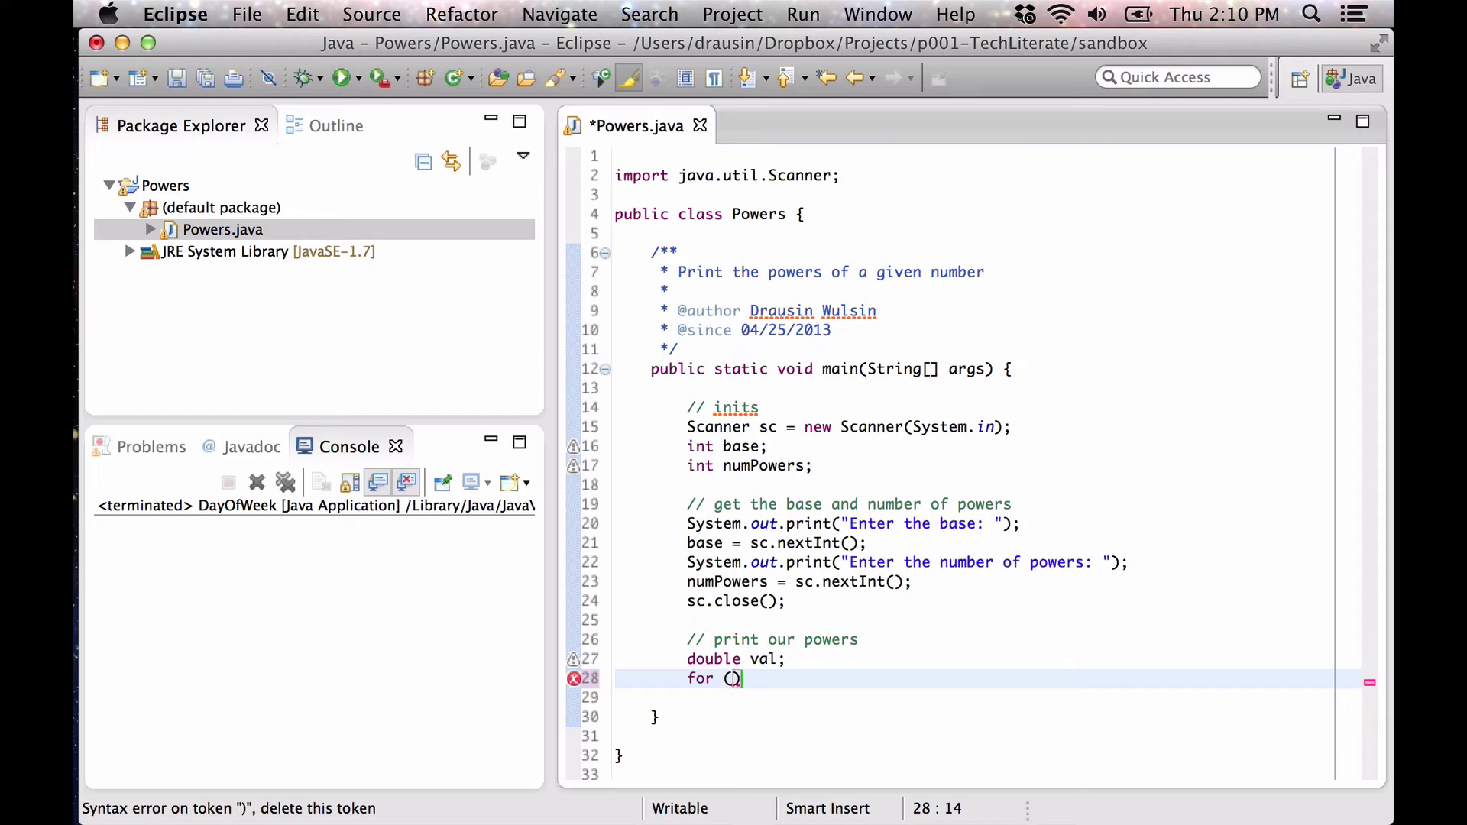
text(i)
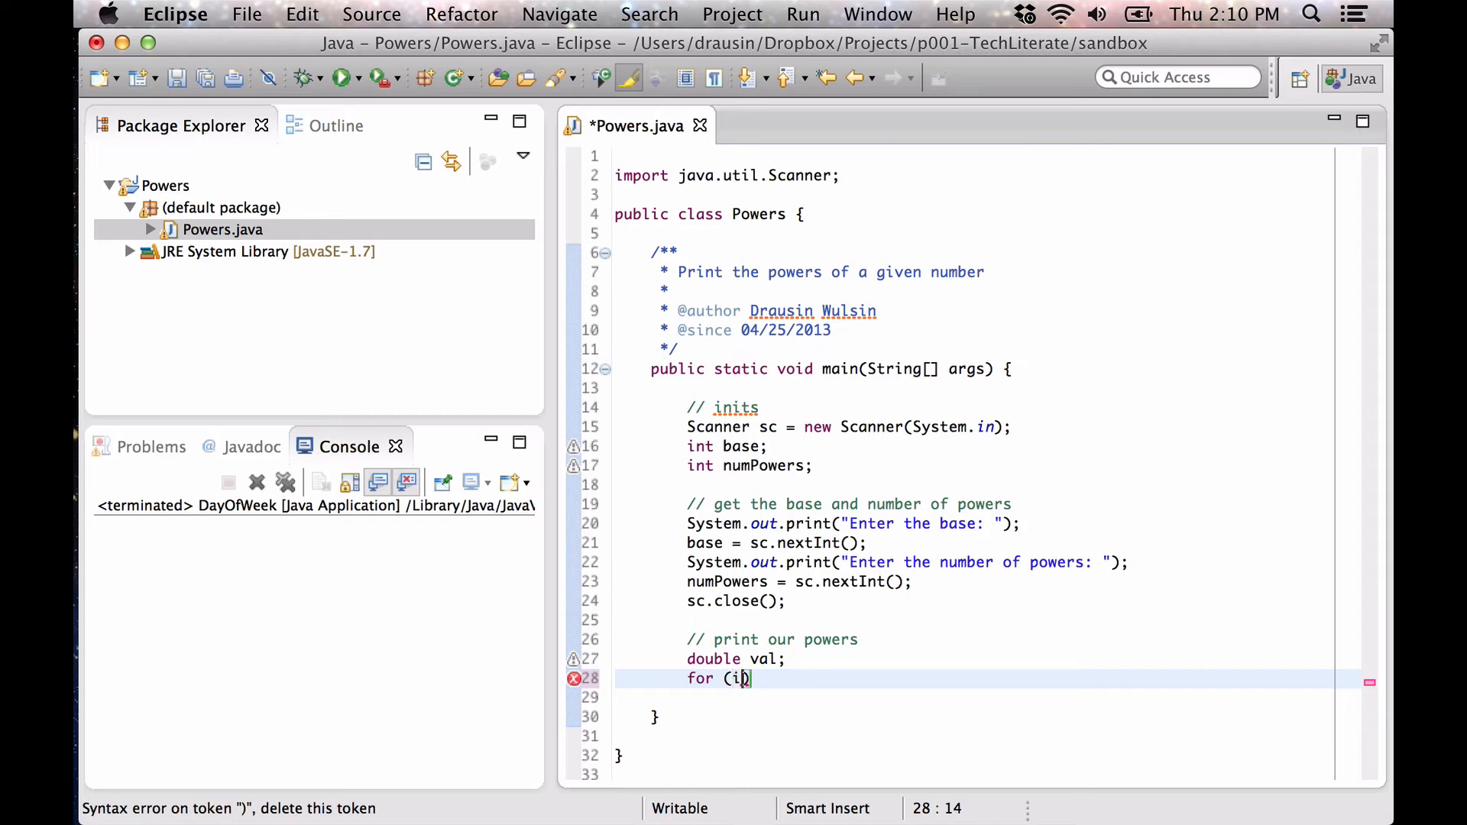
text(nt c = 0; ;)
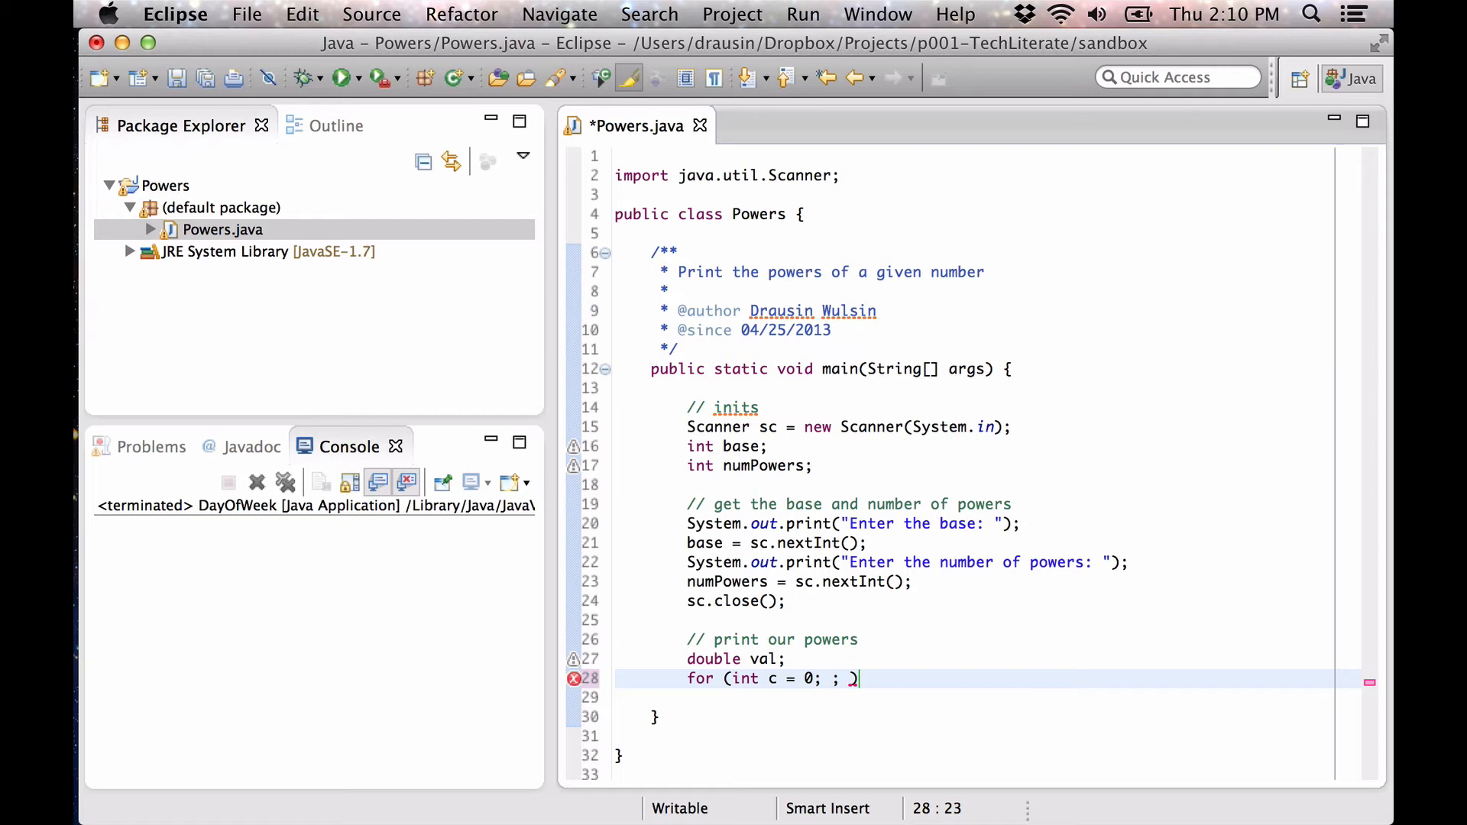
mouse_move(711, 683)
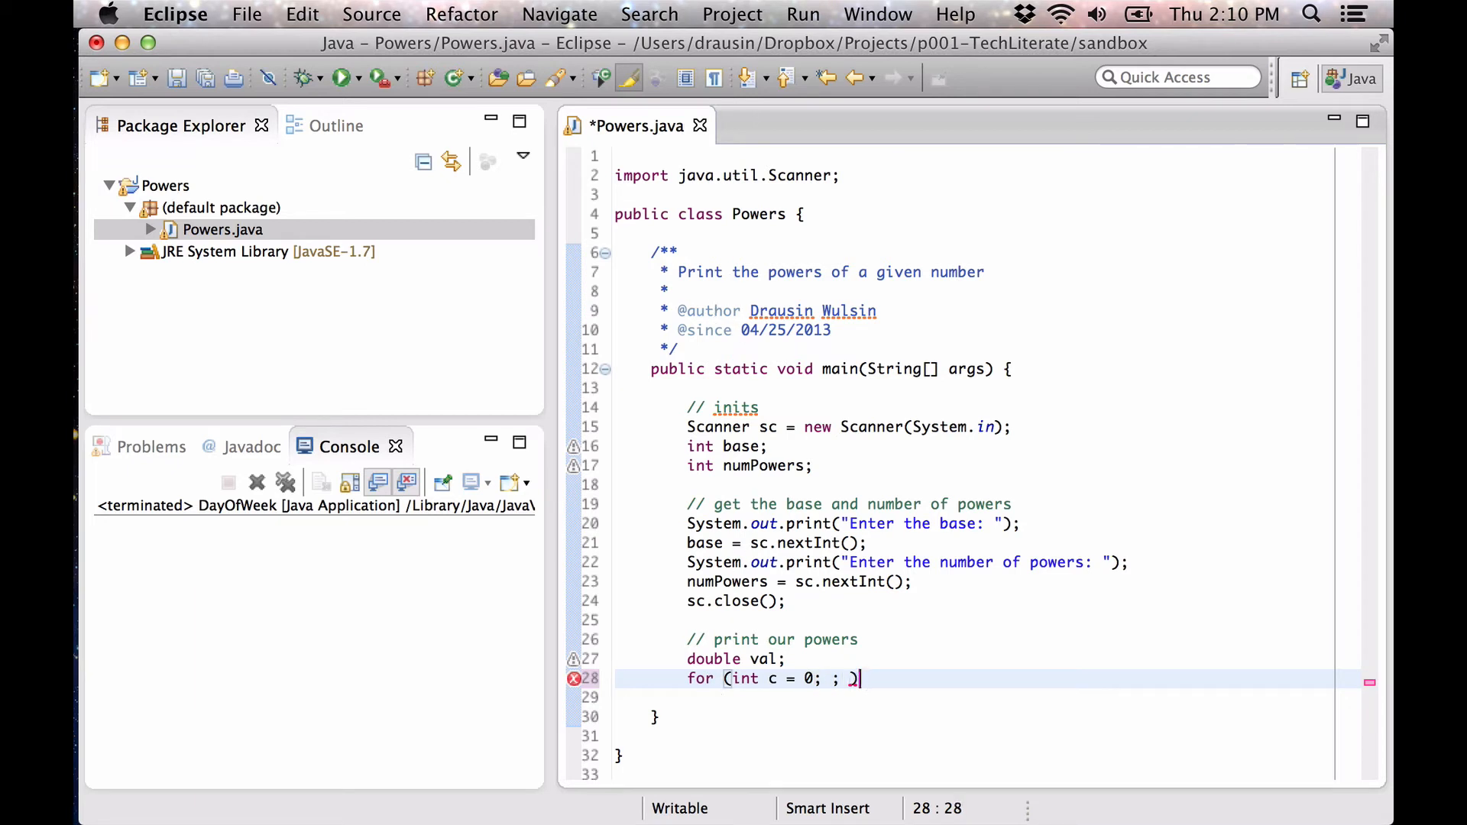
text({)
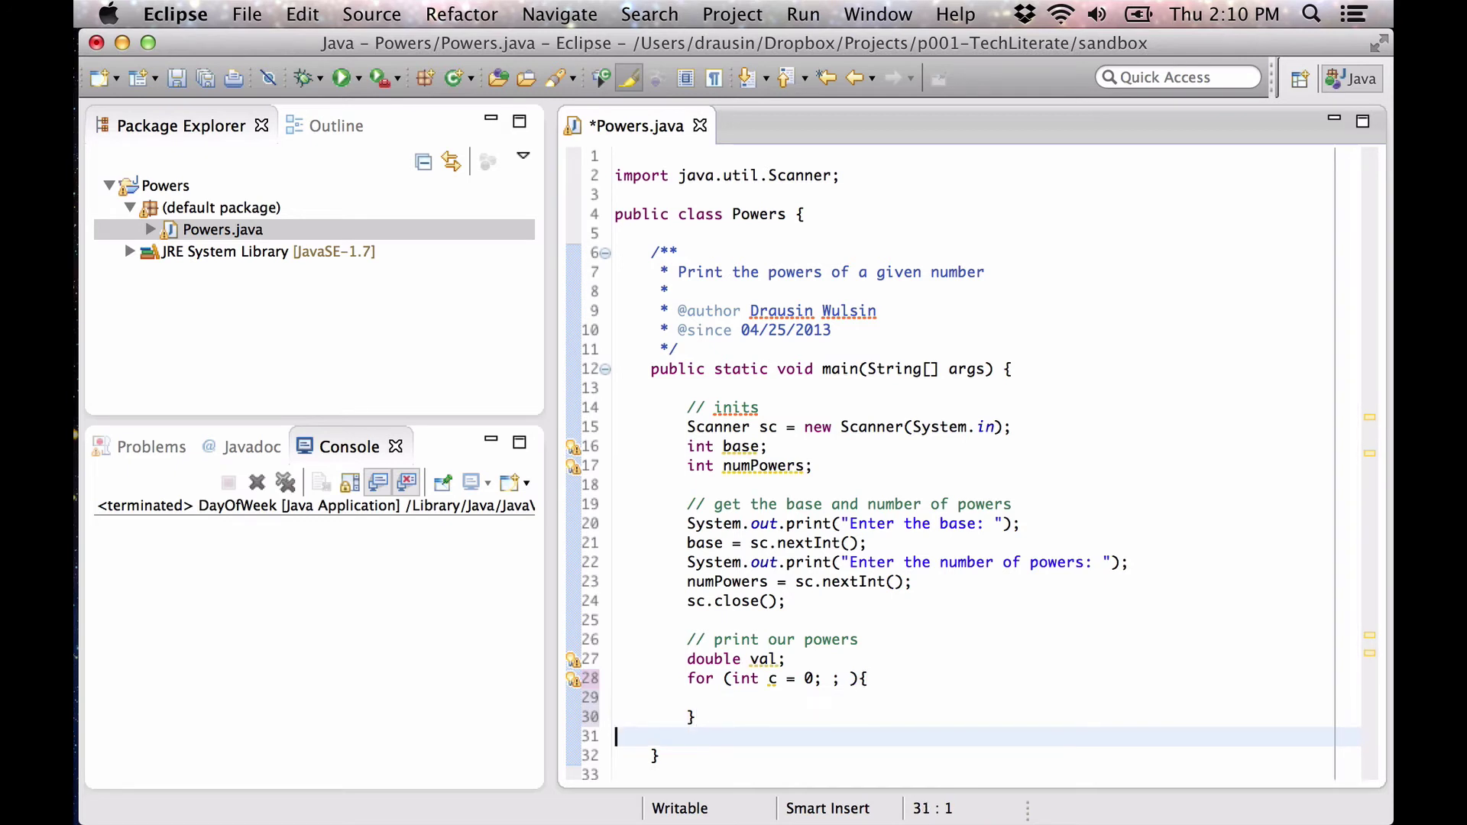
text(})
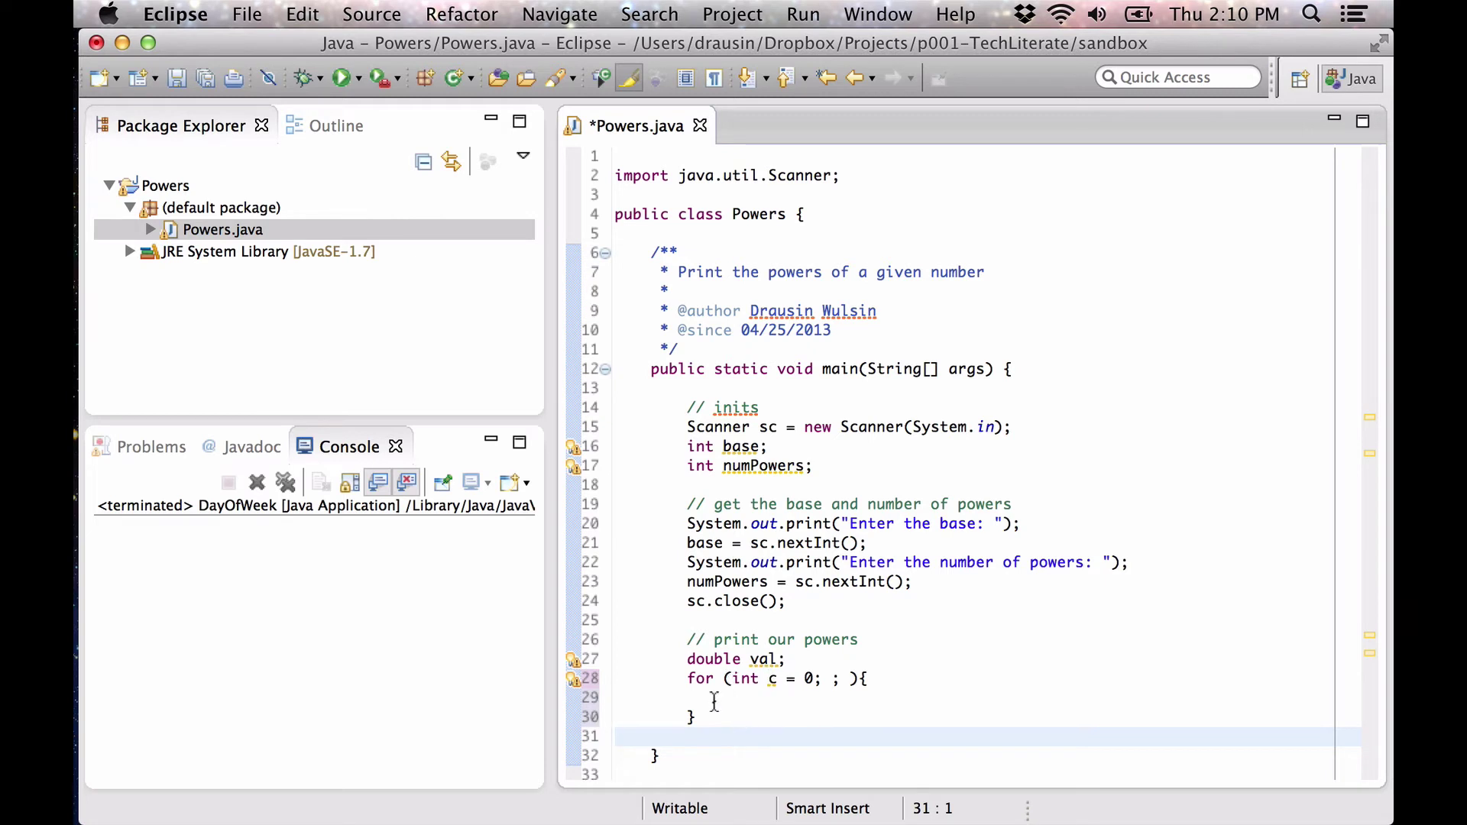
click(696, 679)
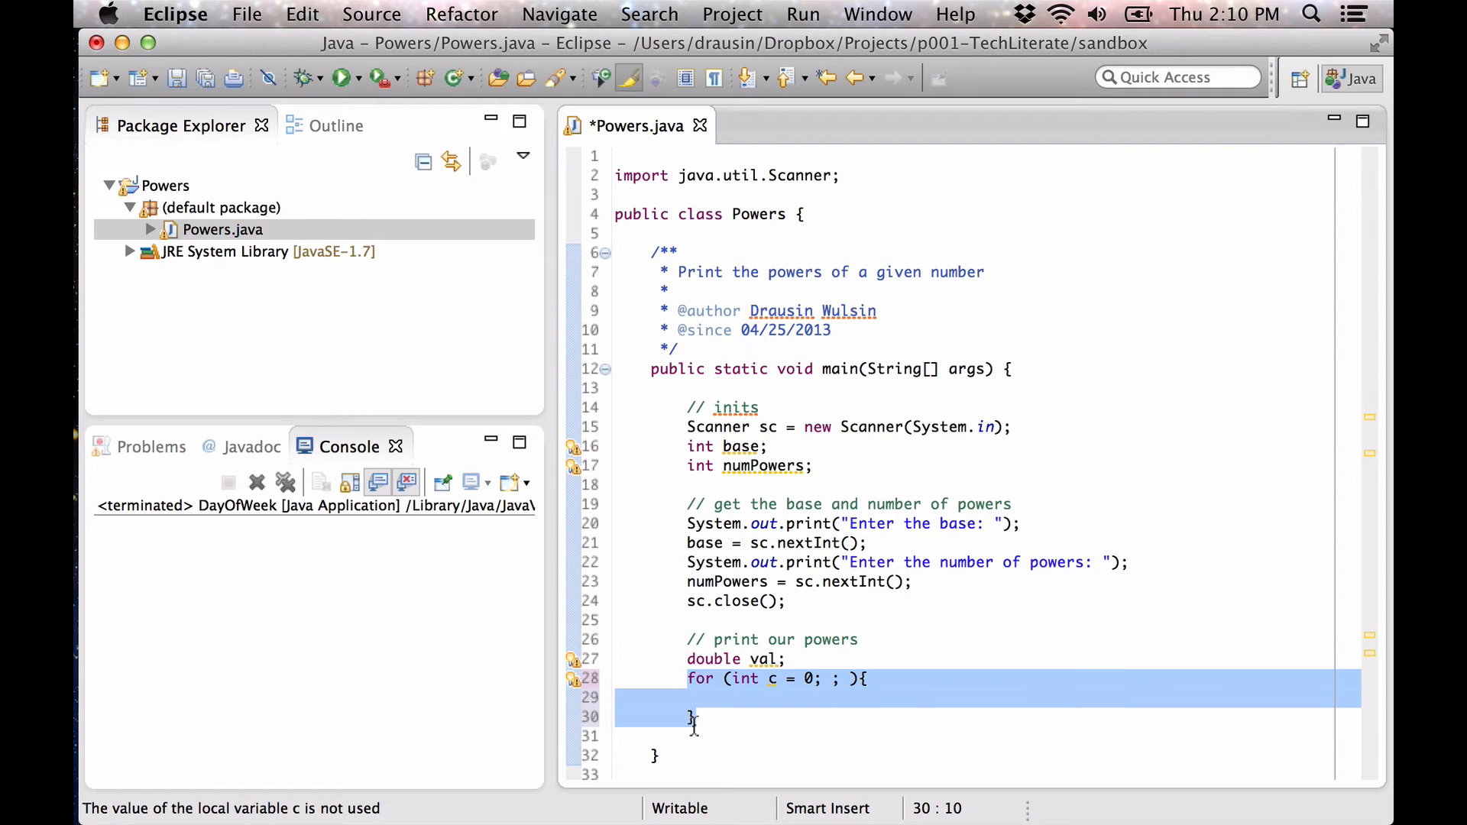
text(for)
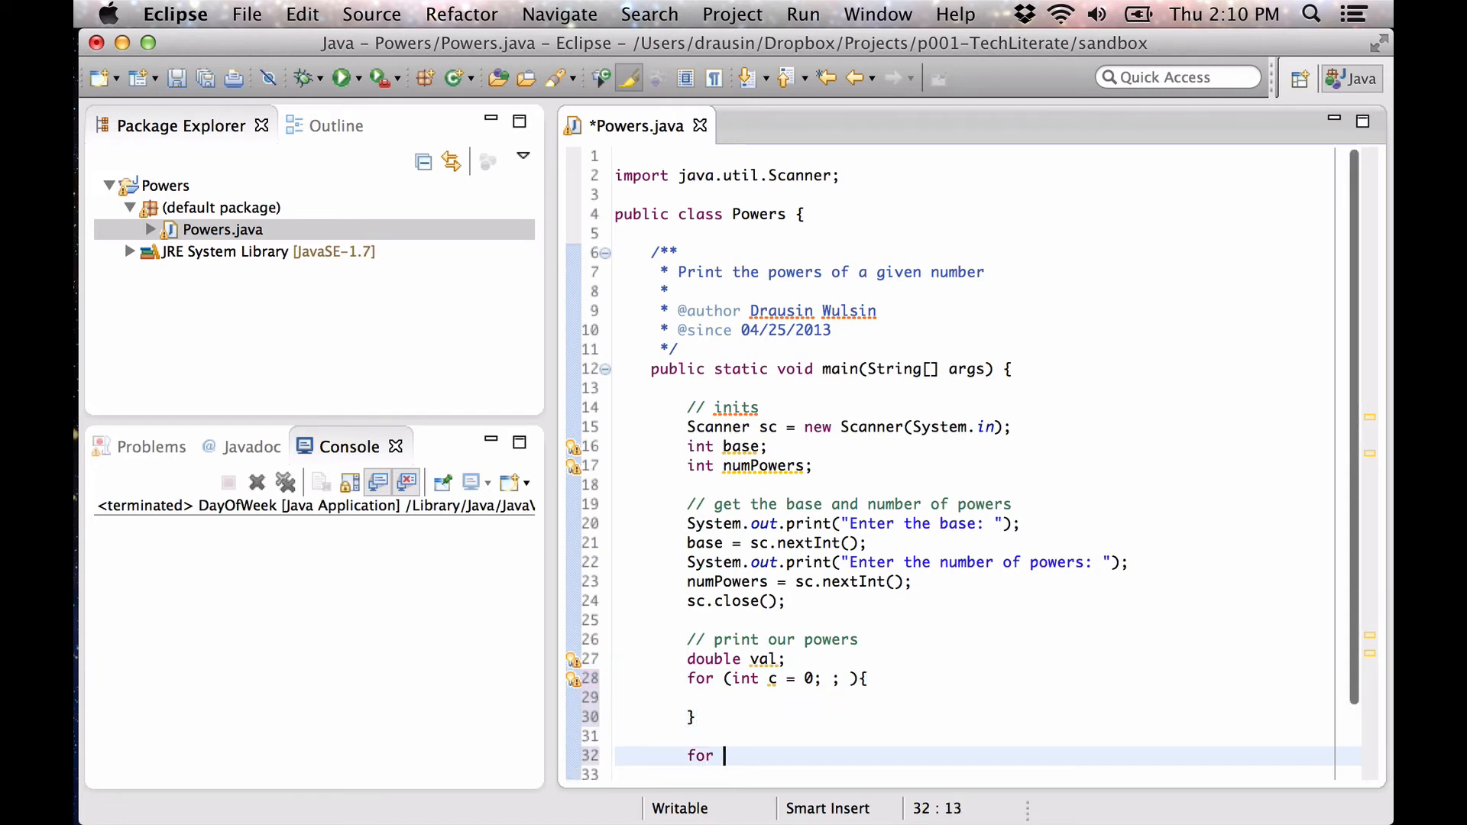
text((int c = 0; ))
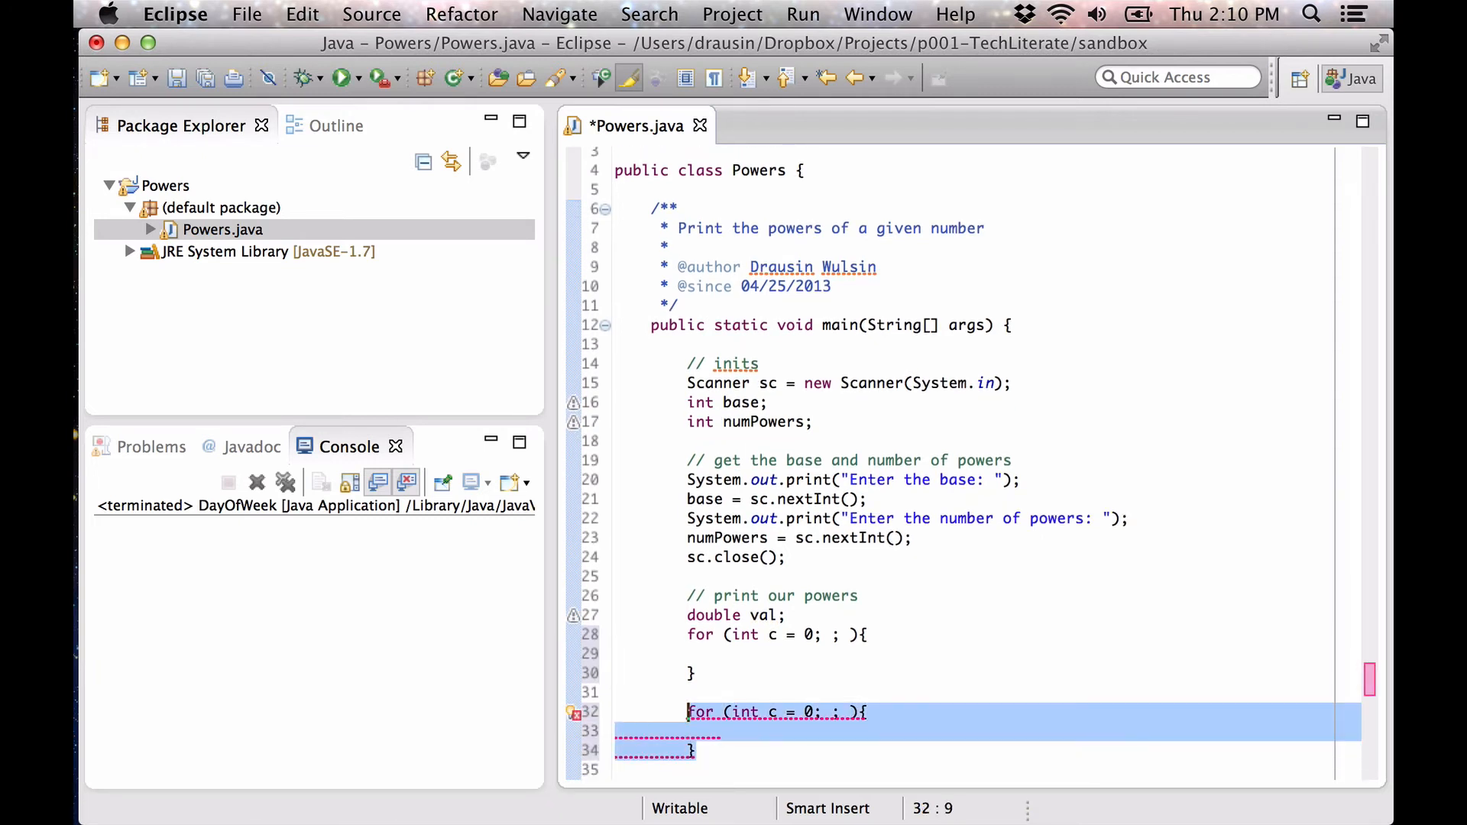
key(Delete)
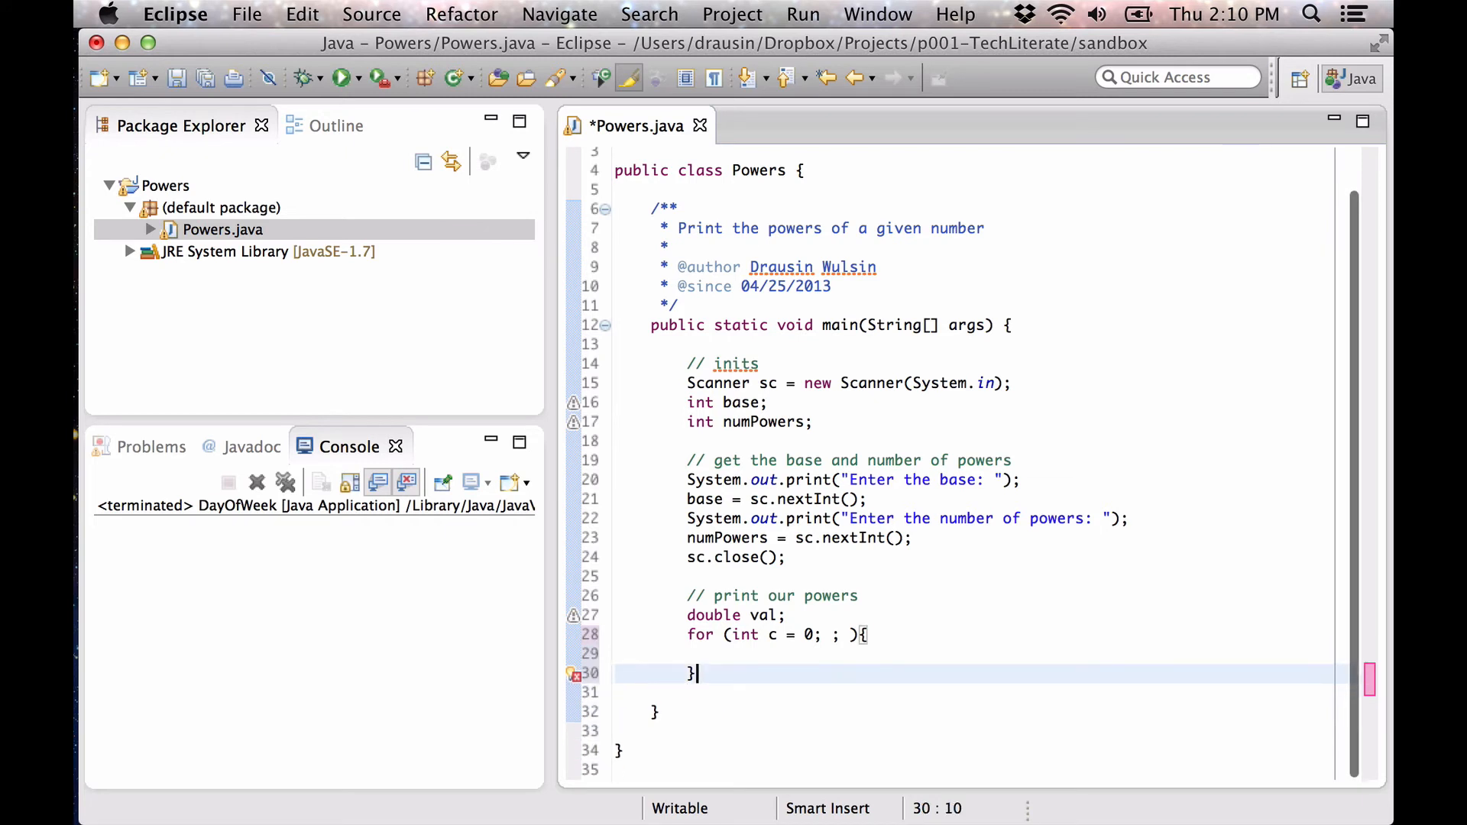
click(830, 634)
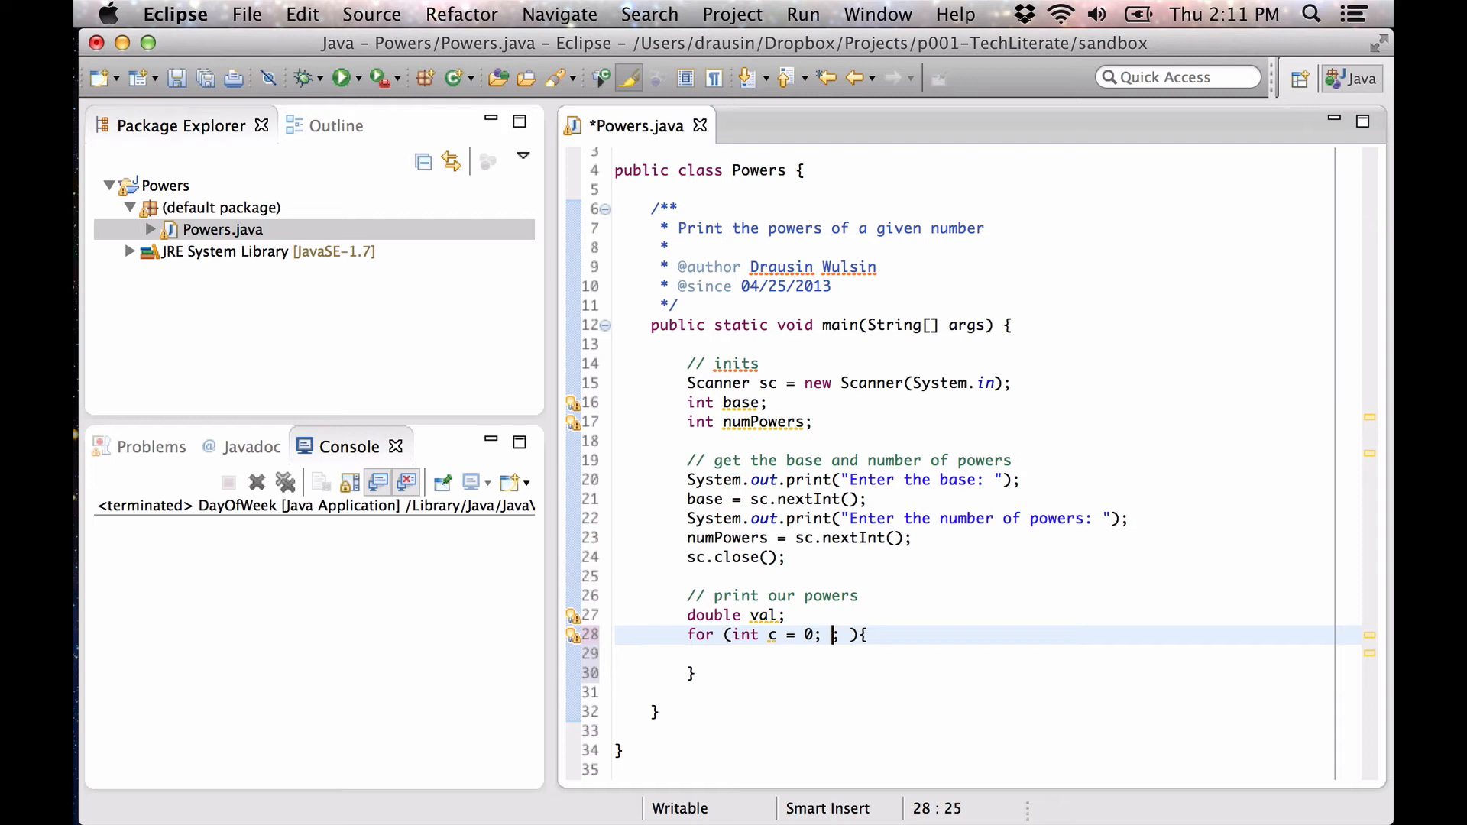
Step: Make the loop header read for (int p = 0; p < numPowers; p++) and save
text(;)
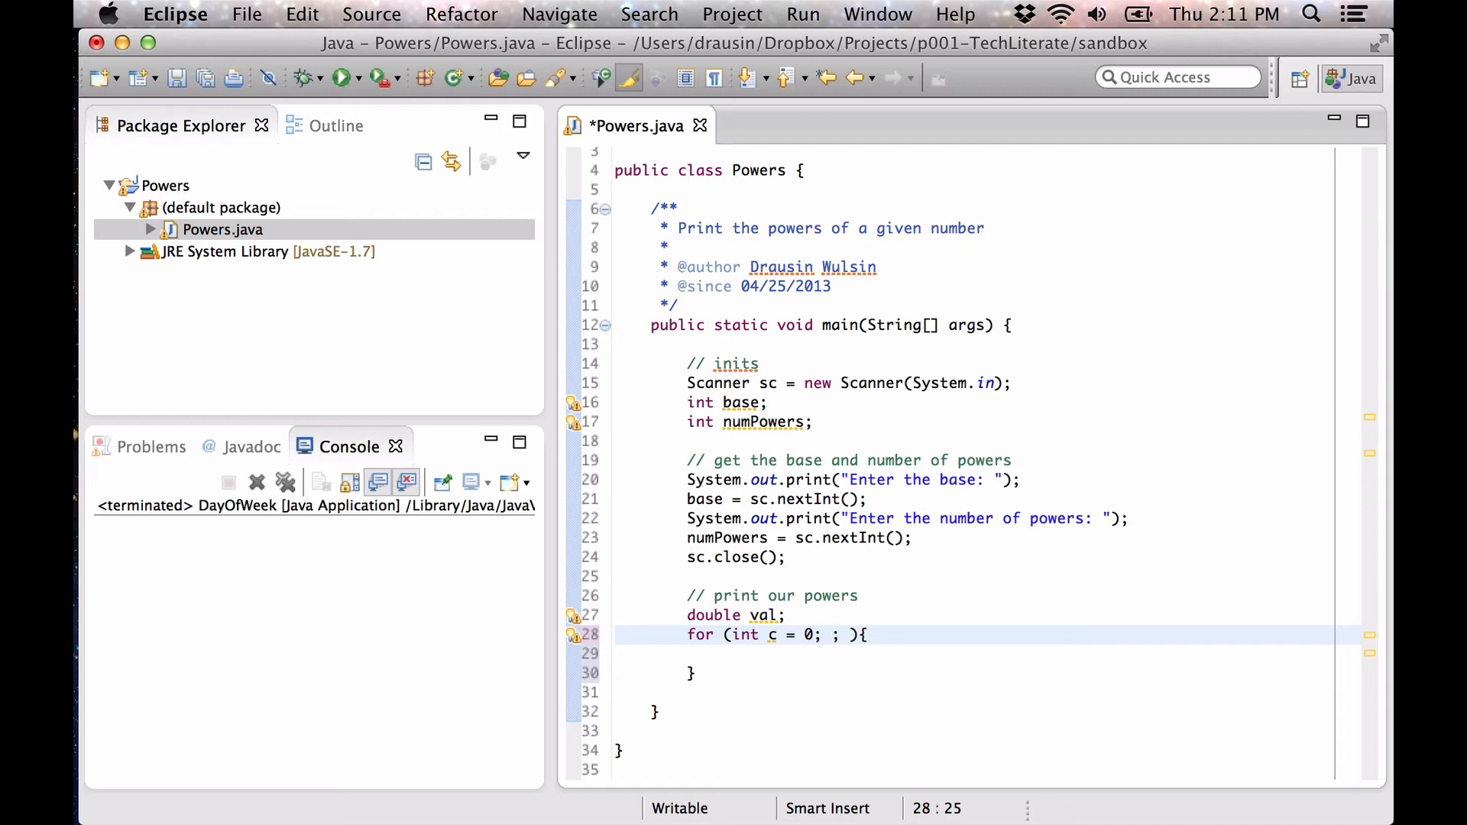
text(c)
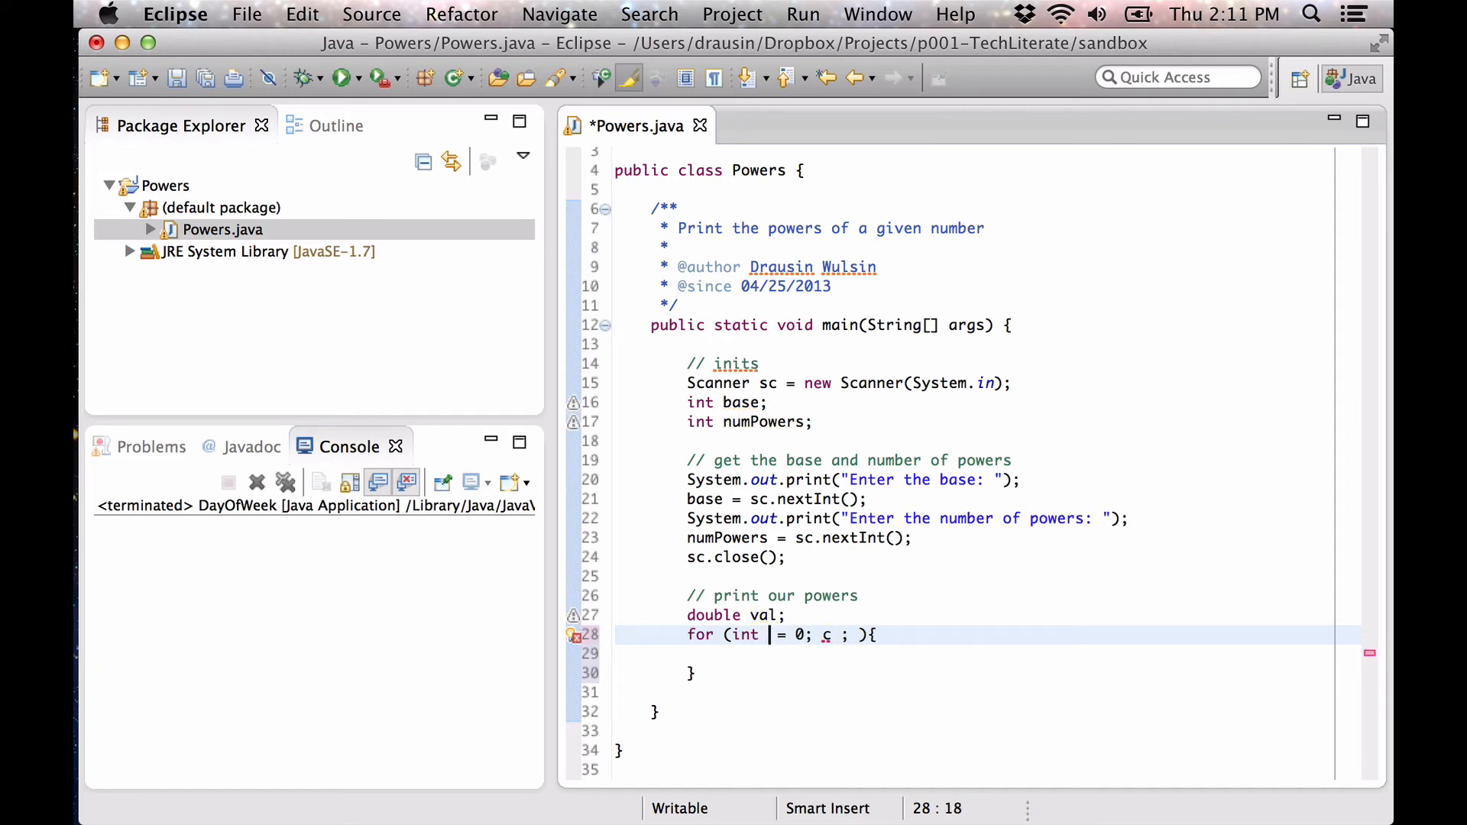
text(p)
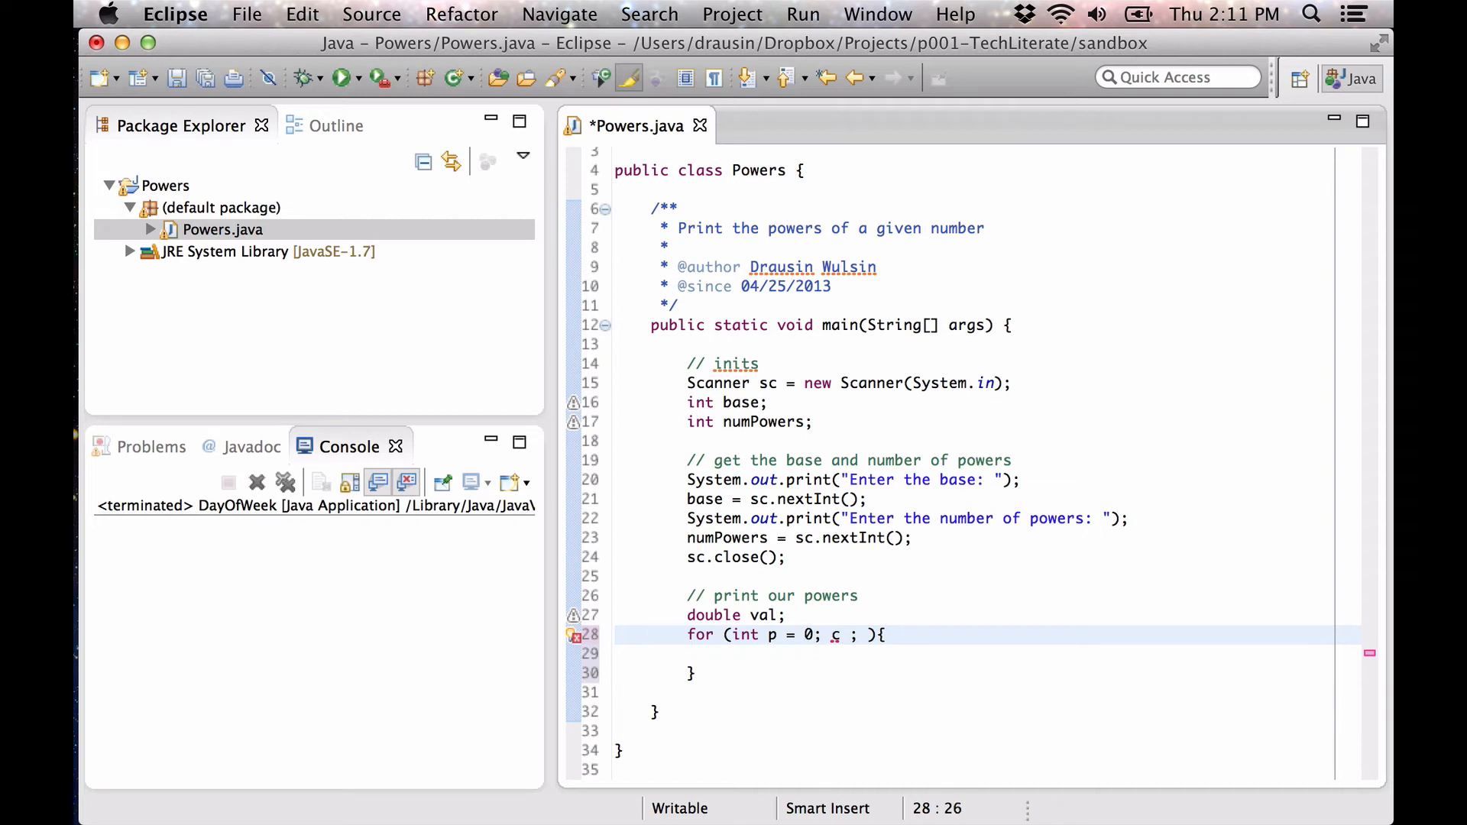
text(p)
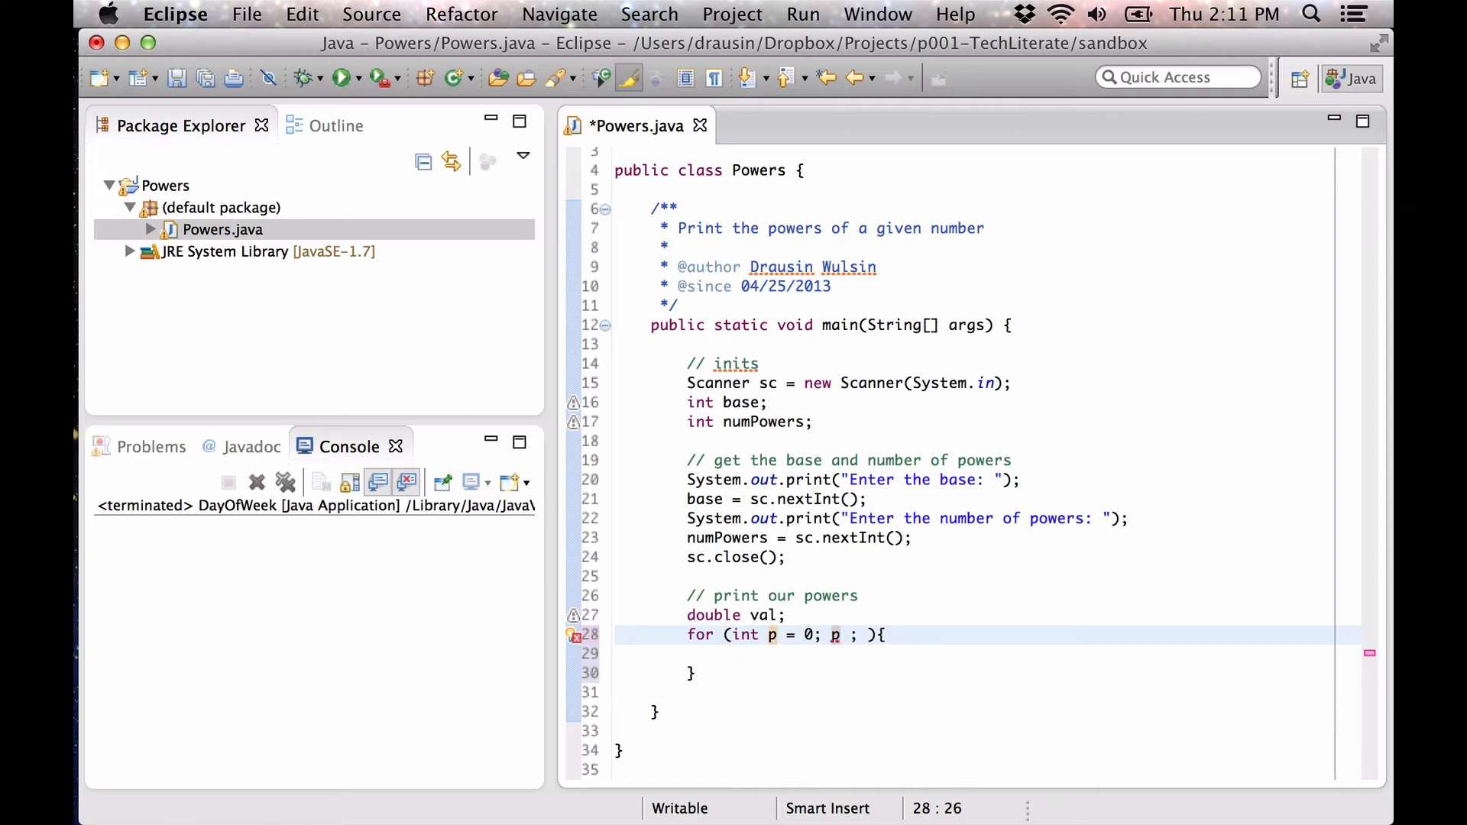
text(<)
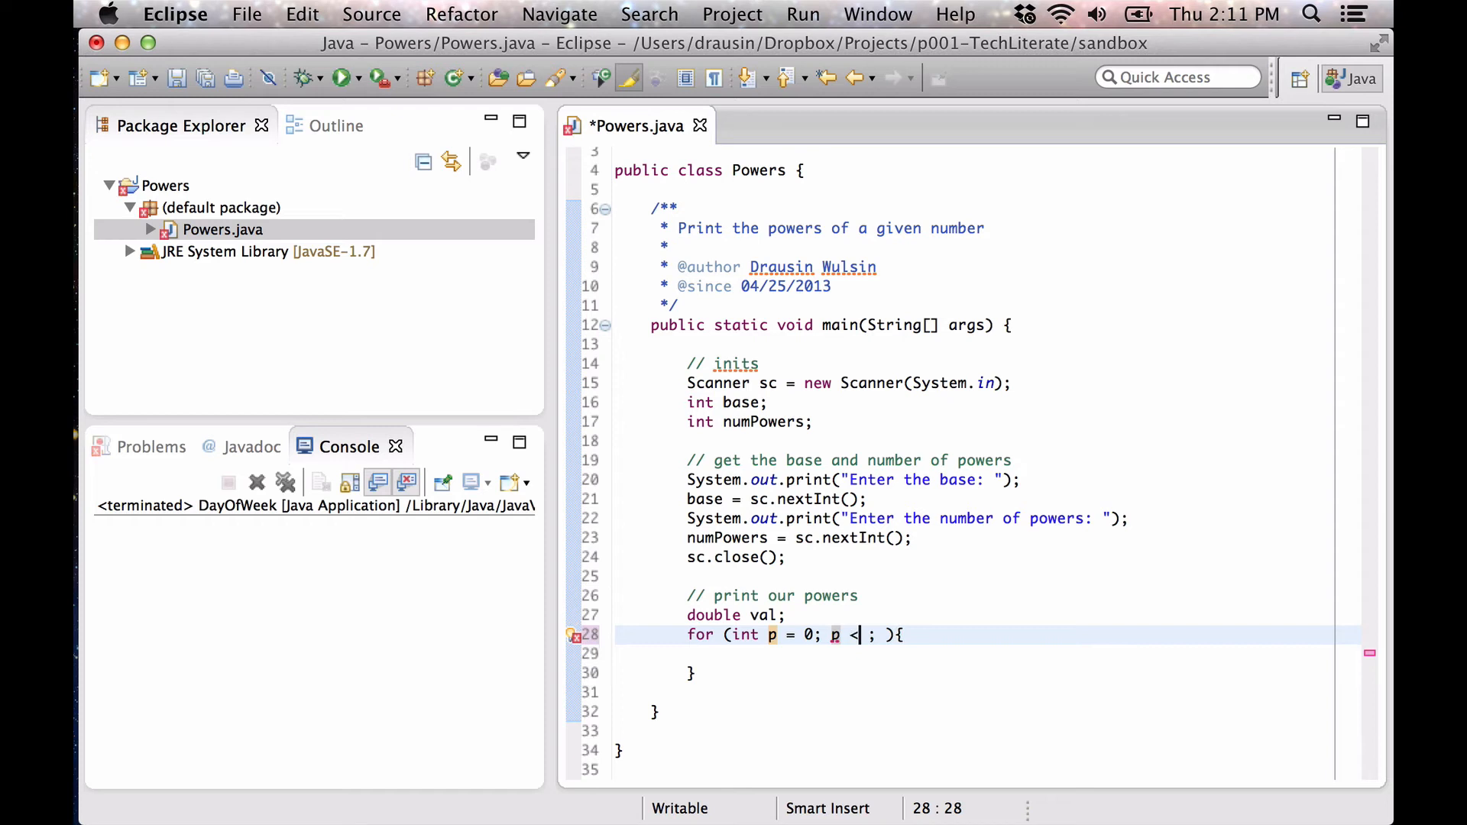
text(numPowers)
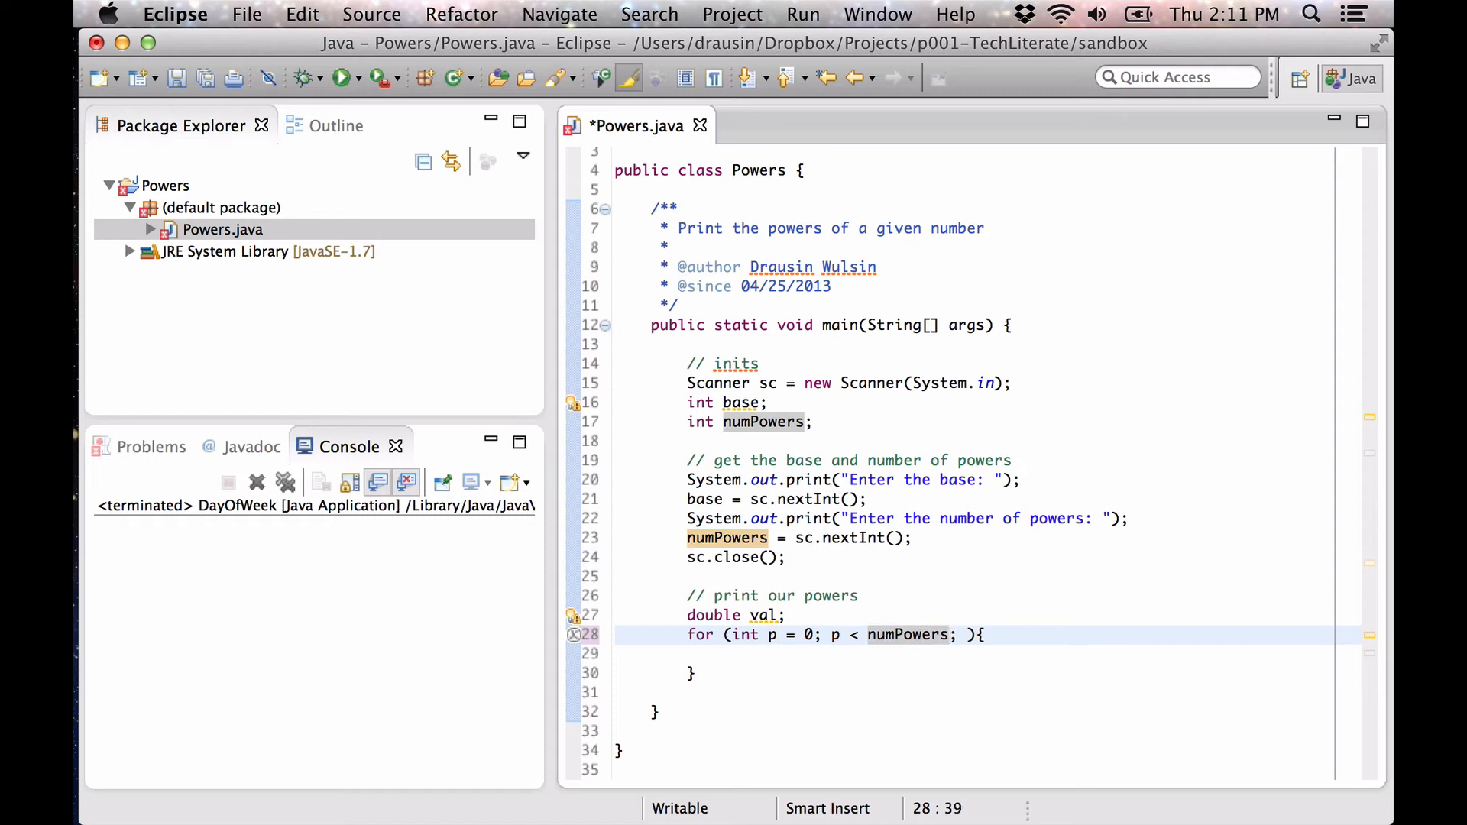
text(p++)
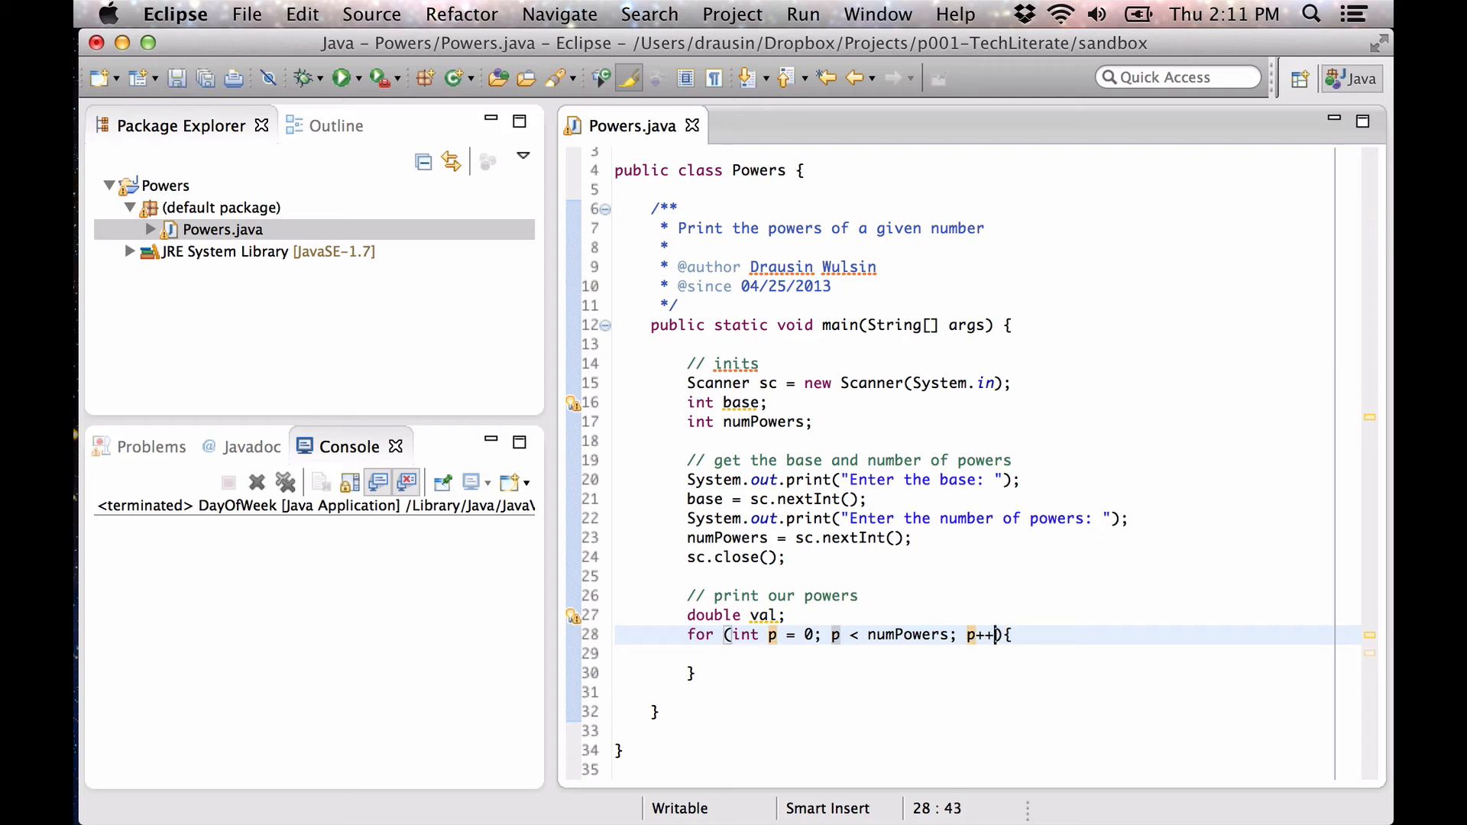
key(Return)
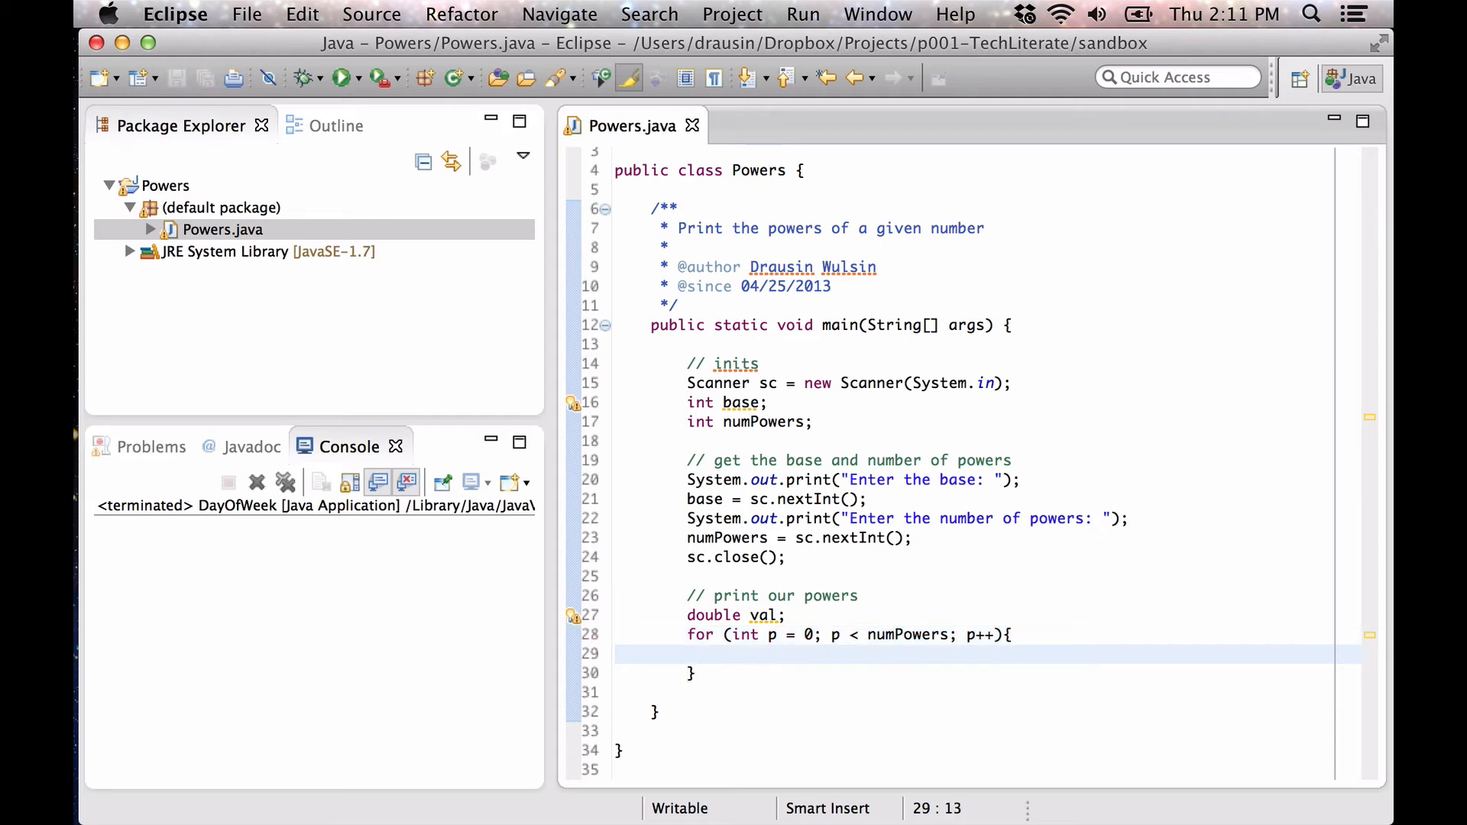
click(725, 653)
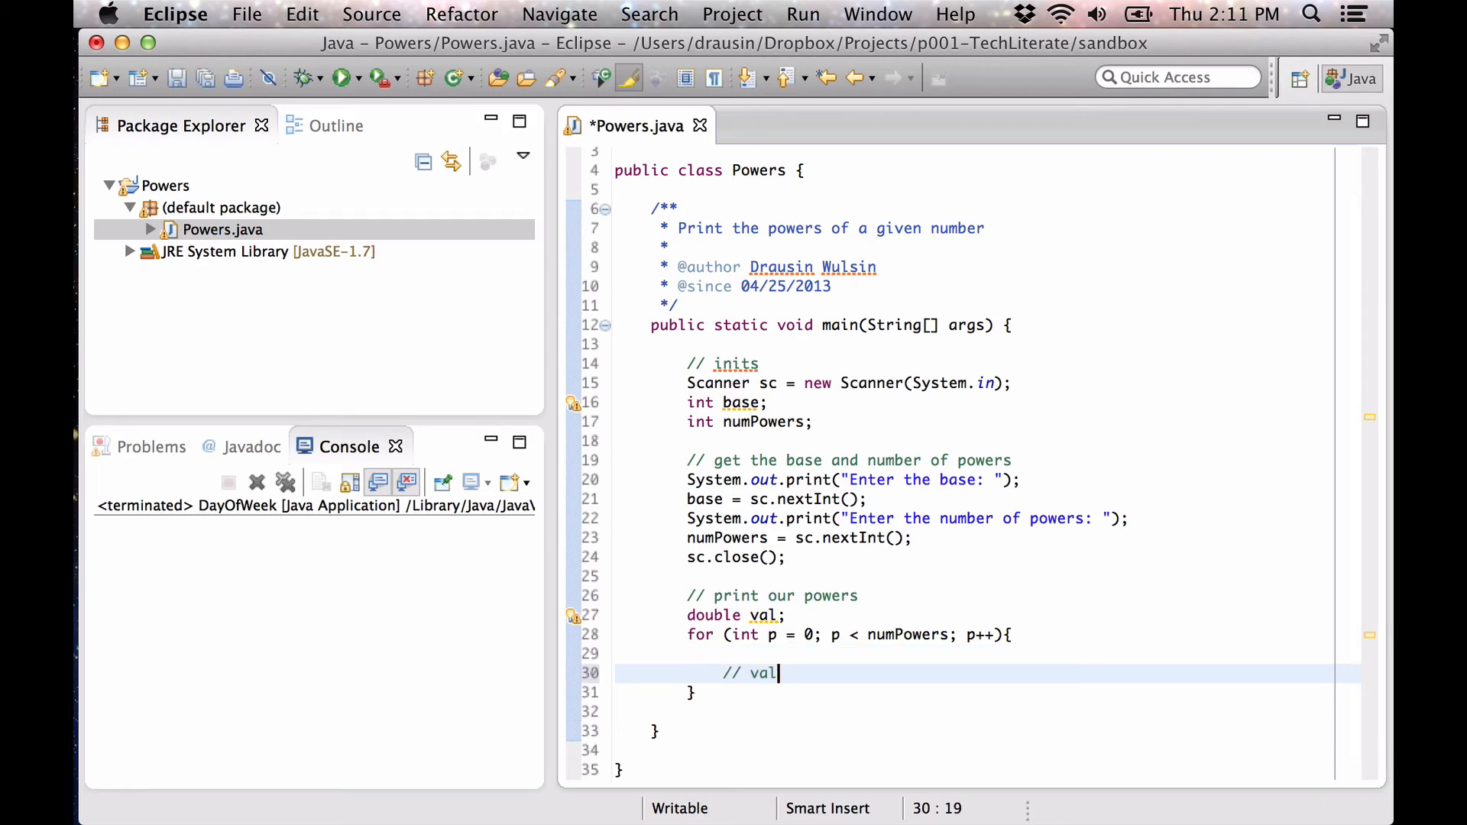
Step: Comment the loop body: calculate the value of the base raised to the current power
text(calculate t)
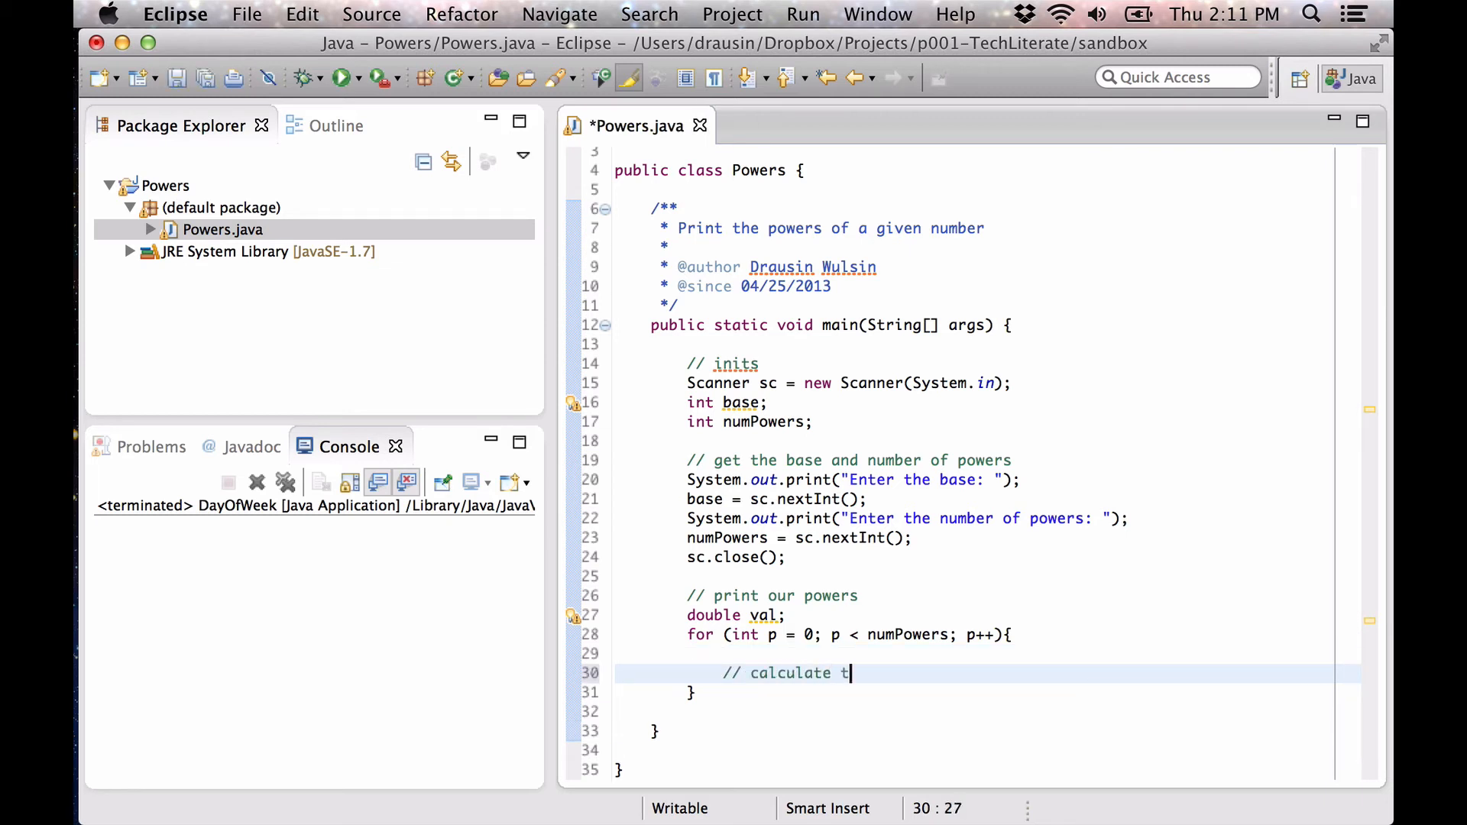
text(he value)
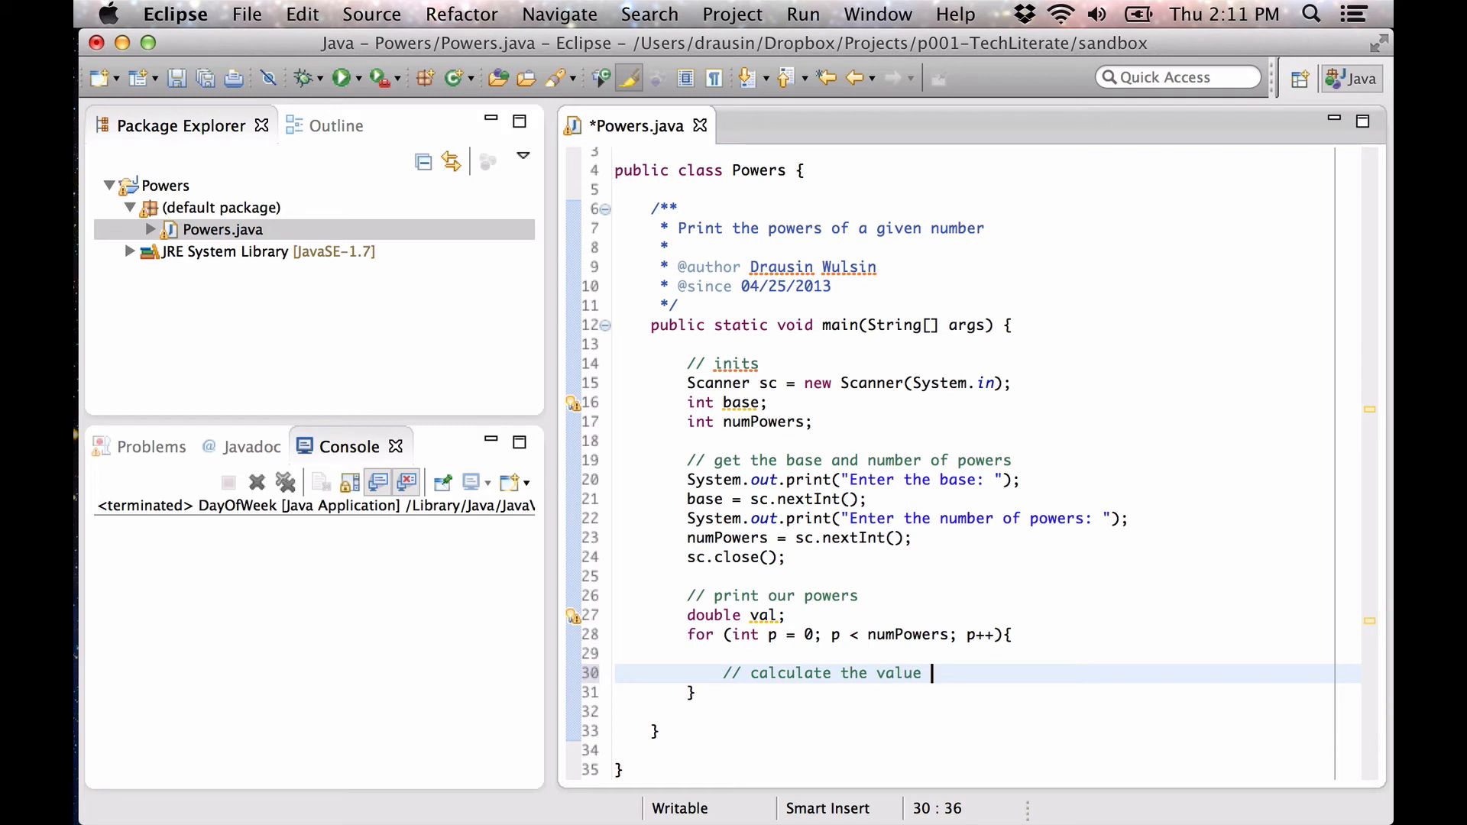
text(of the base)
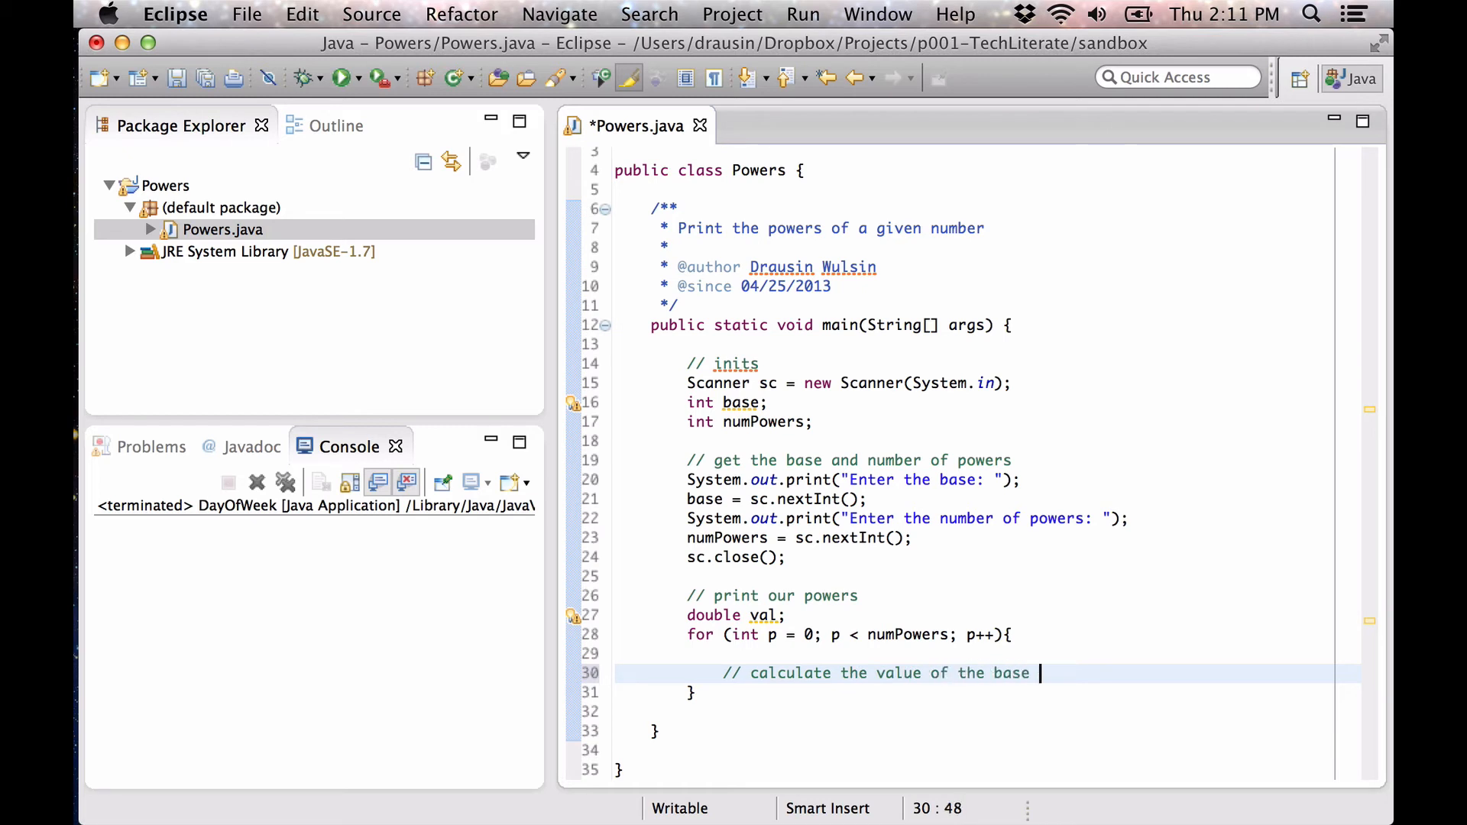
text(raise to current power)
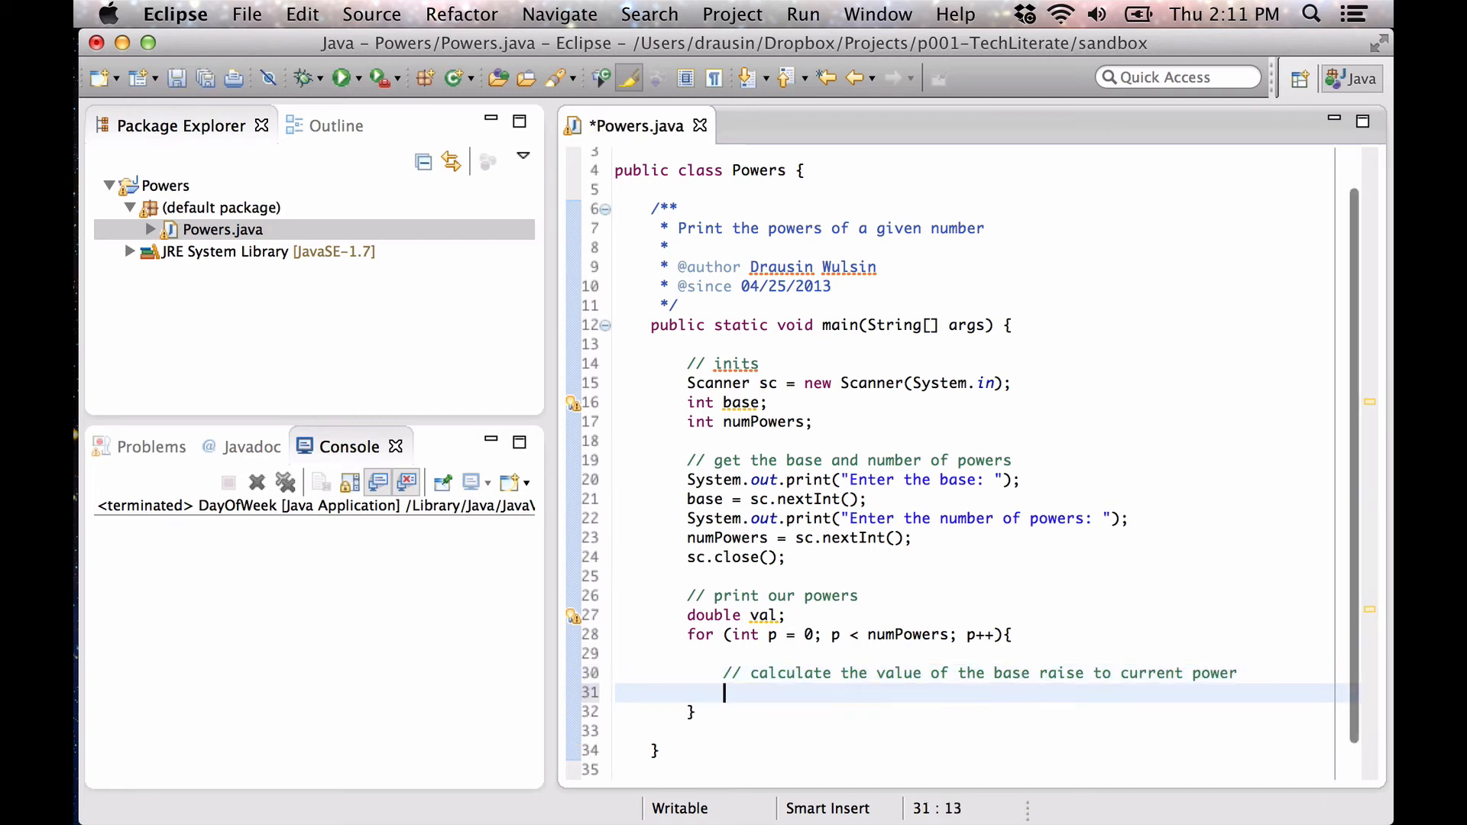
Step: Set val = Math.pow(base, p); inside the loop
text(val =)
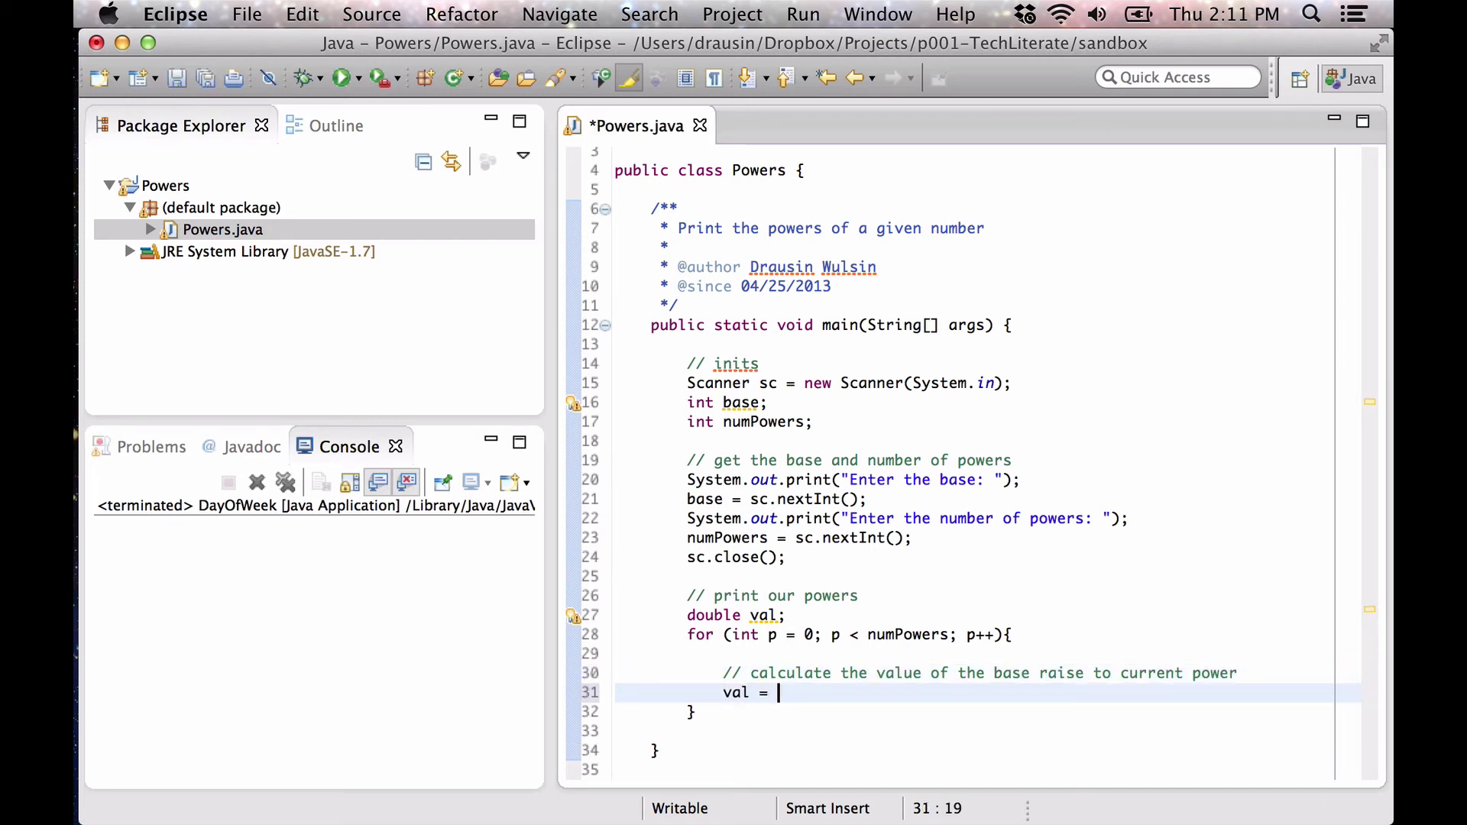
text(Math.pow(base, b)
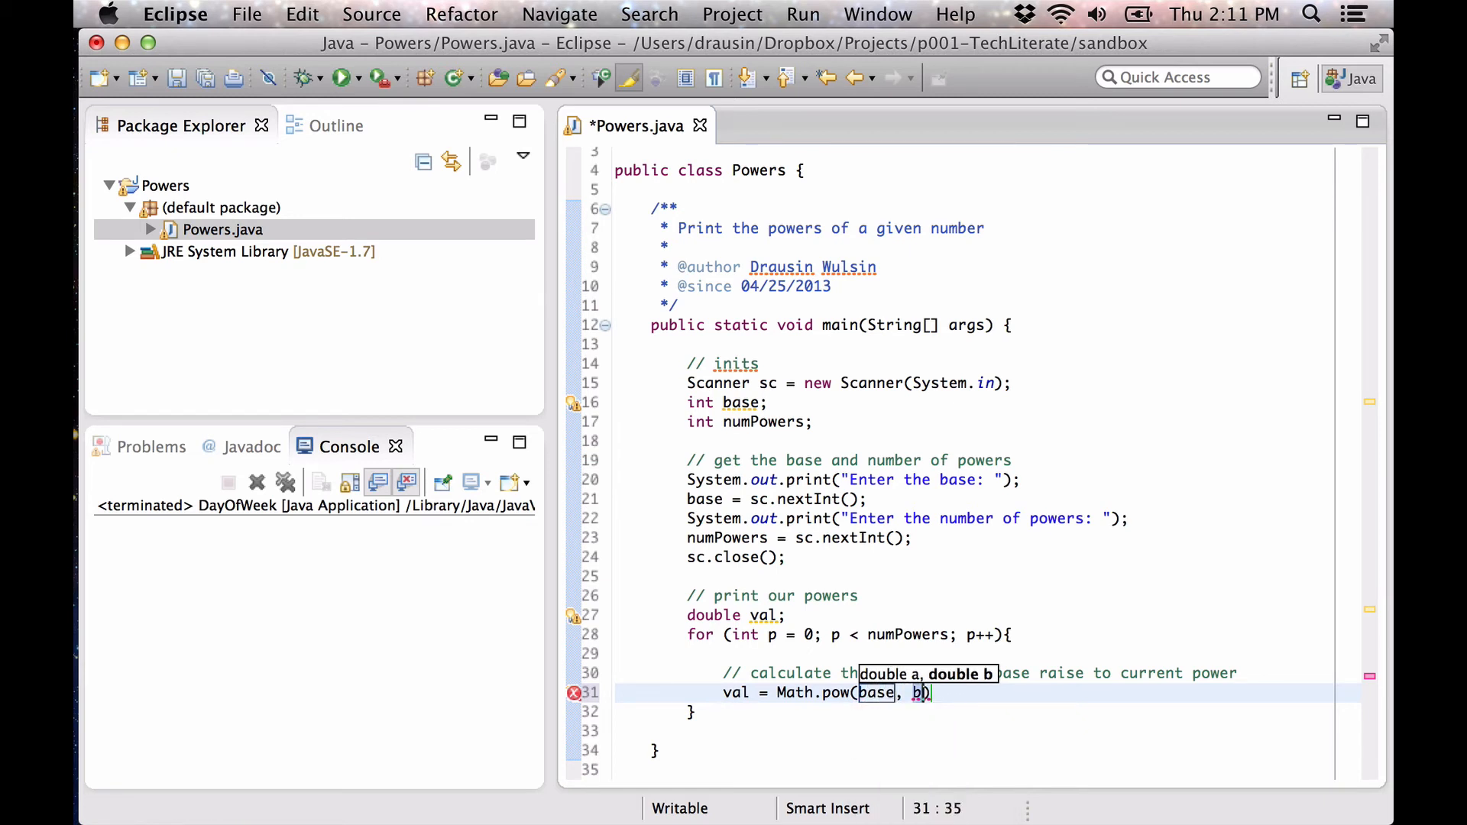
key(Backspace)
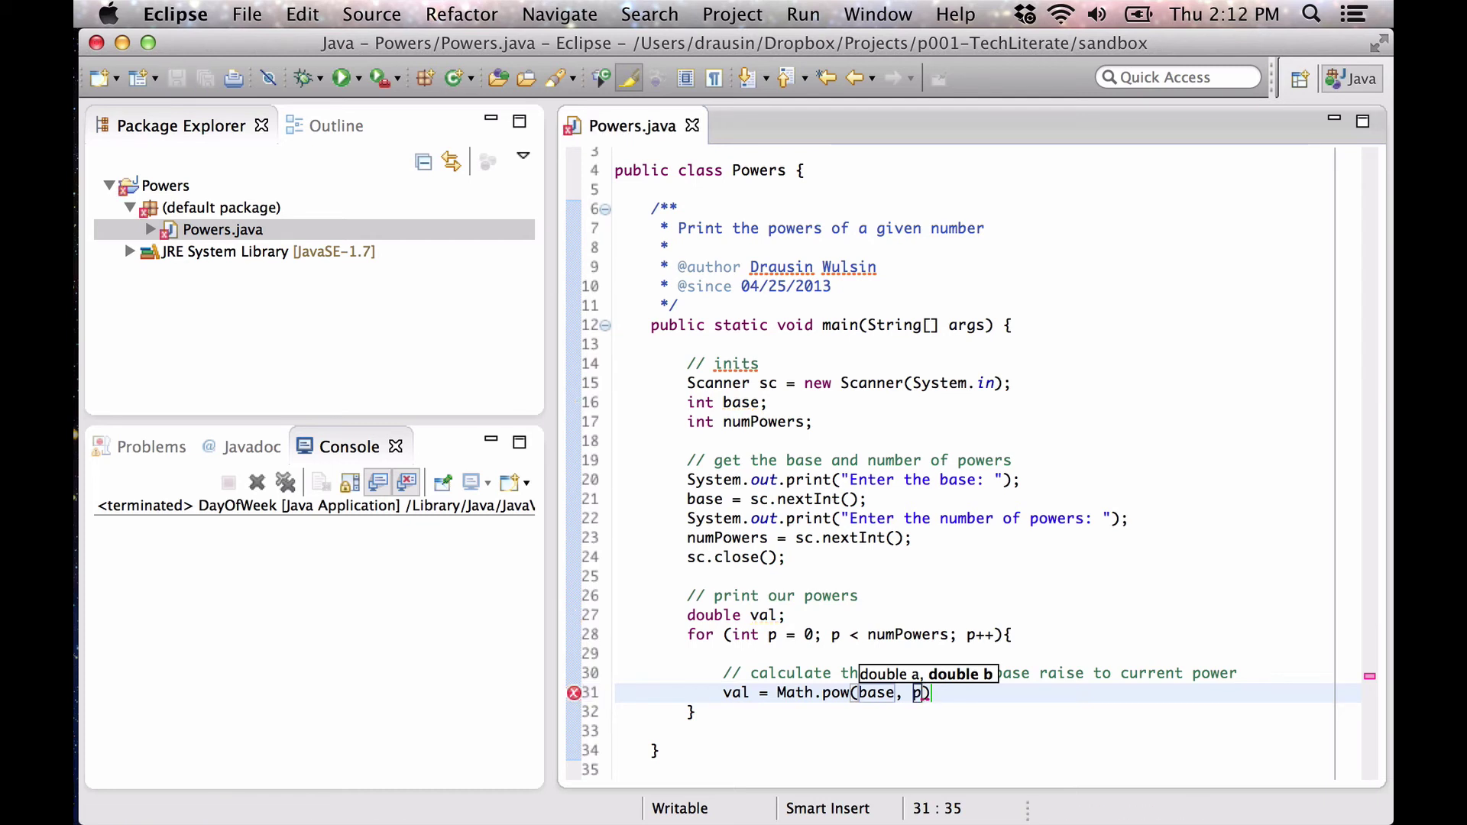
text(;)
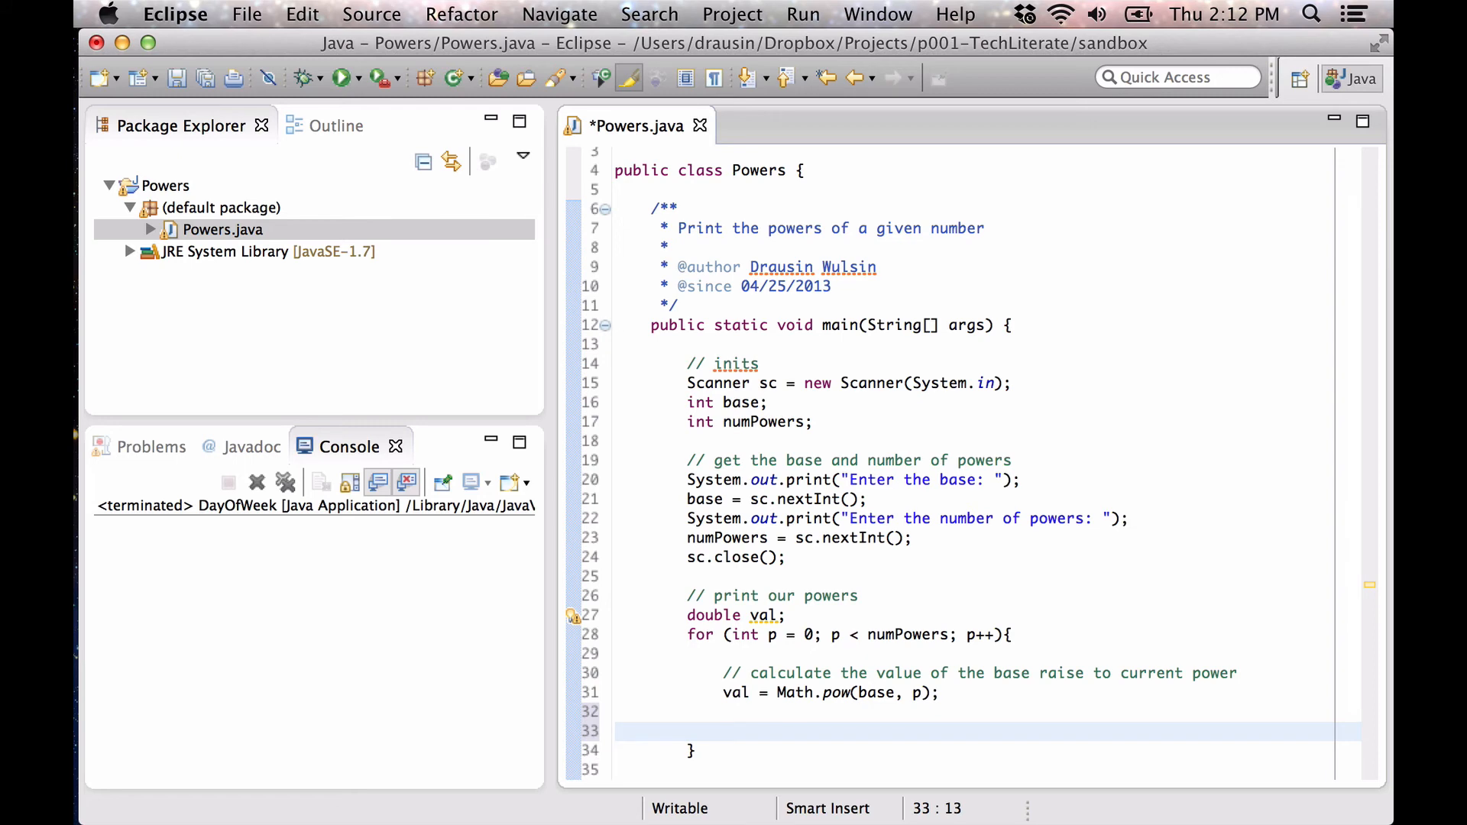
Step: Write System.out.println(base + "^" + p + " = " + val); as the loop's output line
text(System.out)
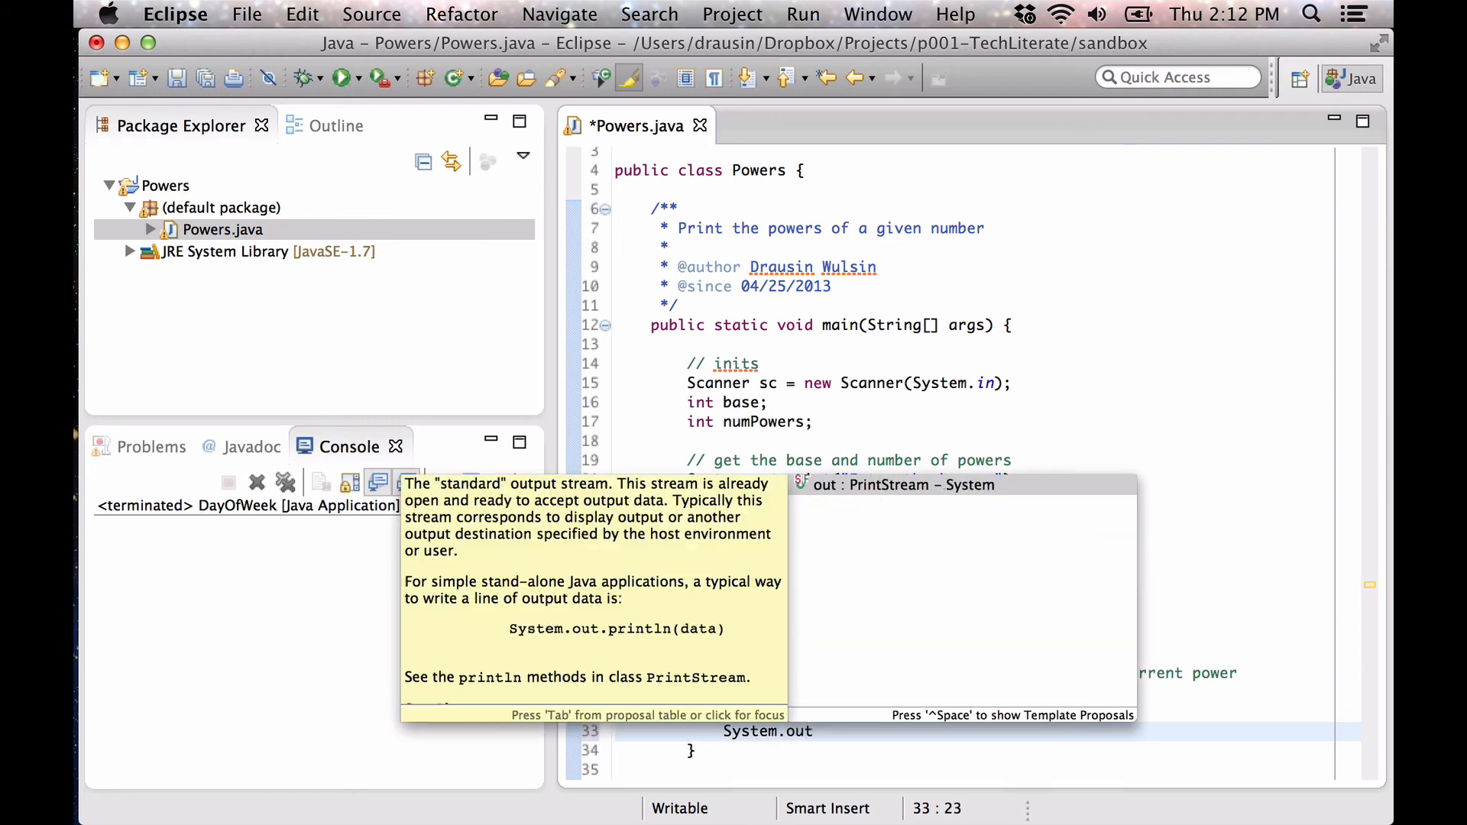
text(println()
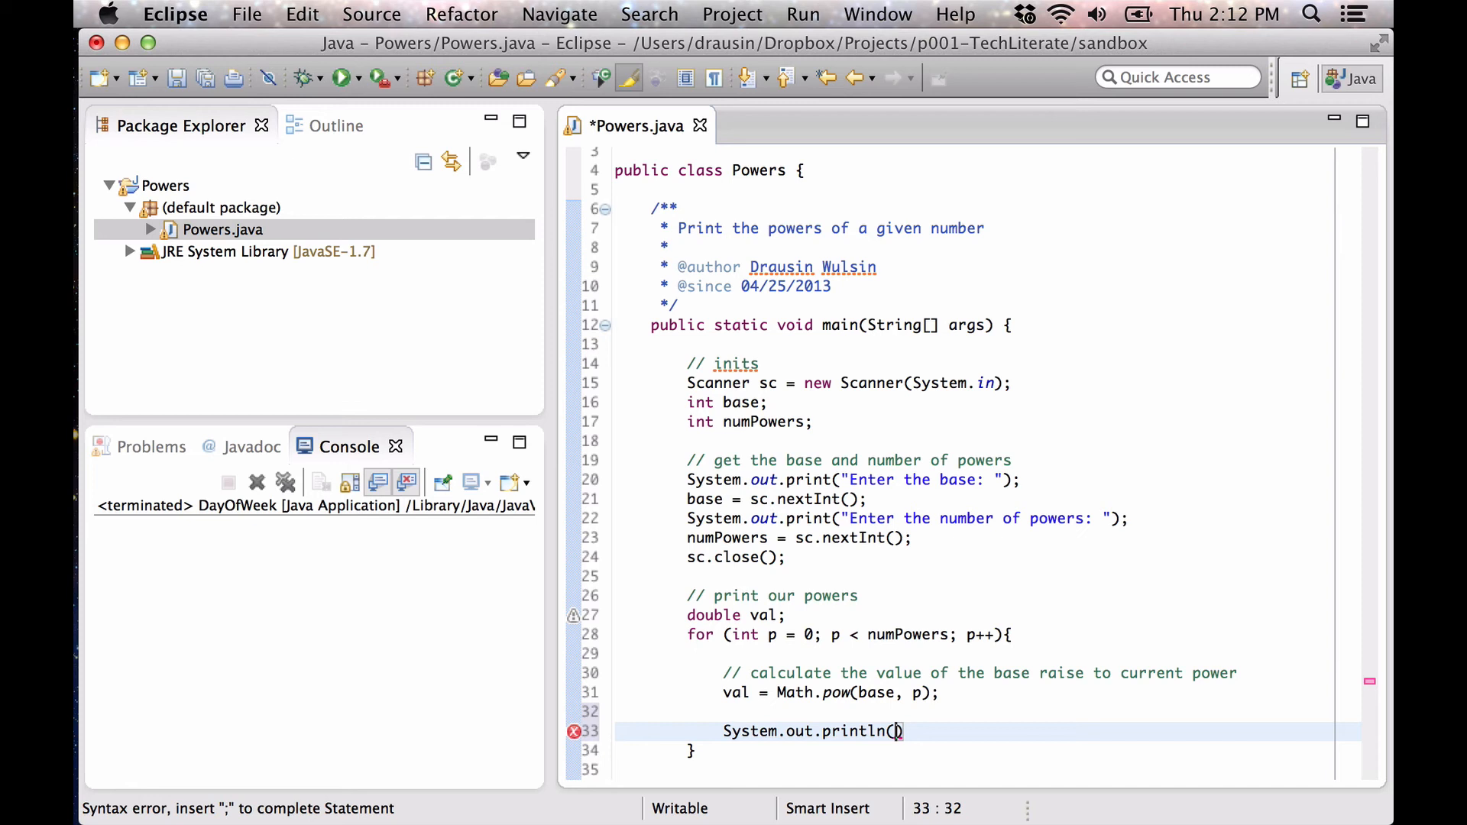
text(base +)
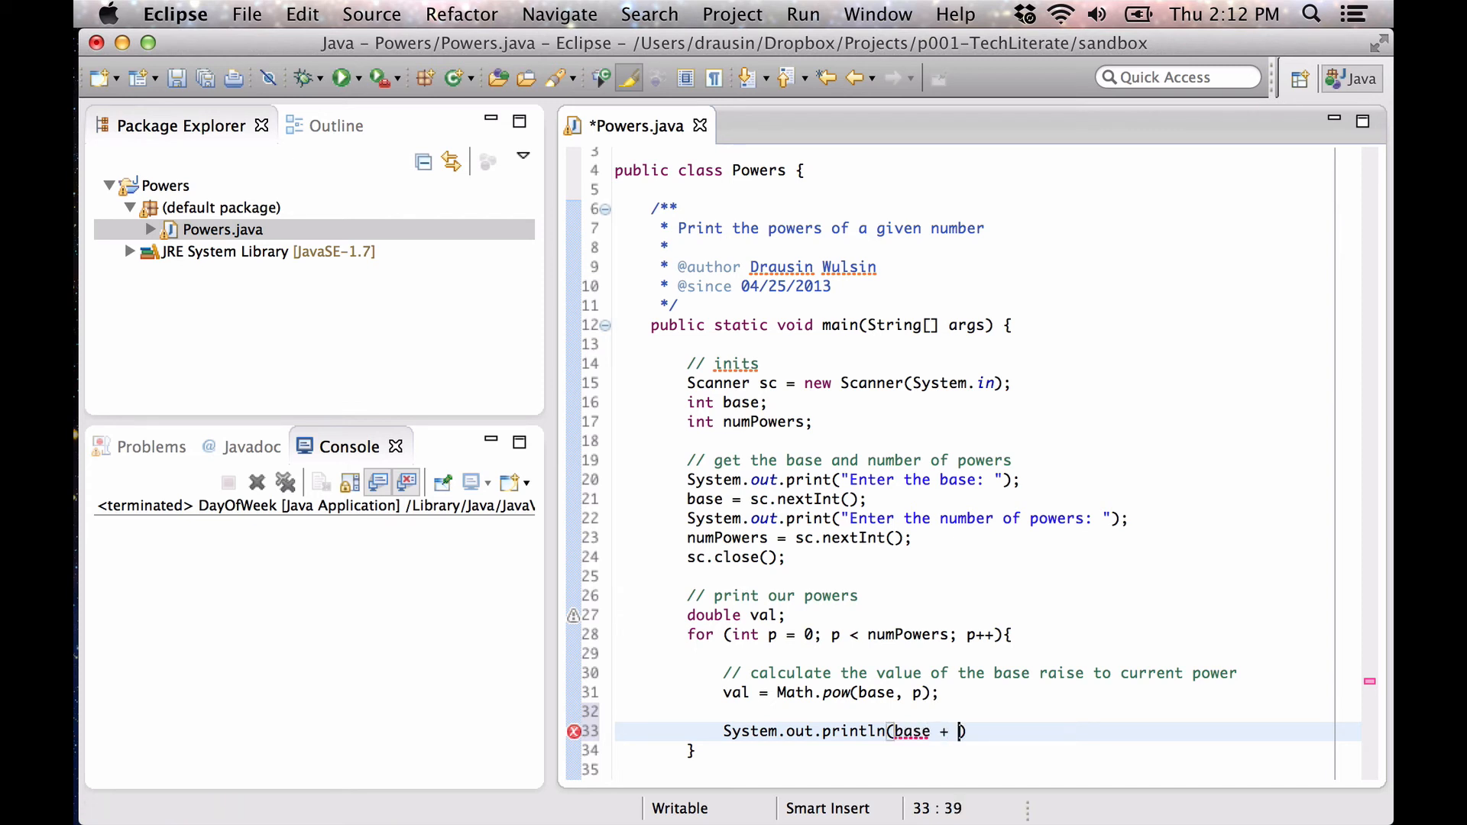
text("")
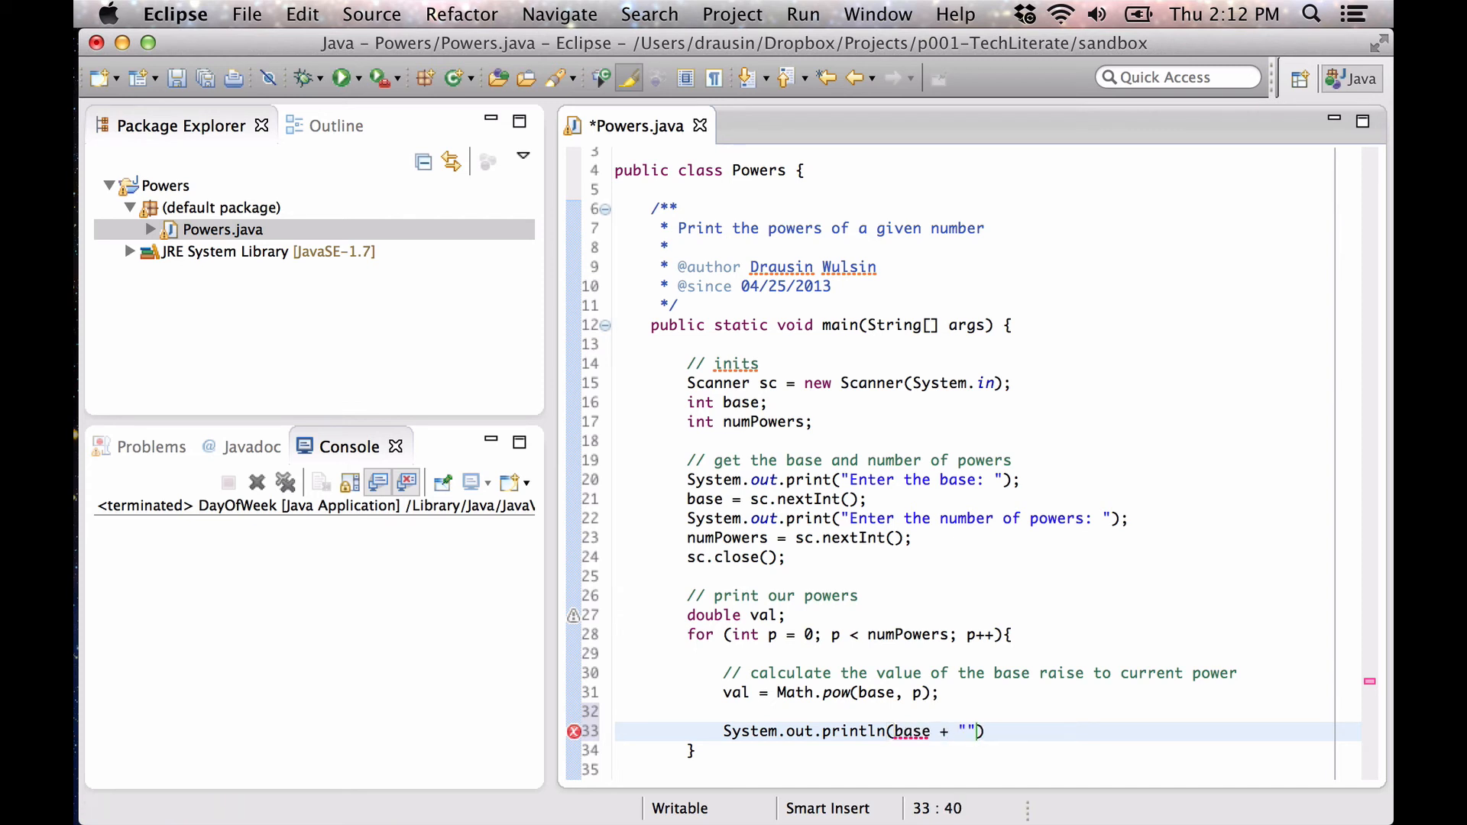
text(^)
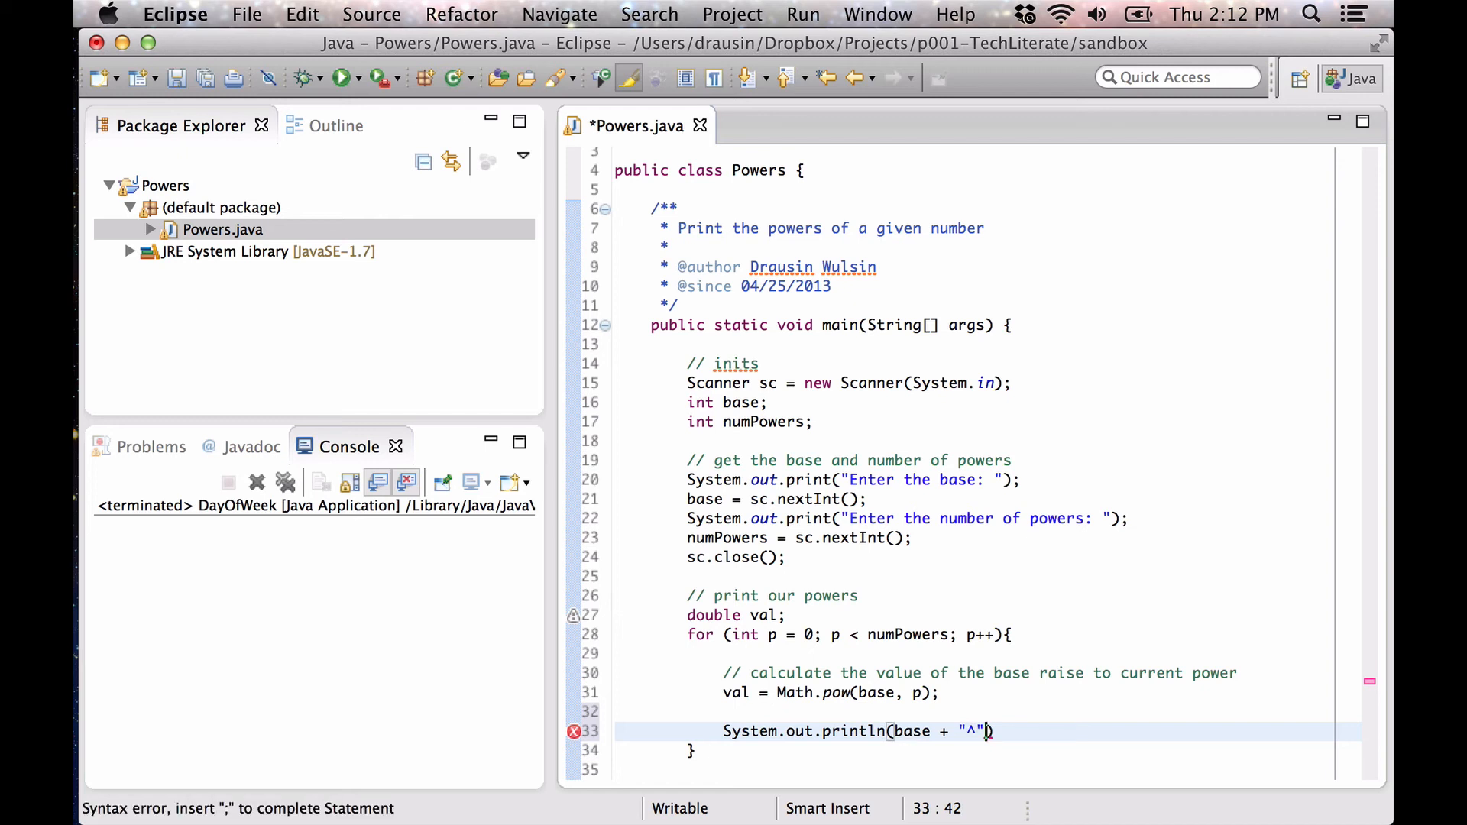
text(+ p)
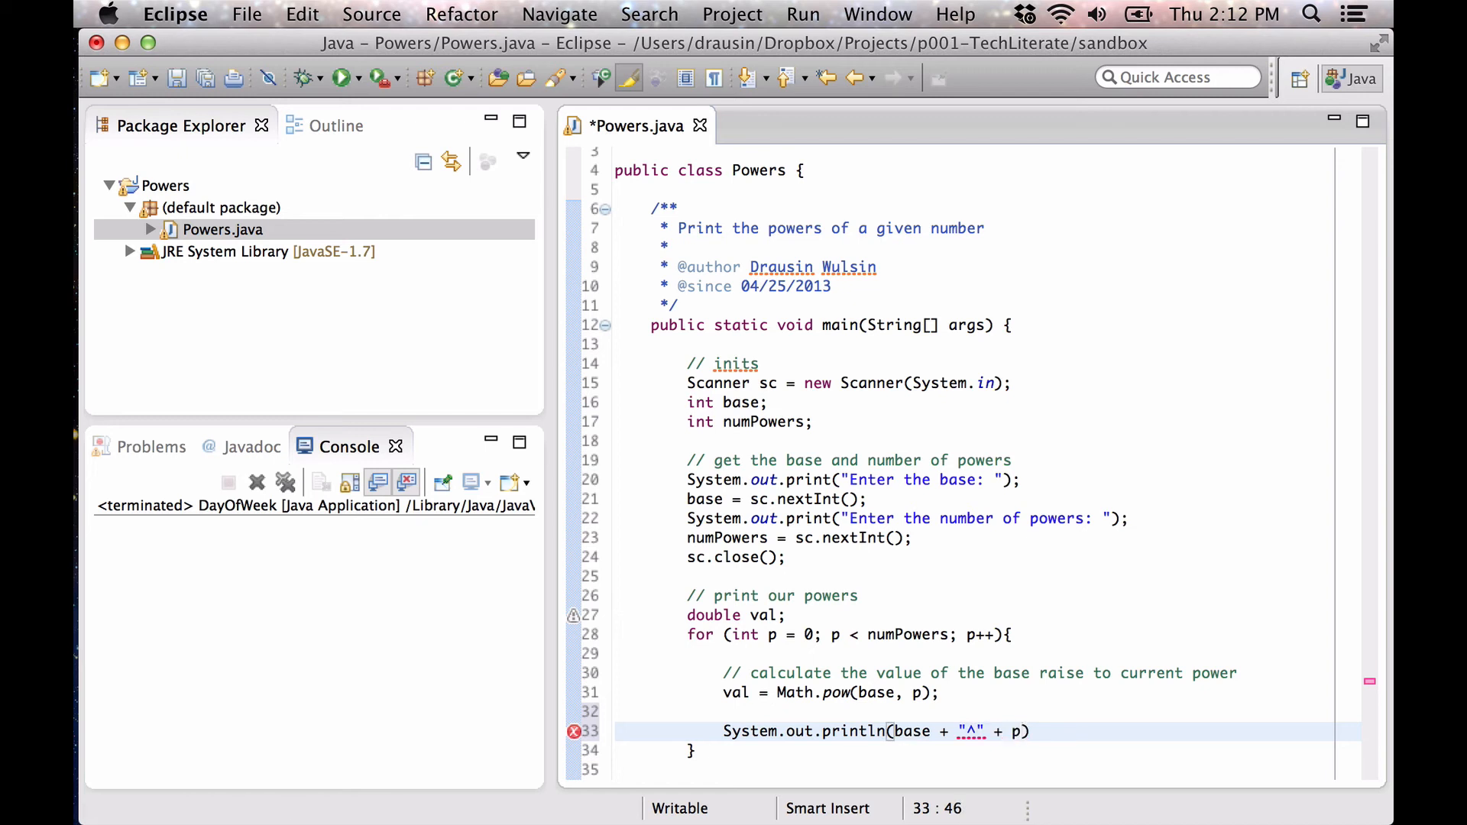
text(+ "")
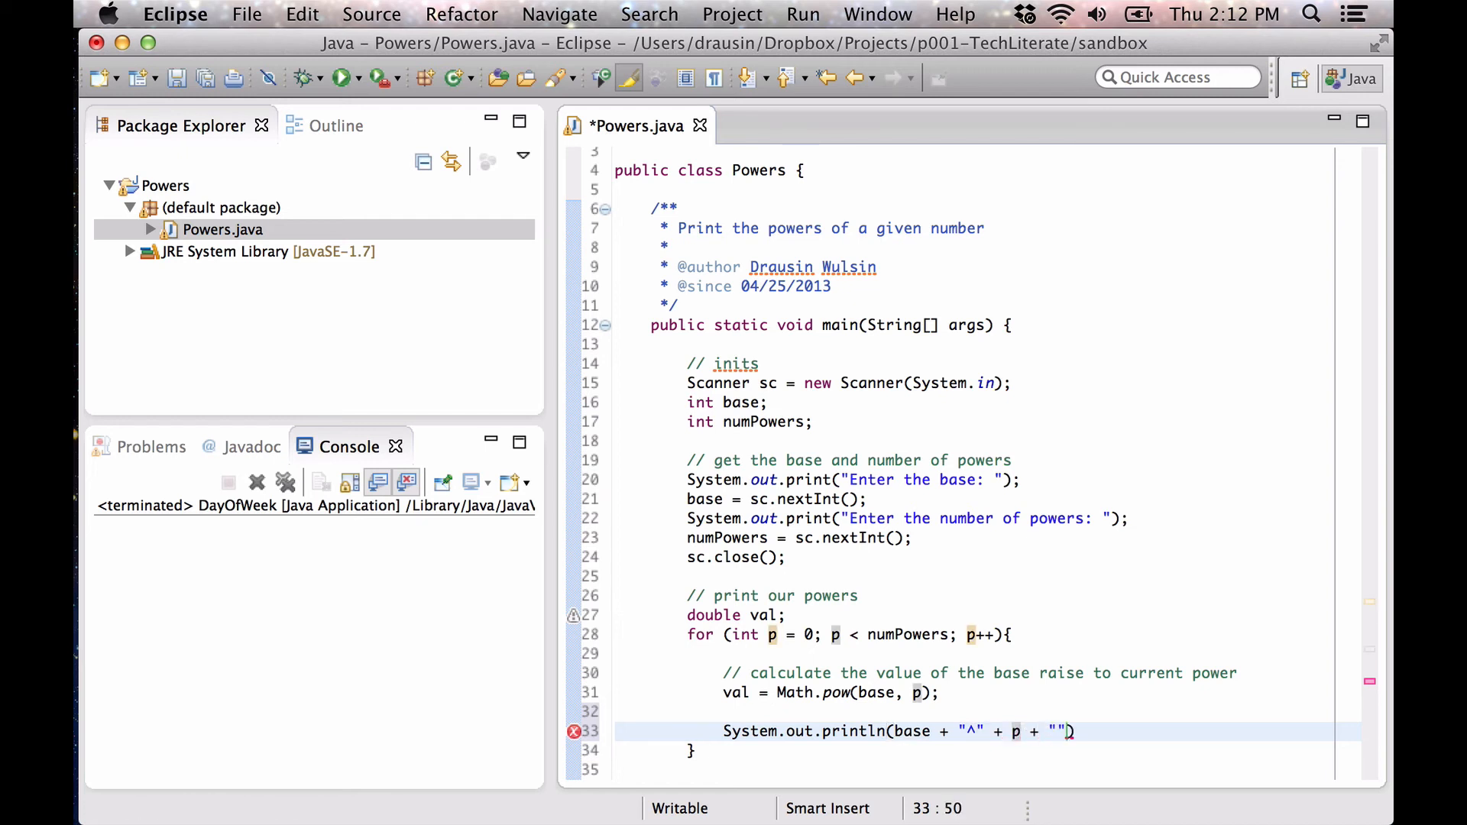
text(=)
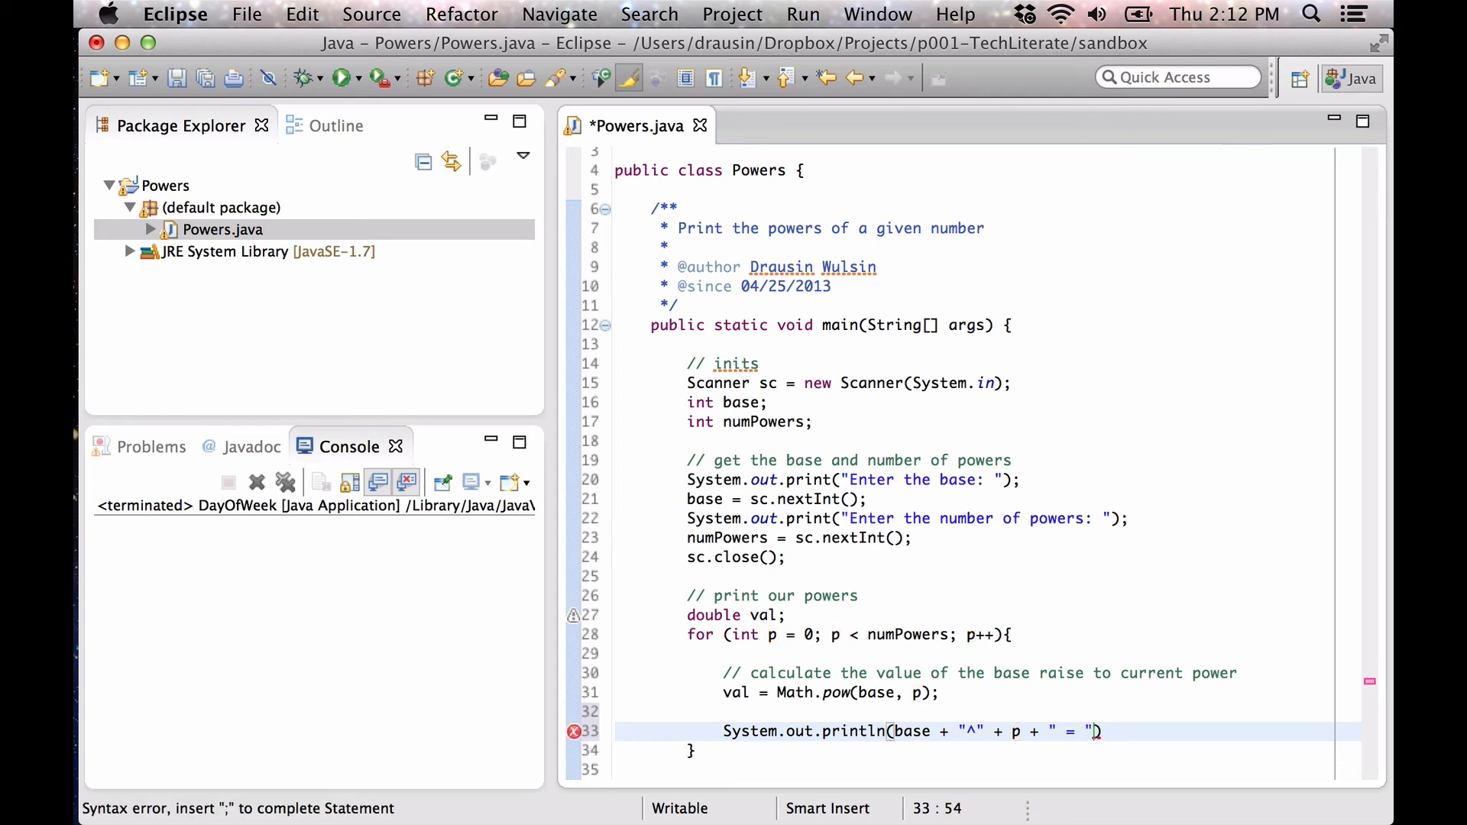
text(val)
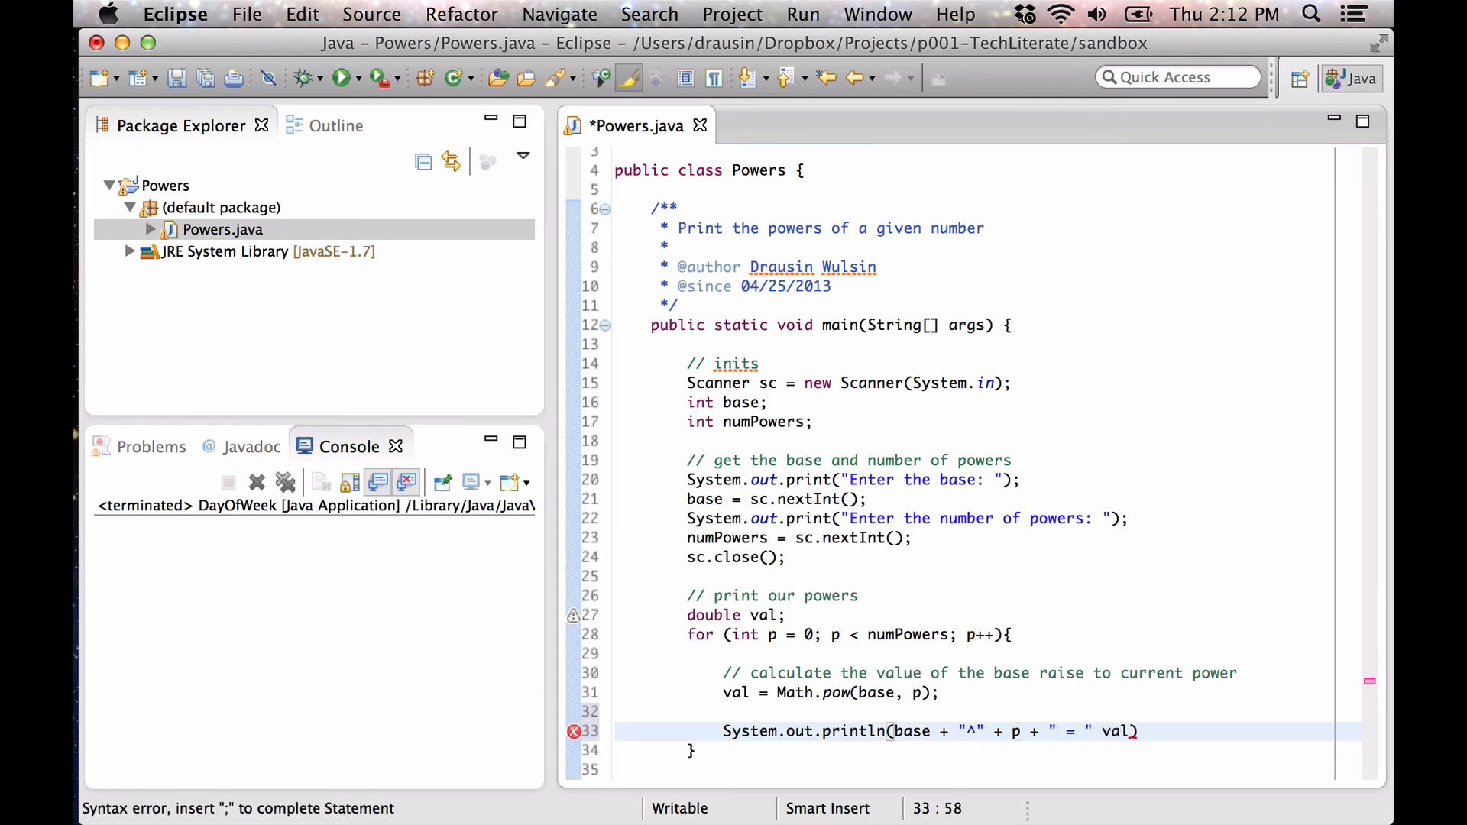
text(;)
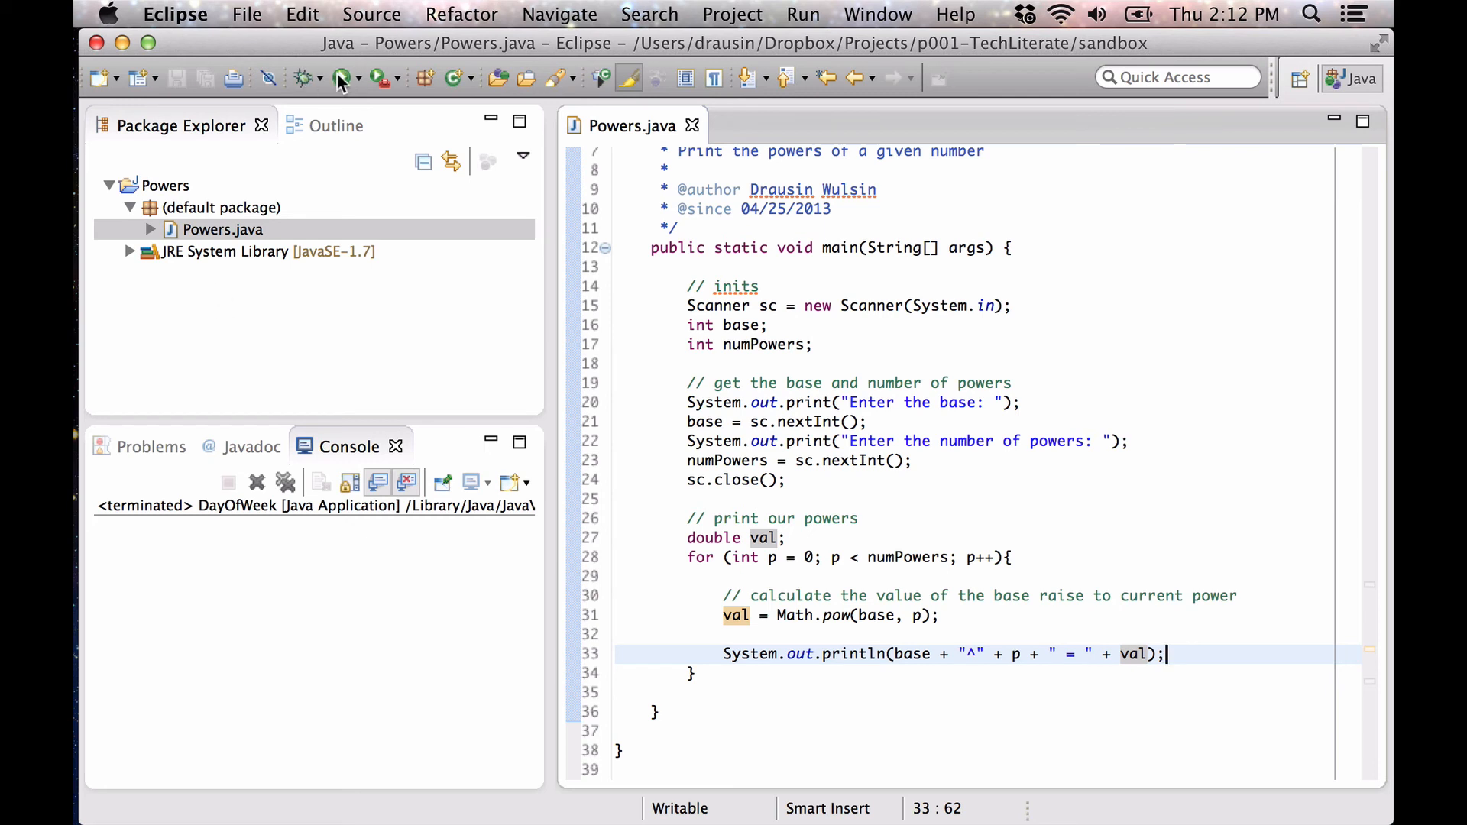
Step: Run Powers with base 2 and 4 powers, printing 2^0 = 1.0 through 2^3 = 8.0, and point out the 1.0 result
click(343, 78)
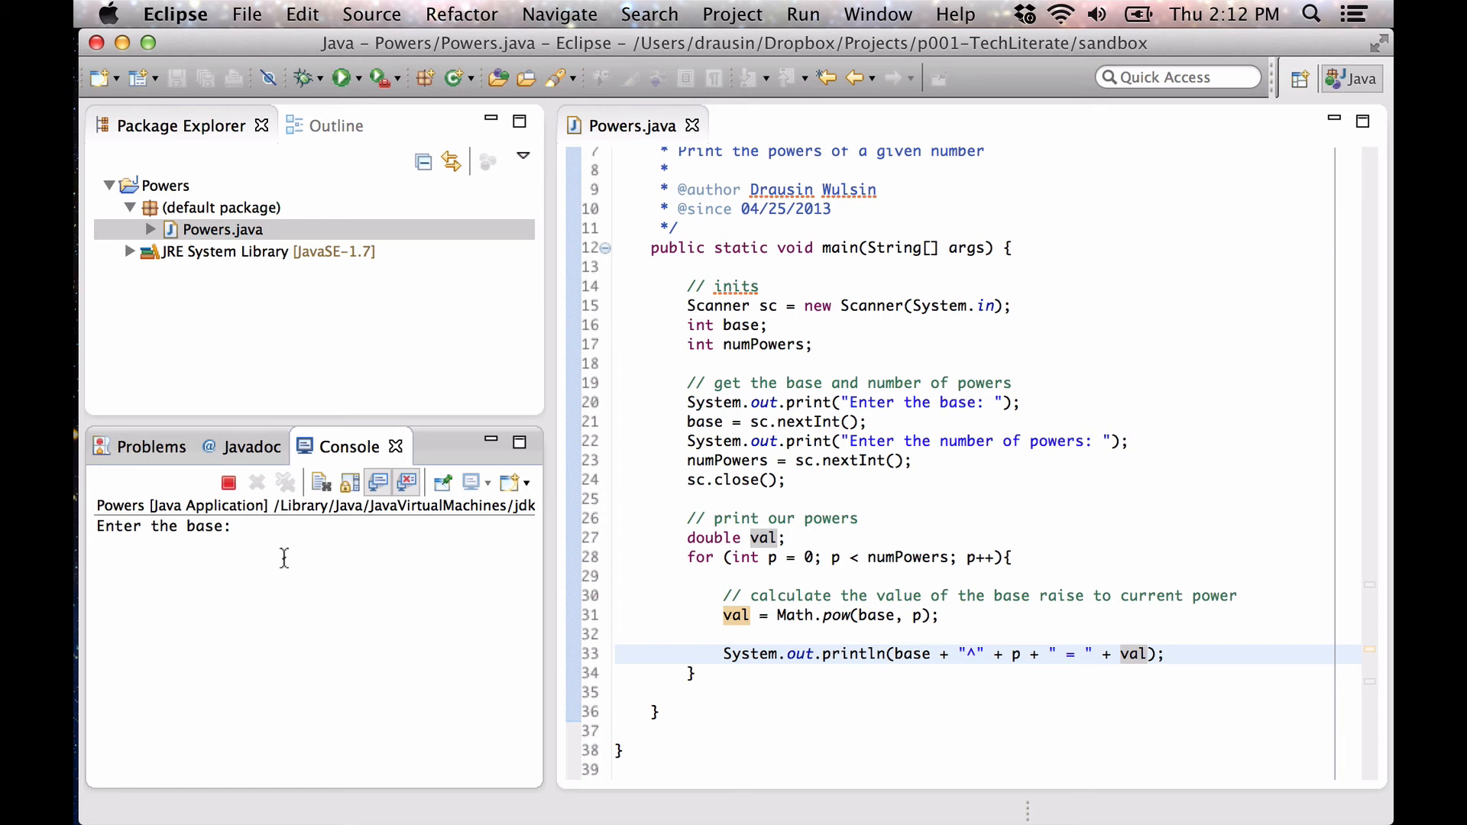
text(2)
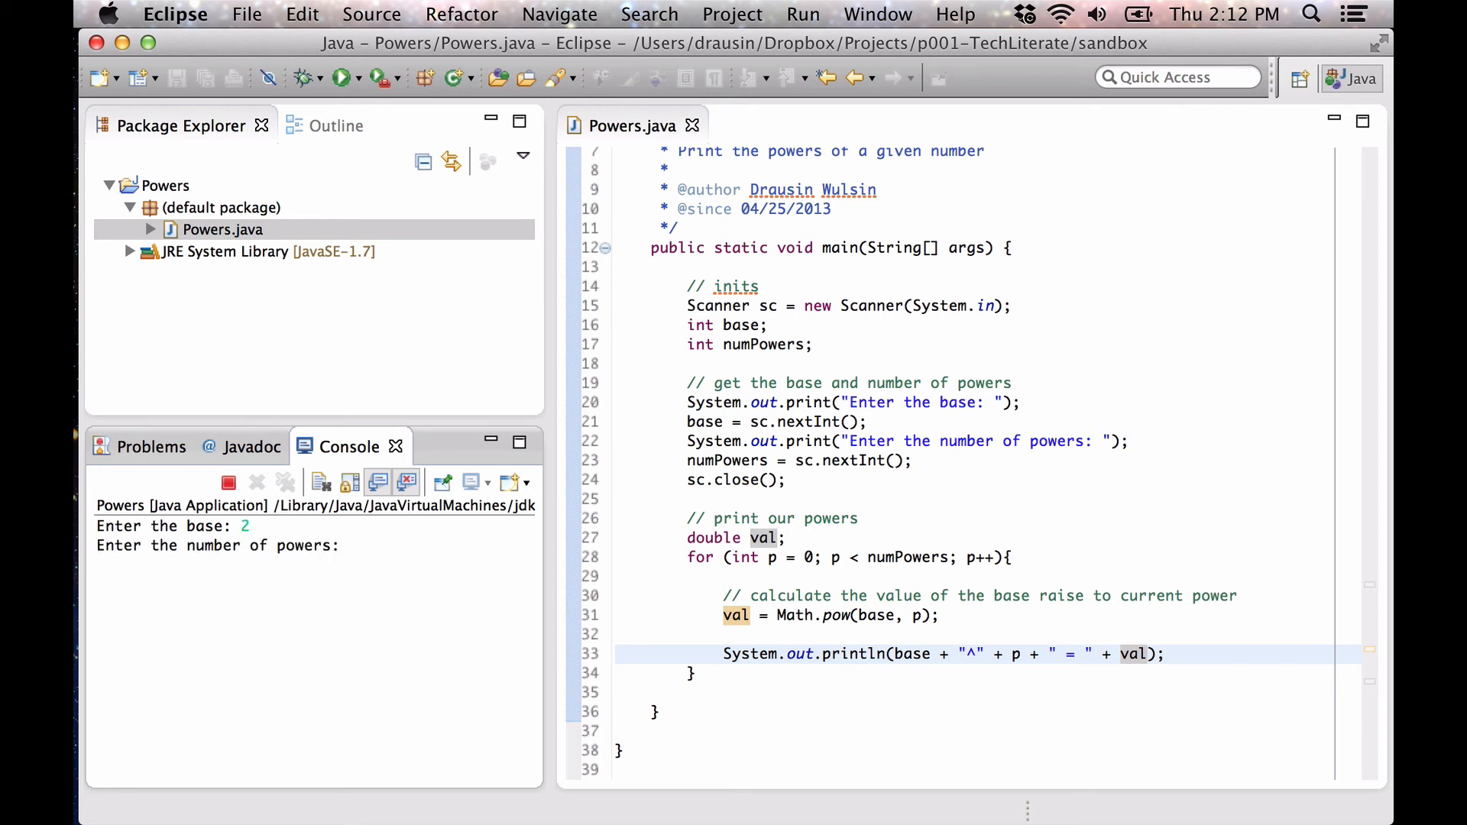
text(4)
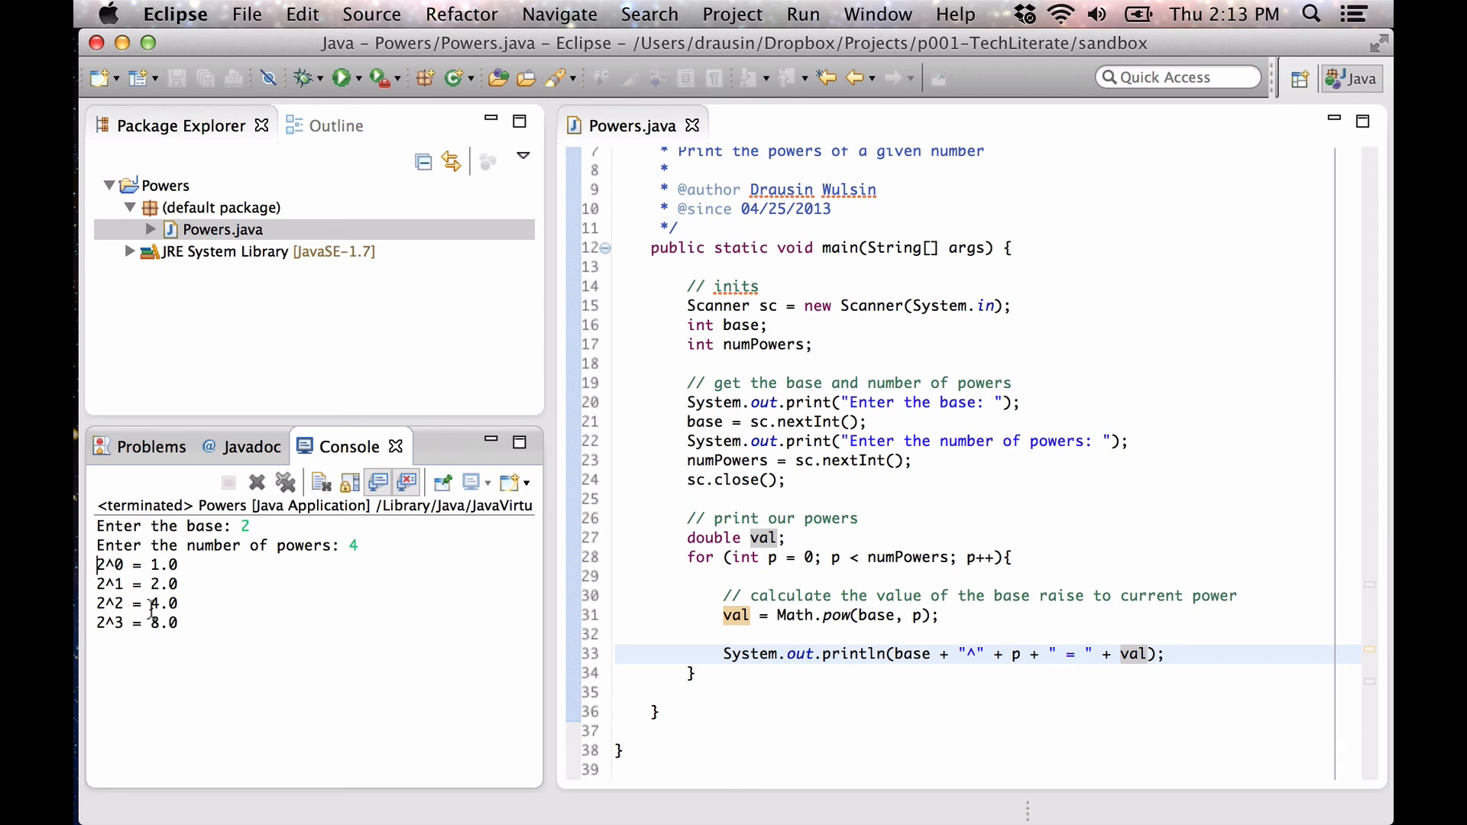
double_click(161, 563)
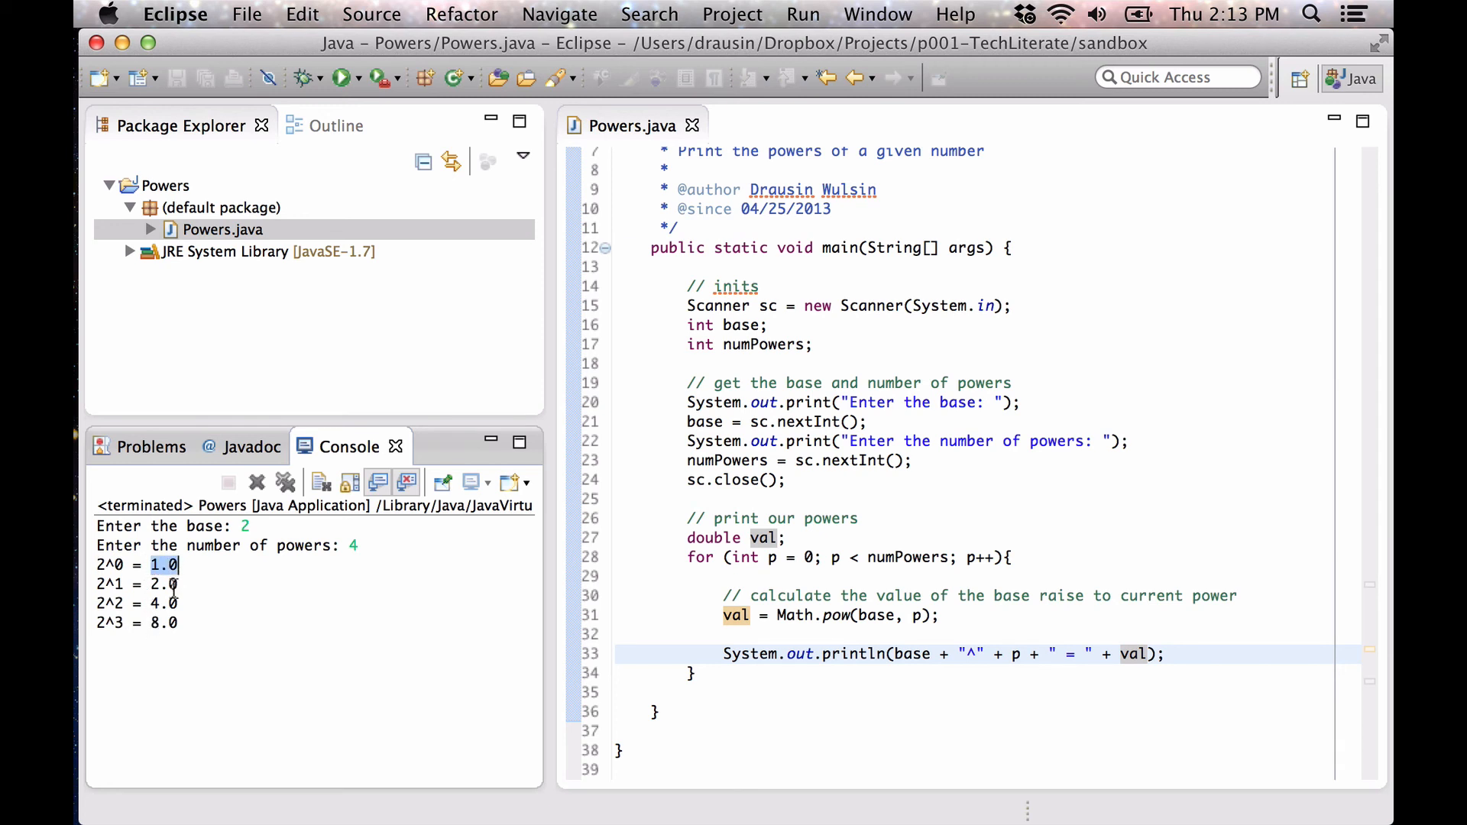
mouse_move(192, 575)
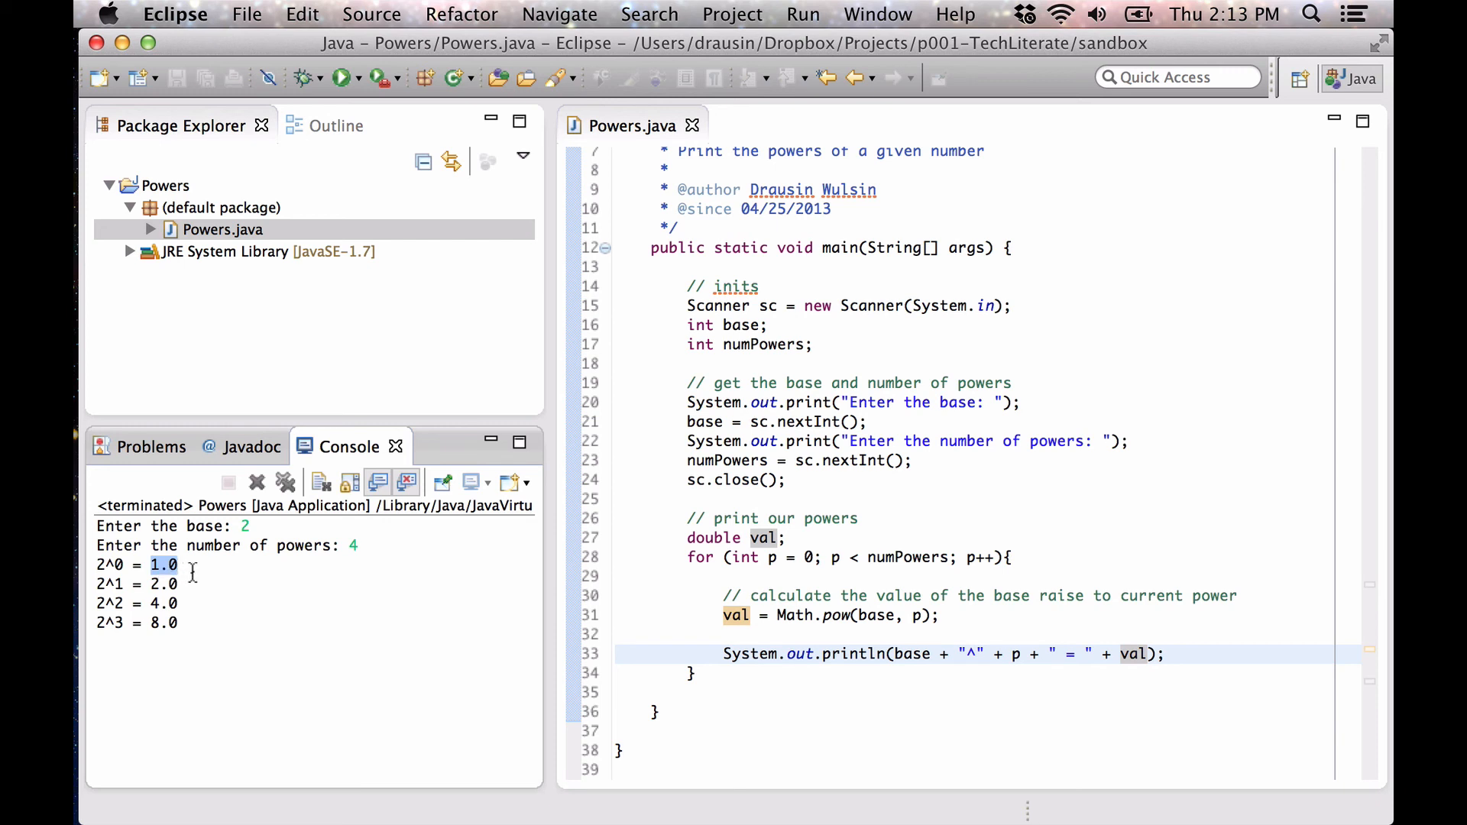
click(1146, 654)
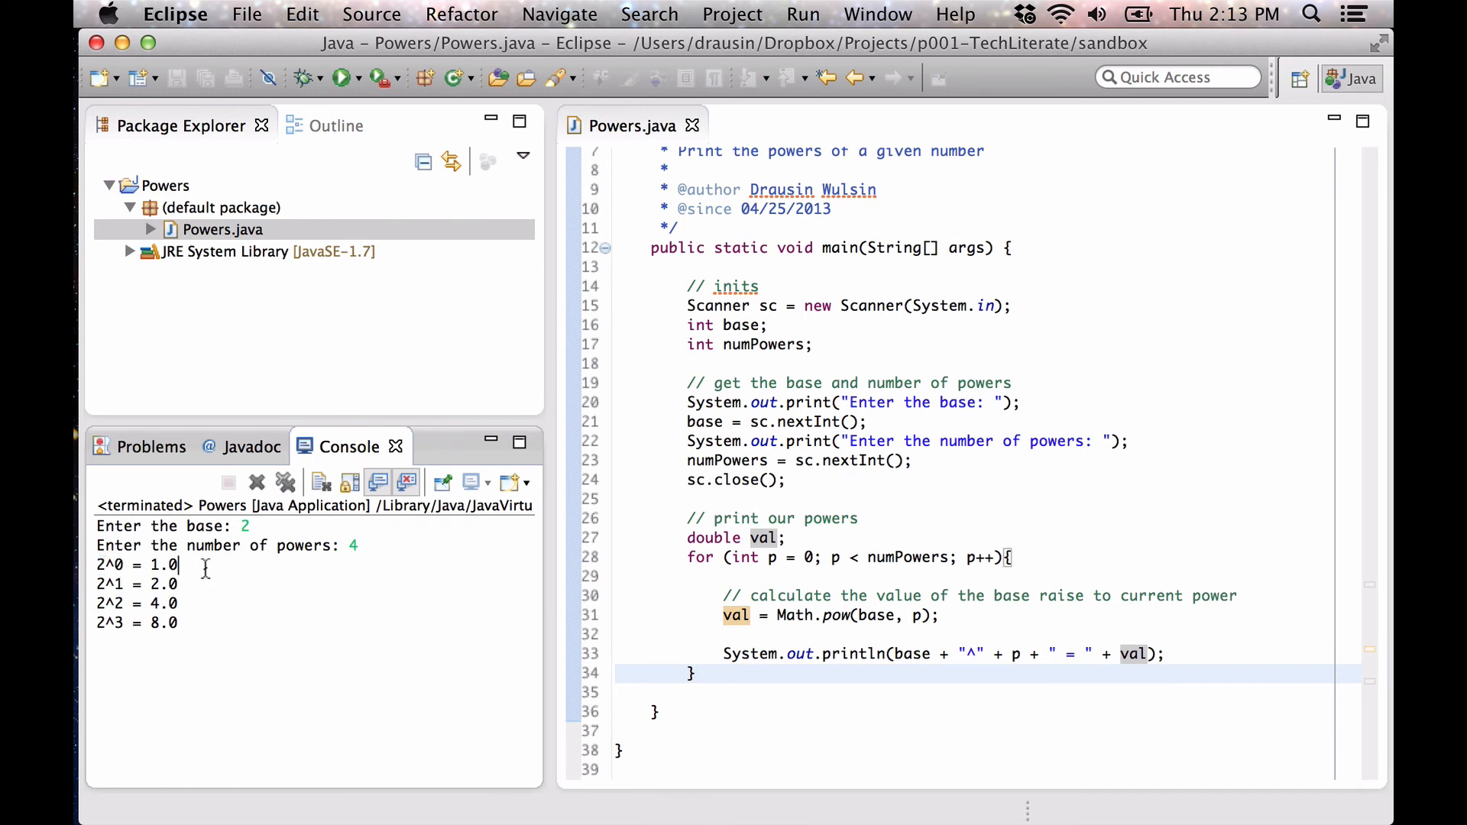
mouse_move(271, 658)
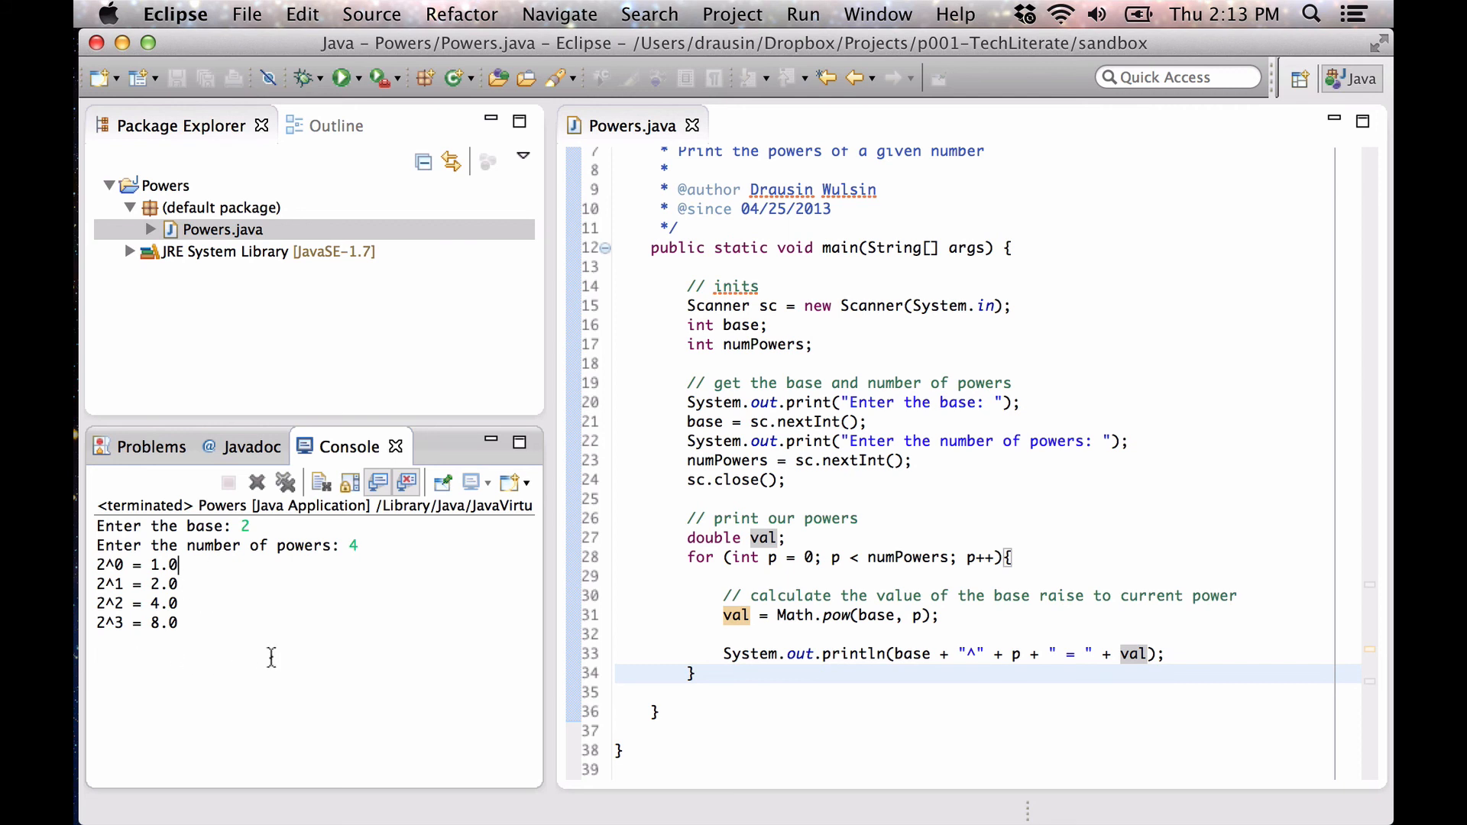
mouse_move(847, 653)
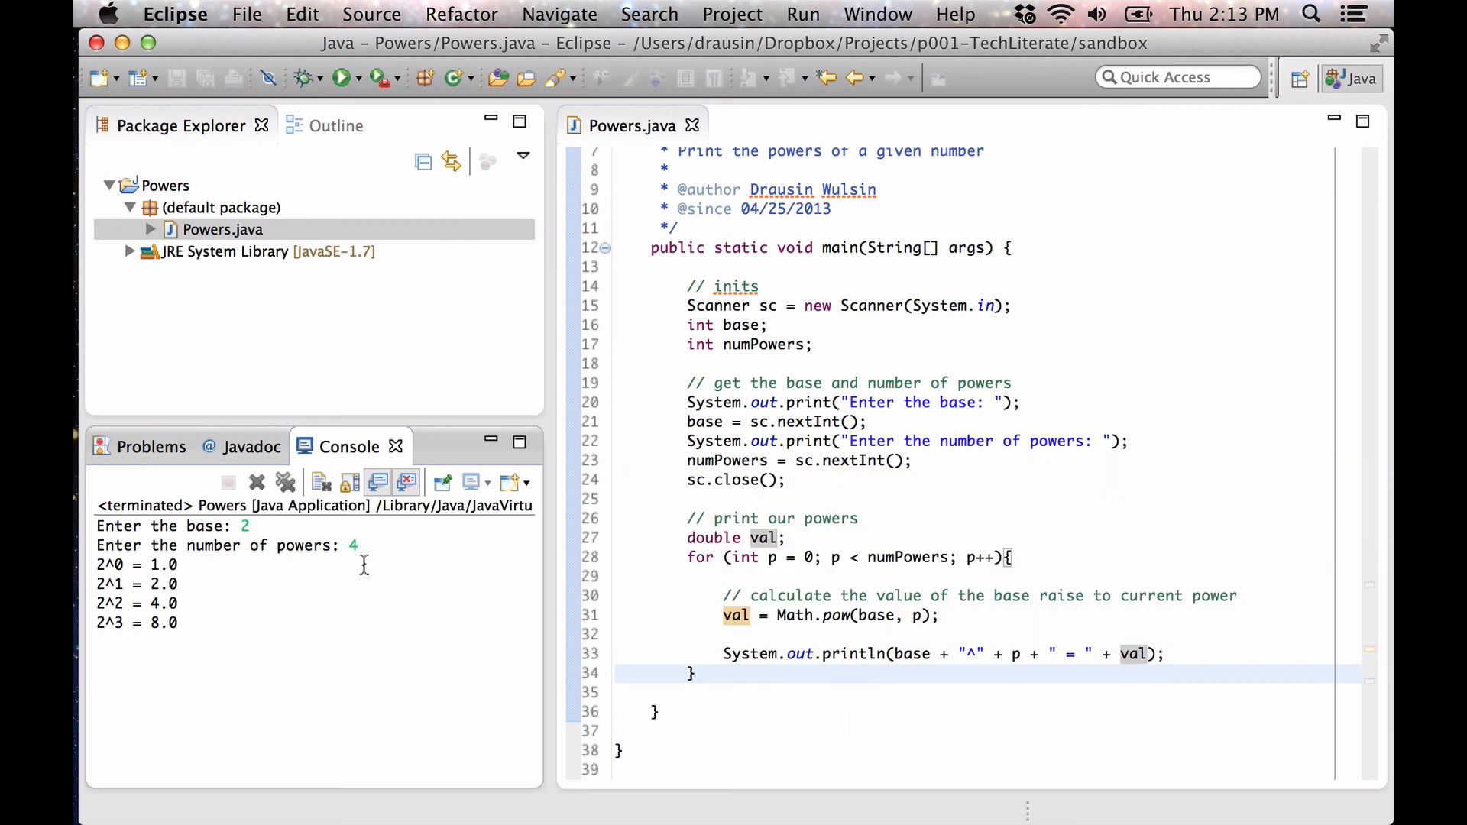
Step: Run Powers with base 3 and 10 powers, printing 3^0 = 1.0 through 3^9 = 19683.0
click(342, 78)
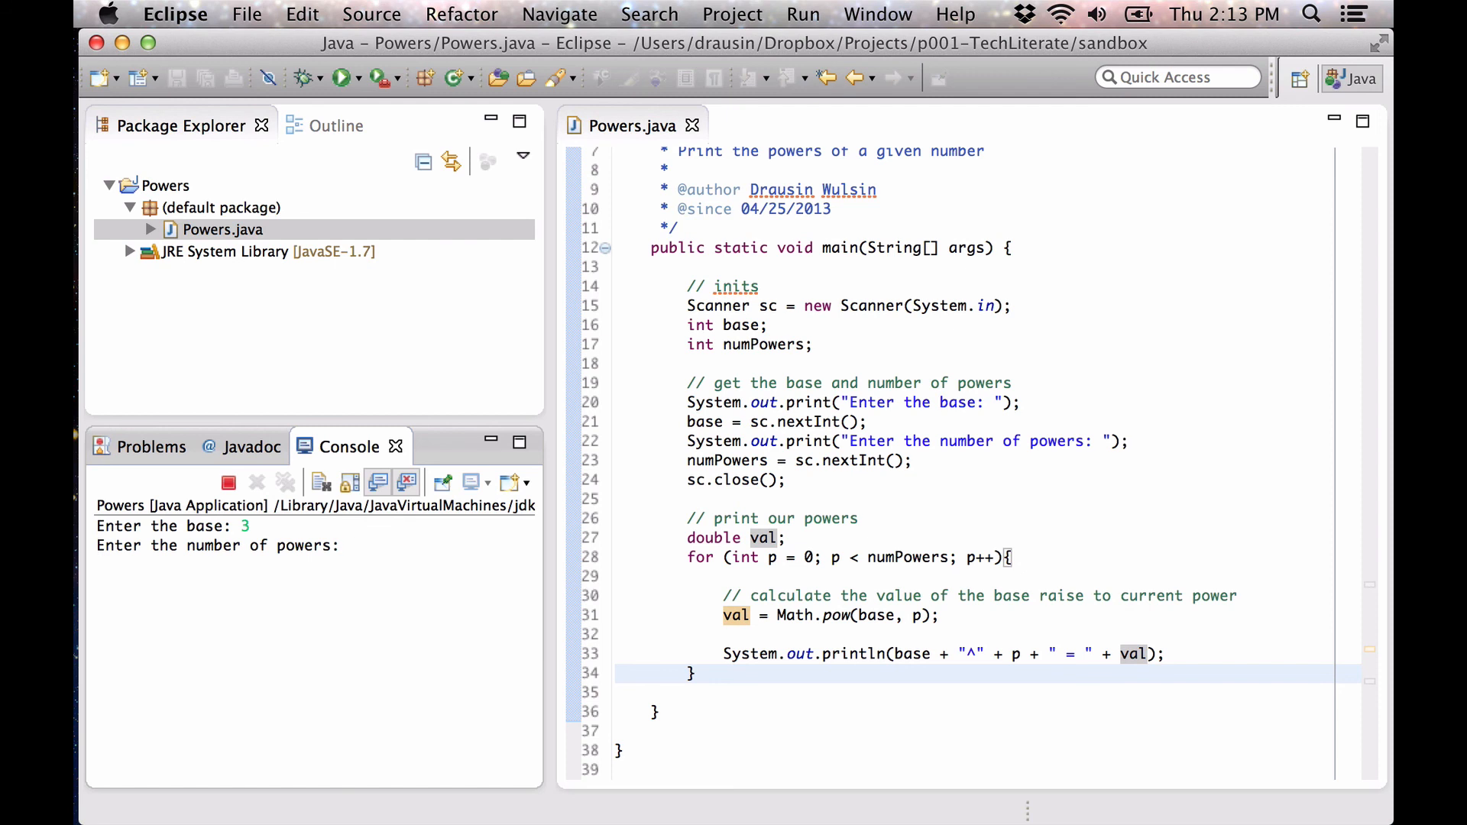
text(10)
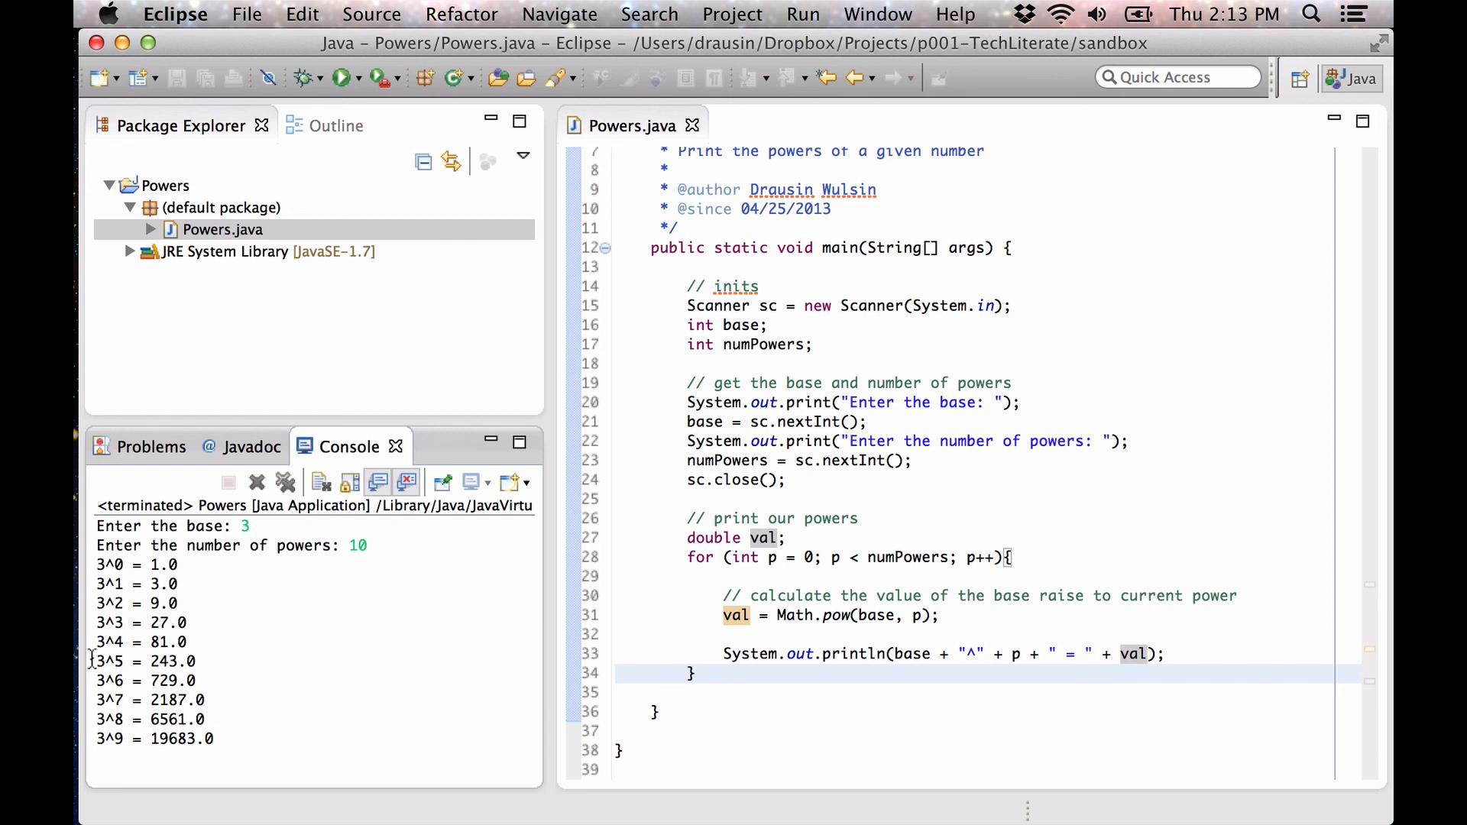
mouse_move(134, 588)
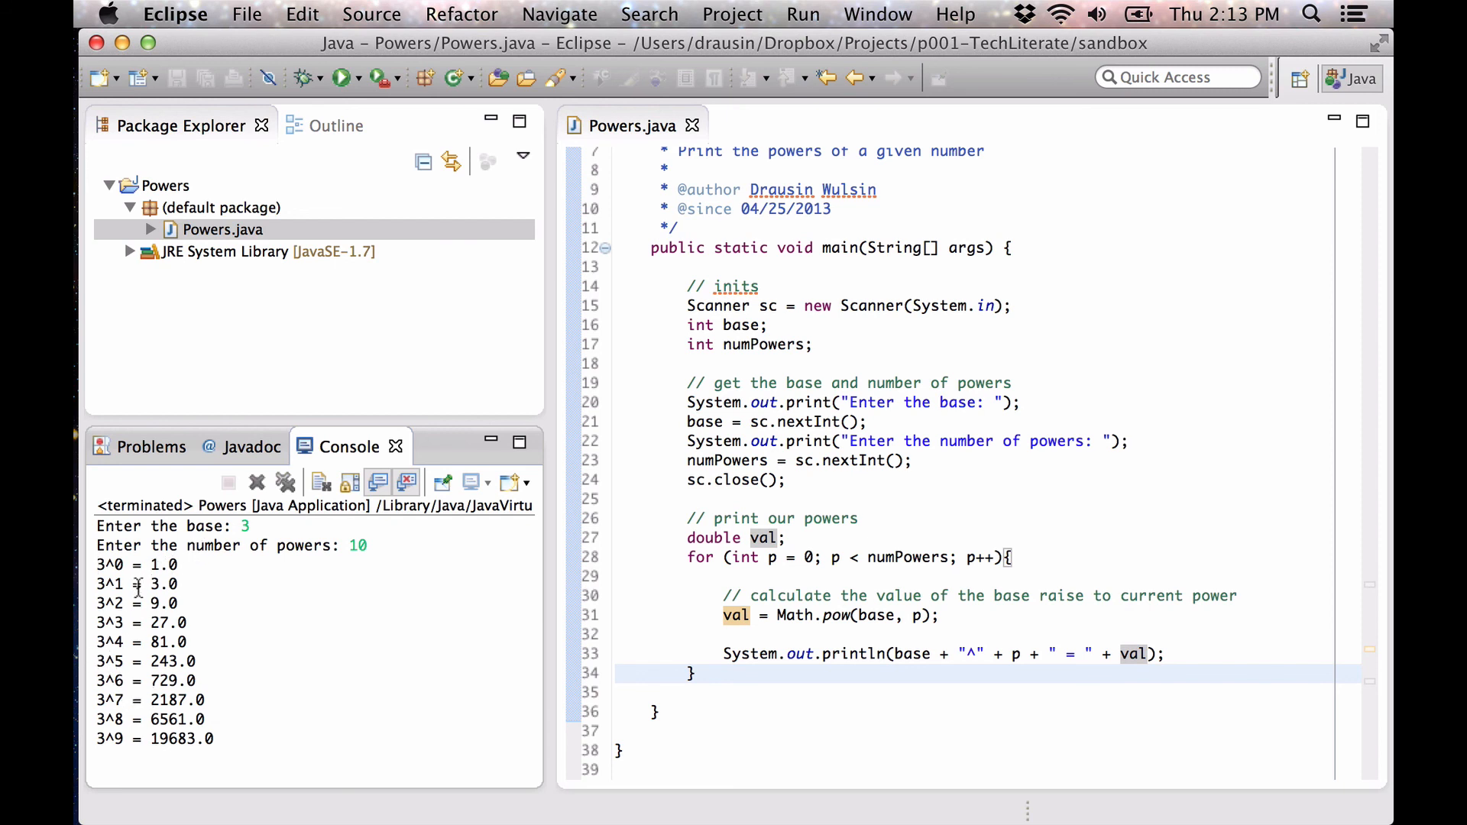
mouse_move(134, 603)
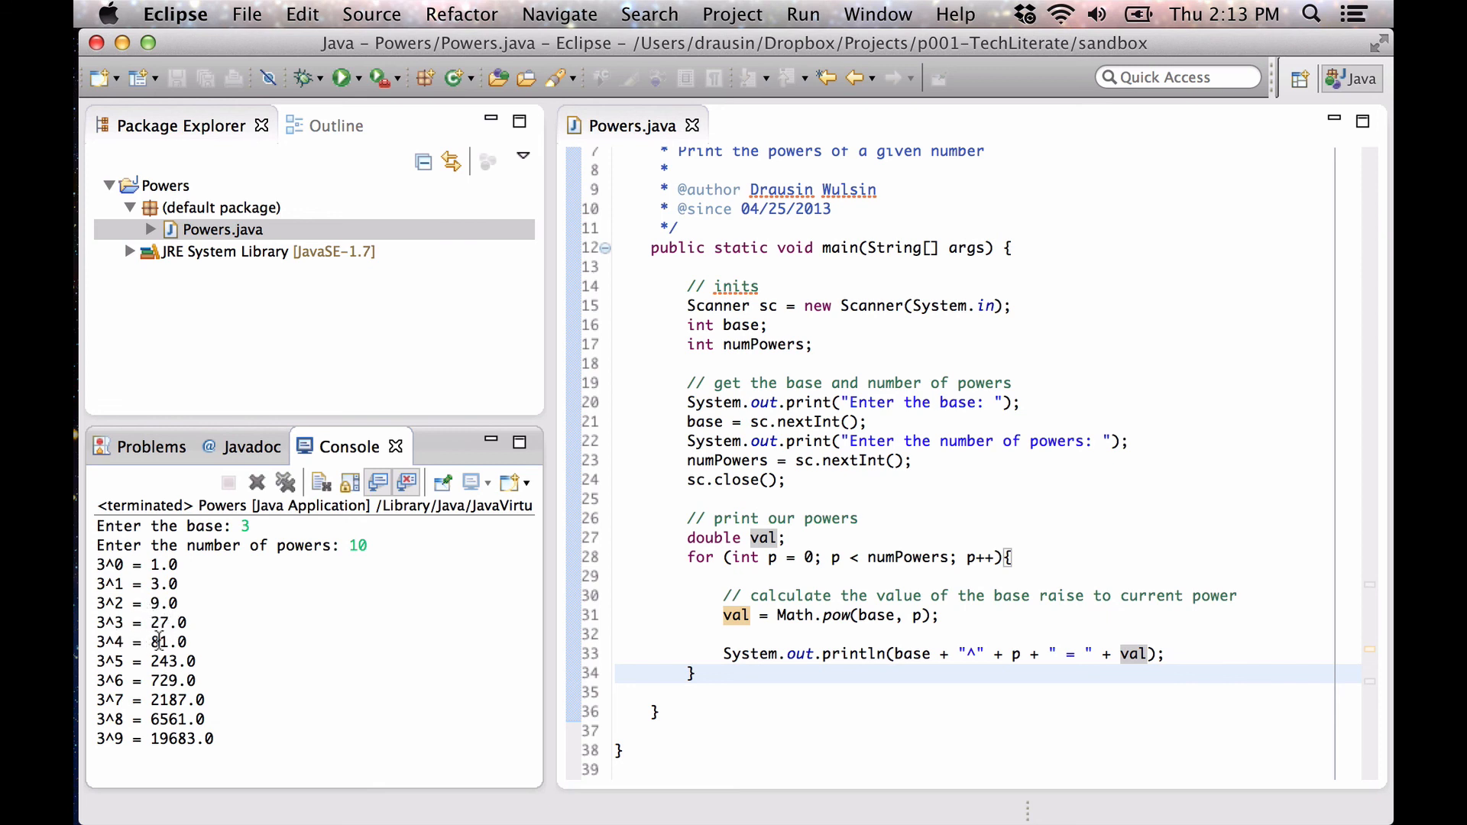
mouse_move(187, 708)
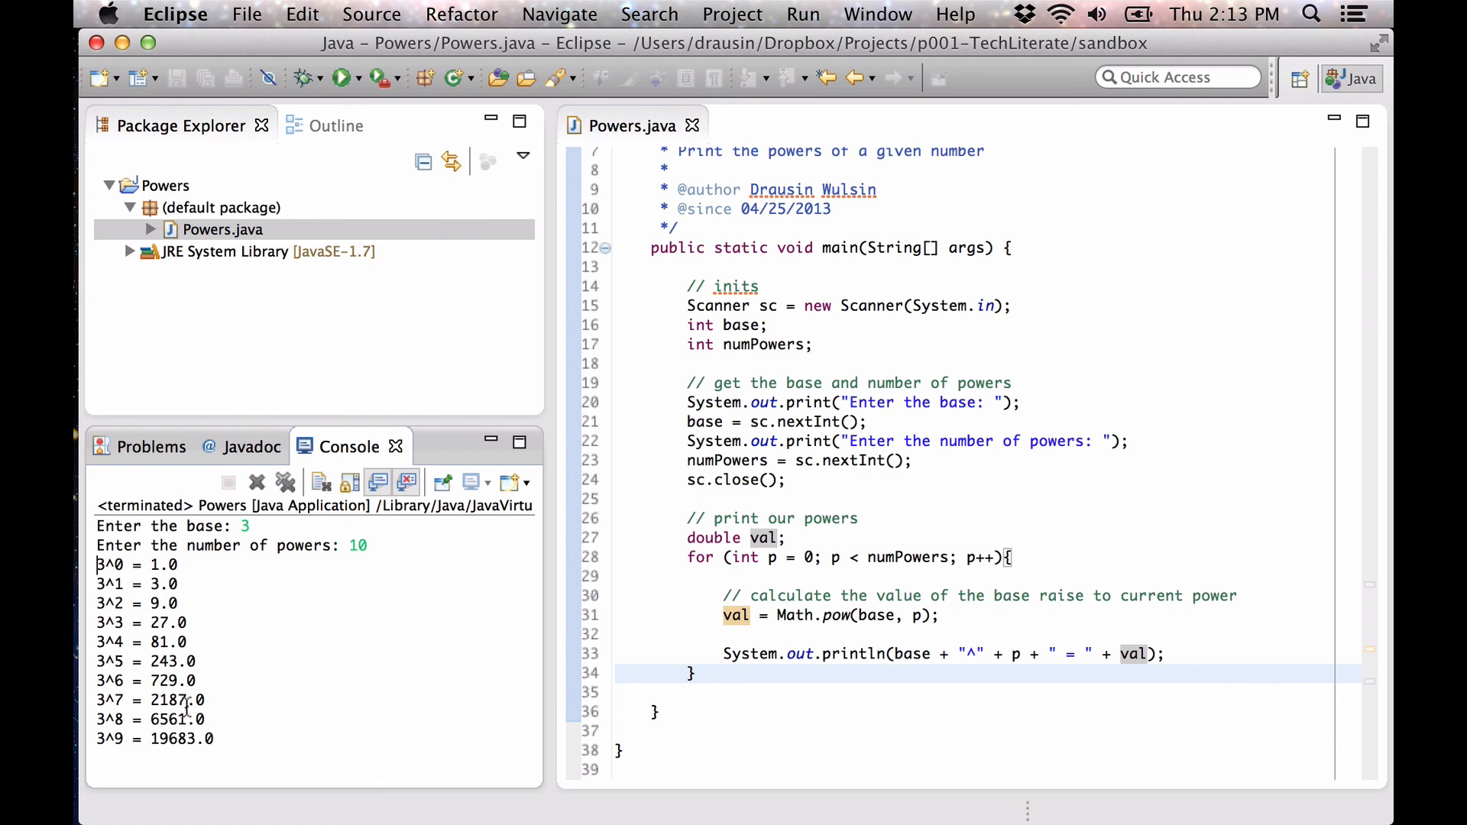
mouse_move(205, 738)
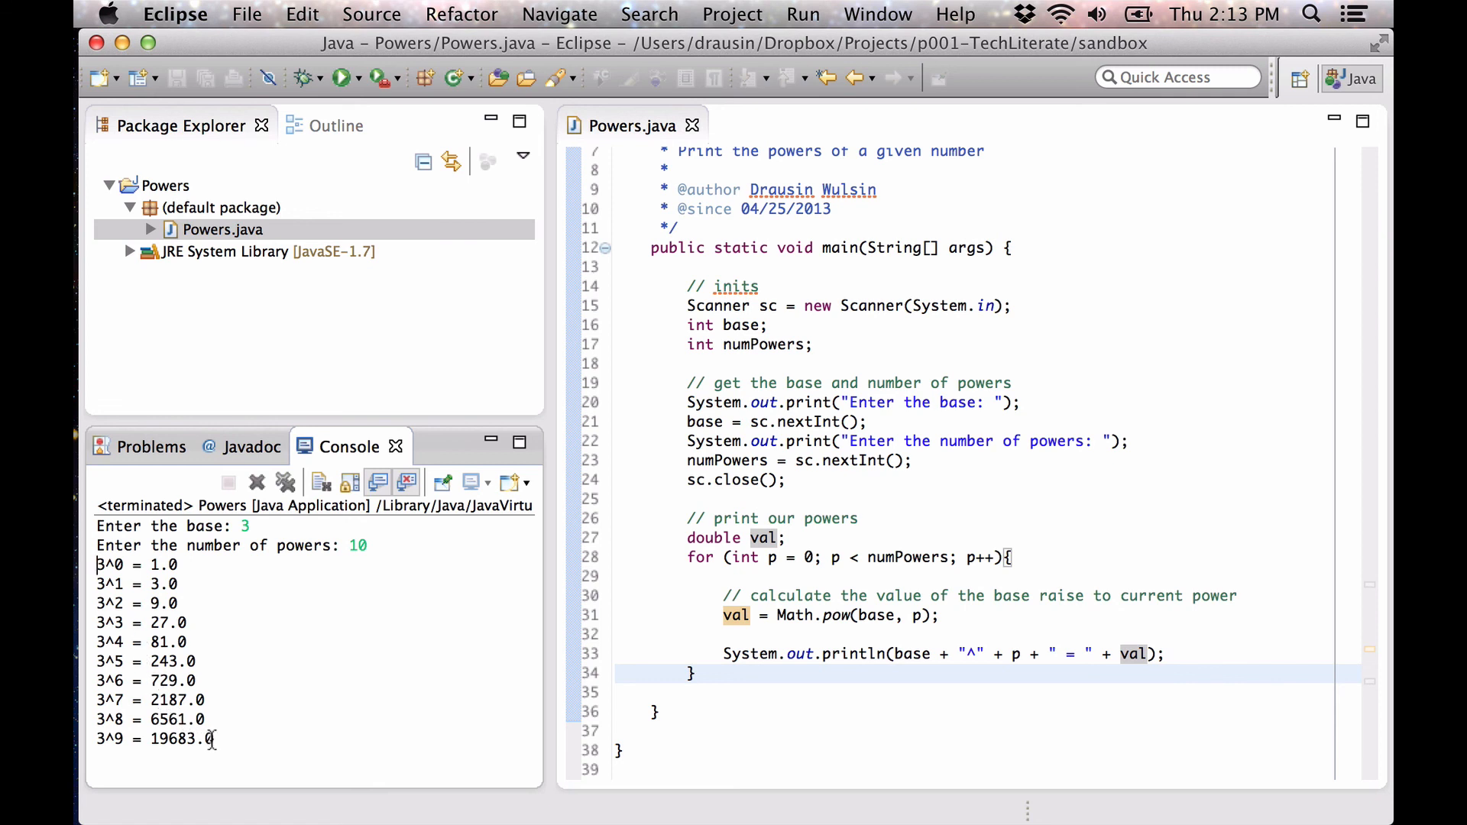
mouse_move(486, 662)
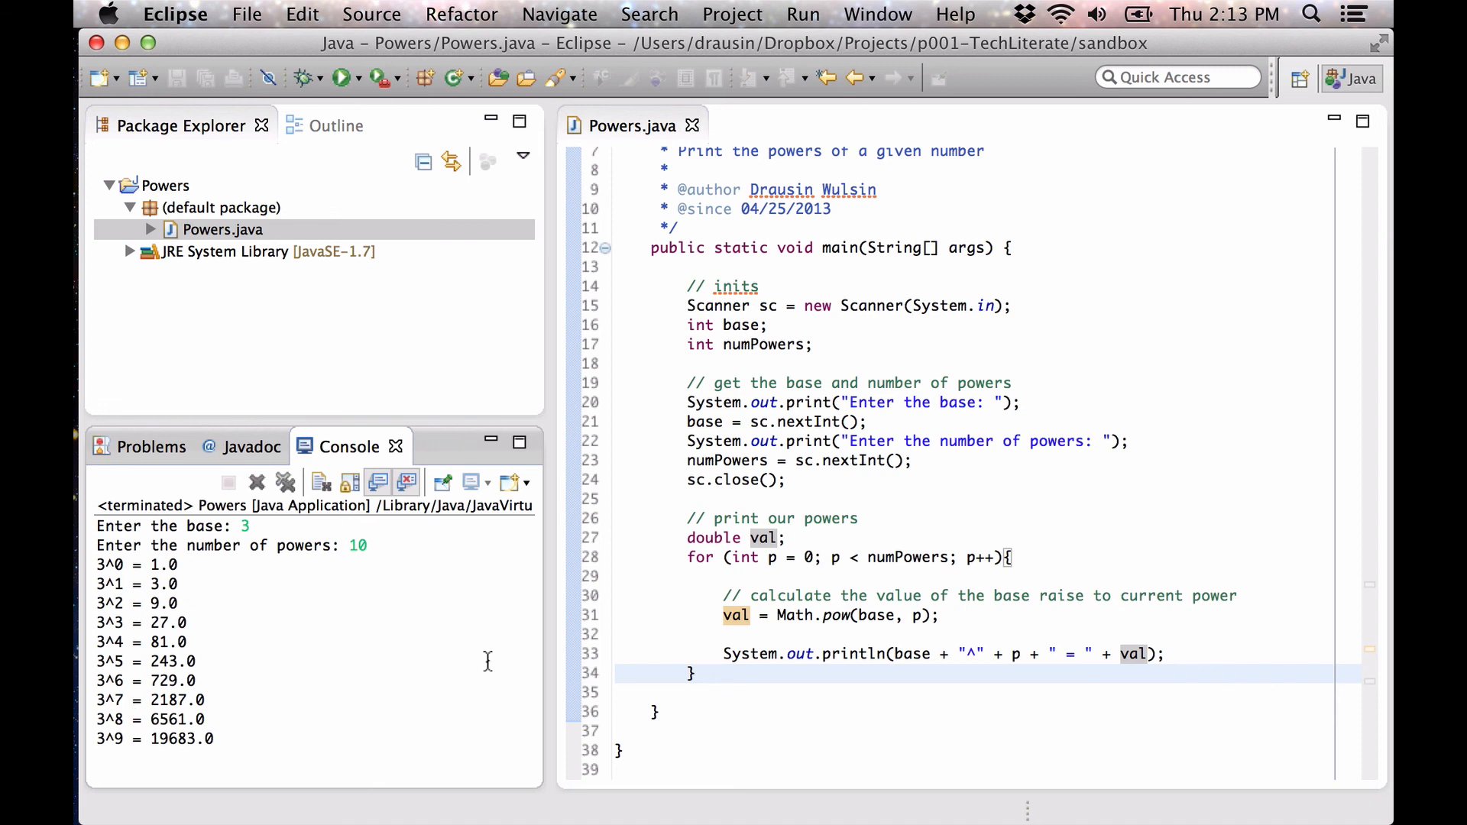
mouse_move(841, 557)
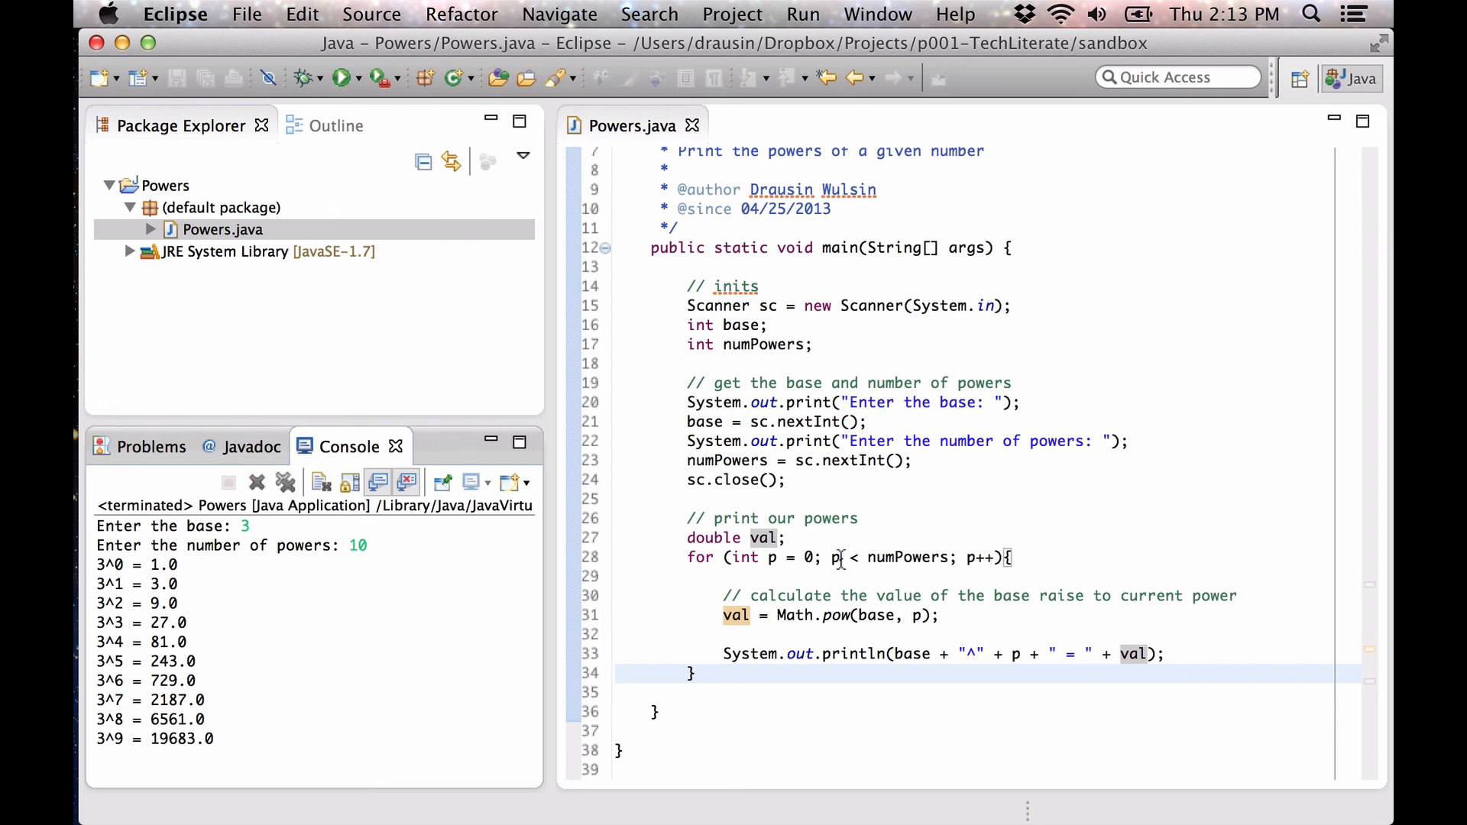
click(854, 558)
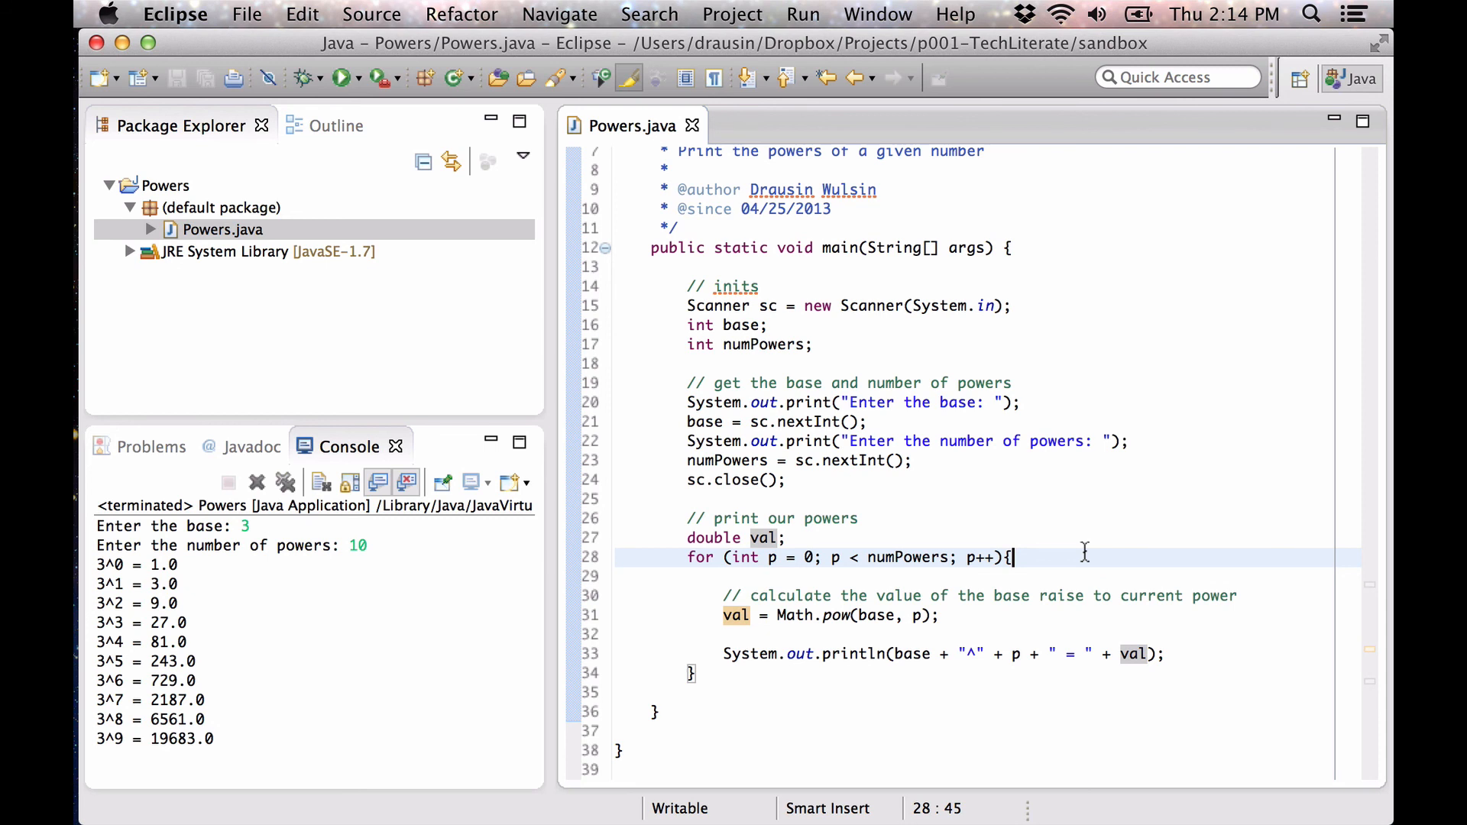
mouse_move(925, 632)
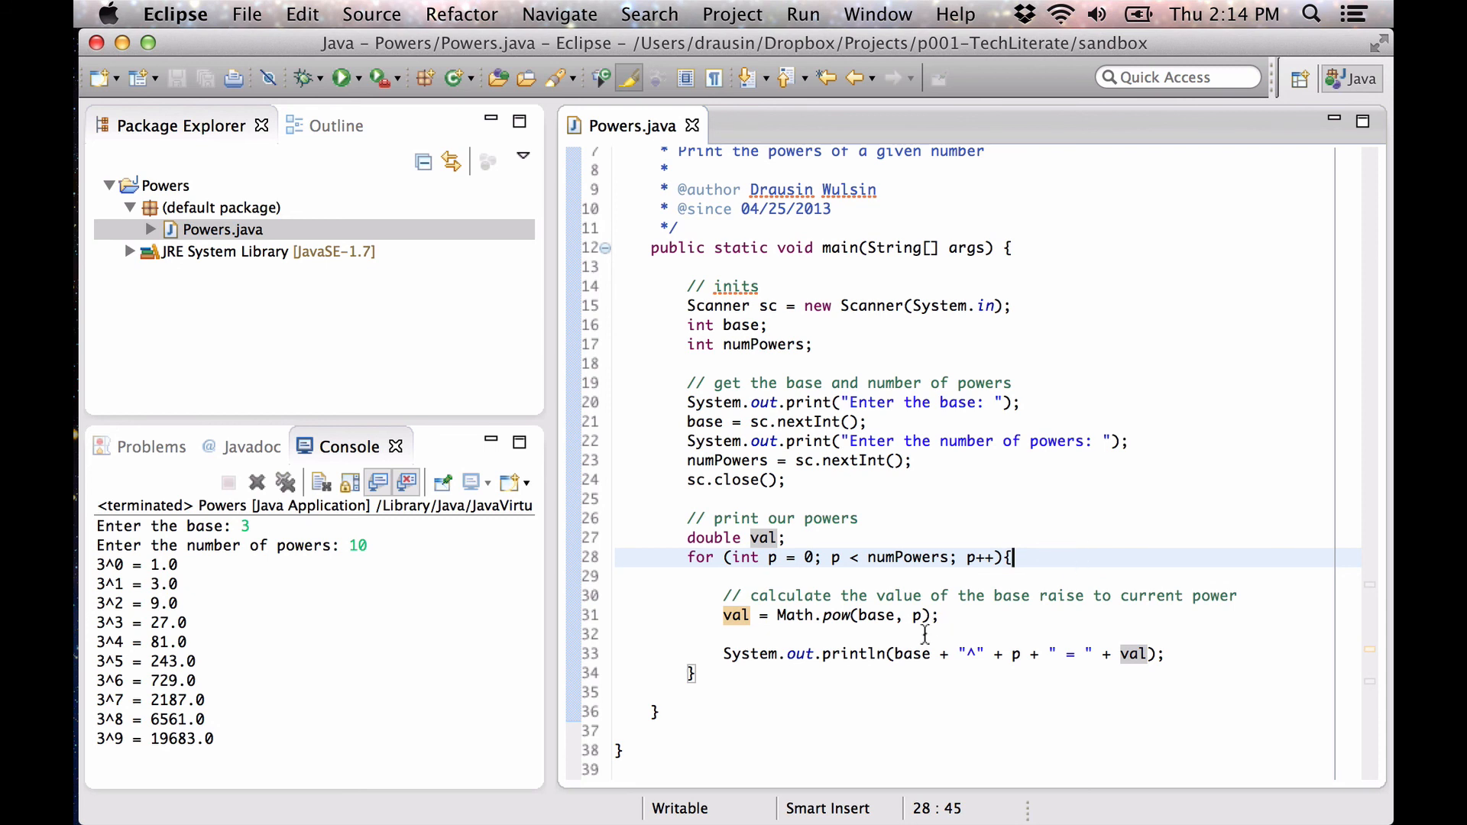
mouse_move(921, 653)
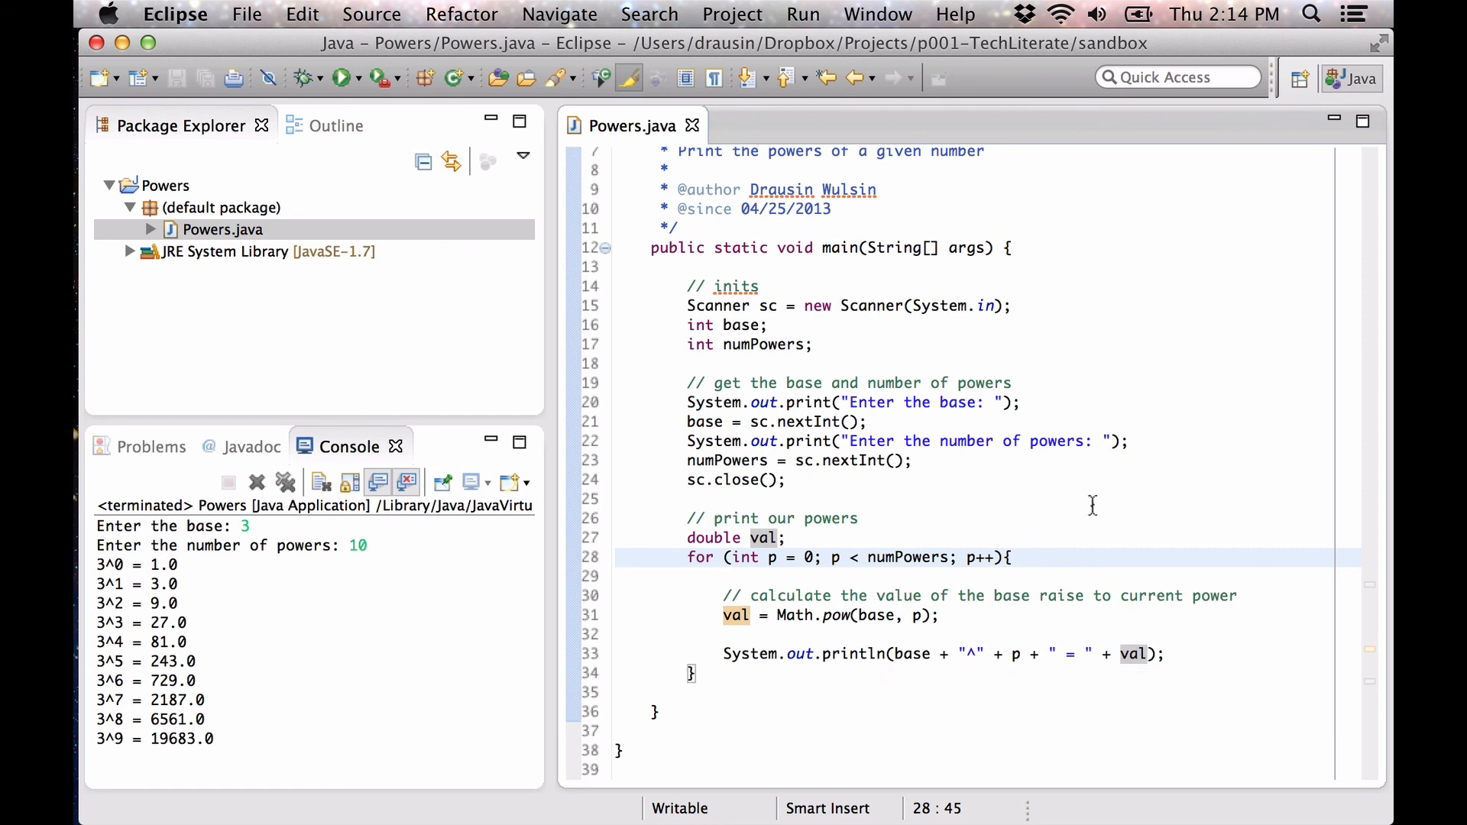
click(1011, 558)
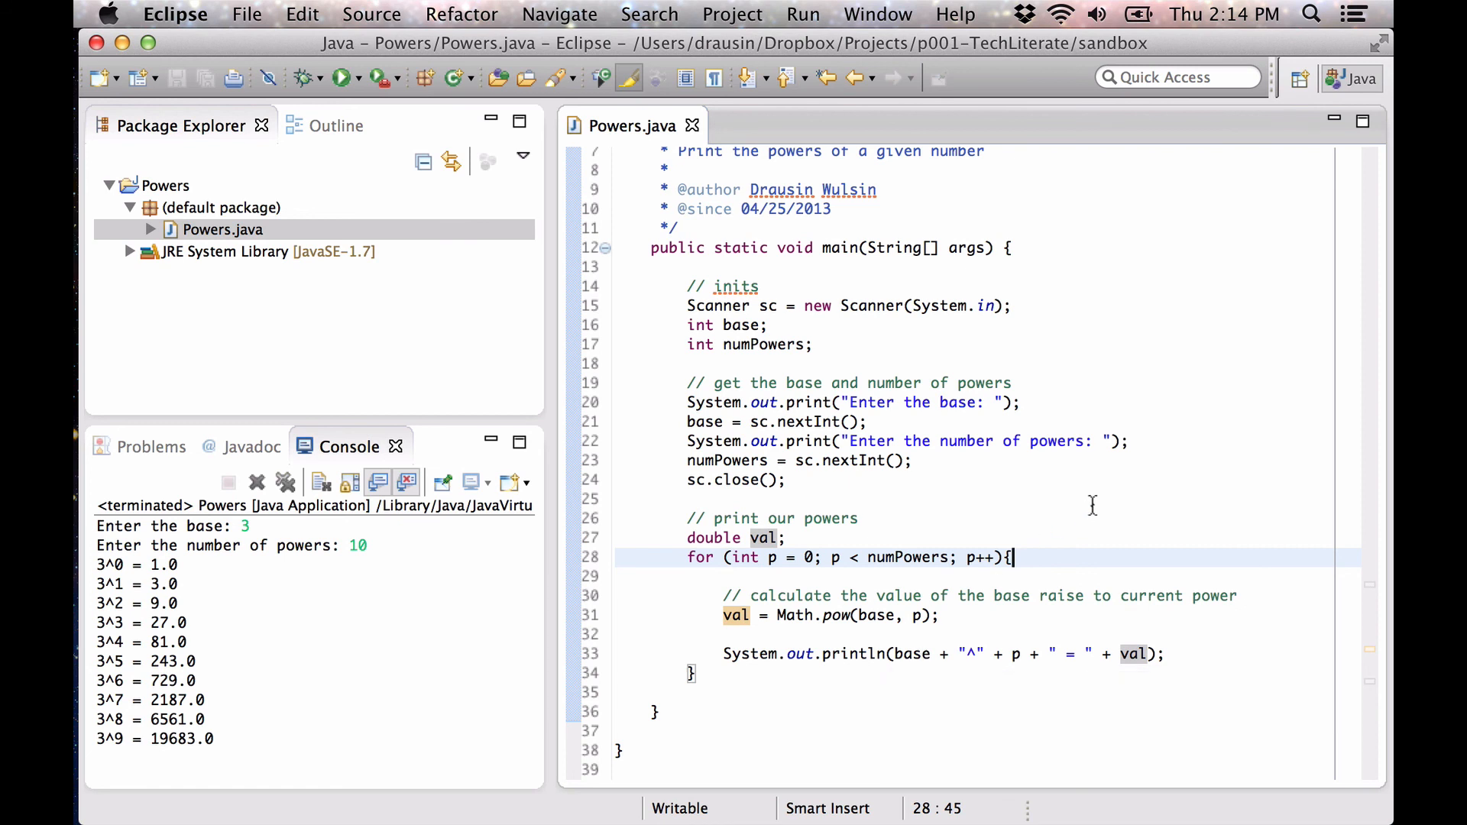